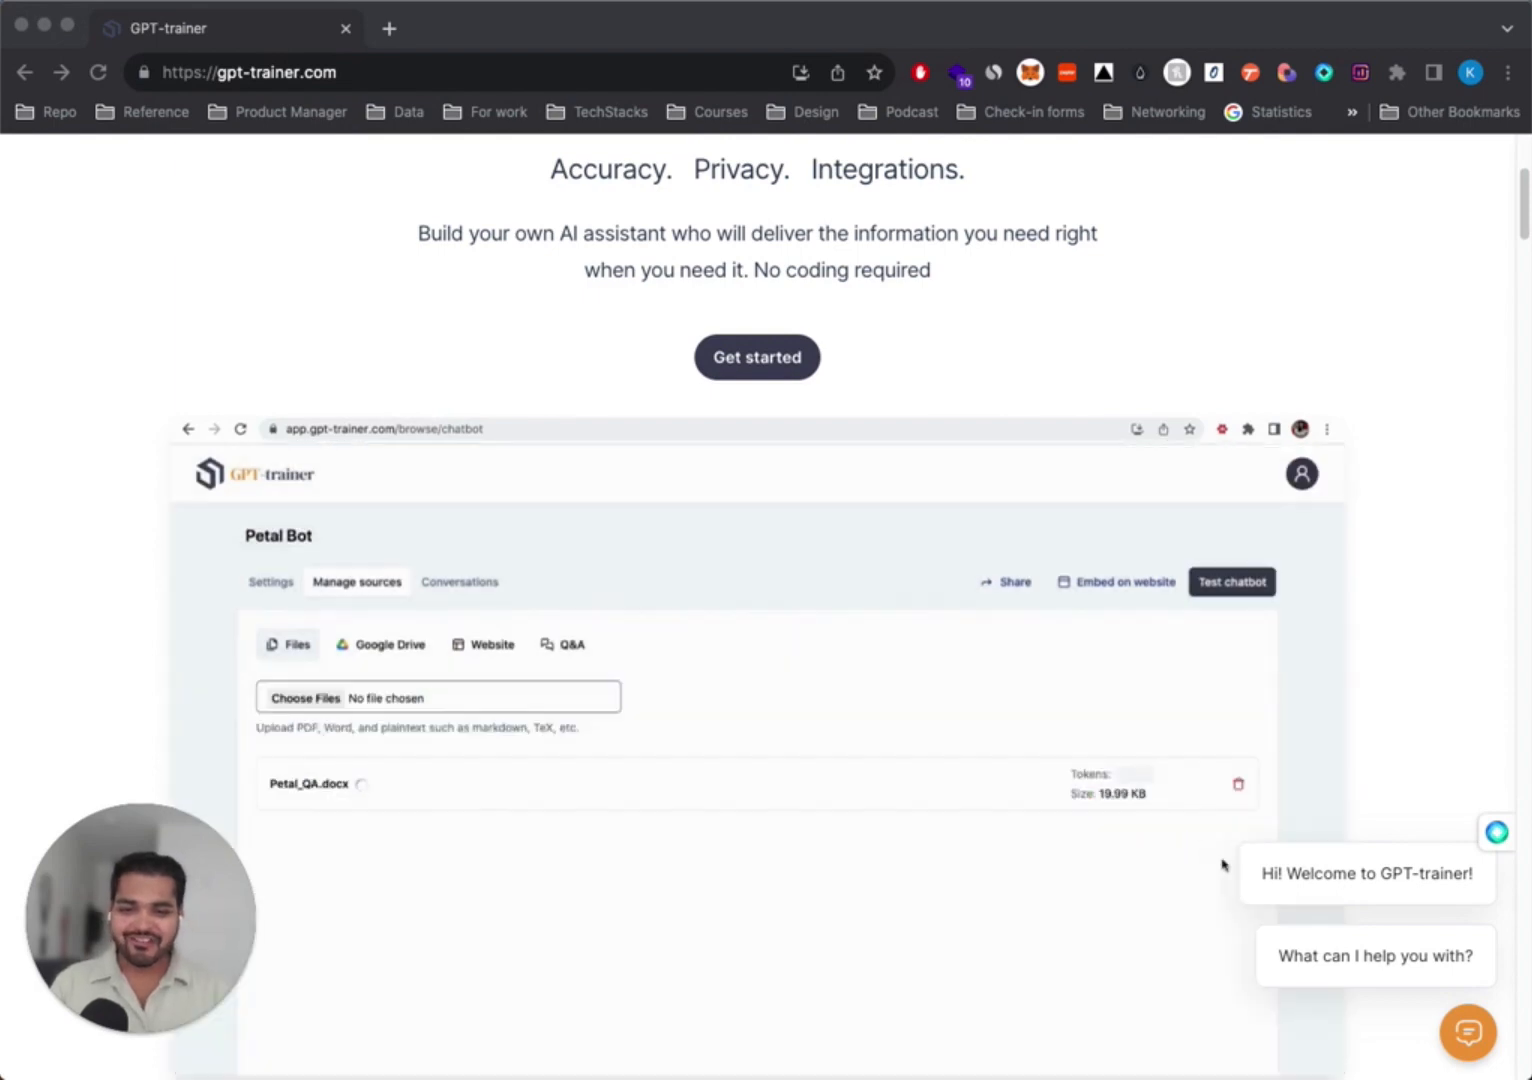
Sign in to GPT-trainer and create a new chatbot, Bot-96659
click(1115, 582)
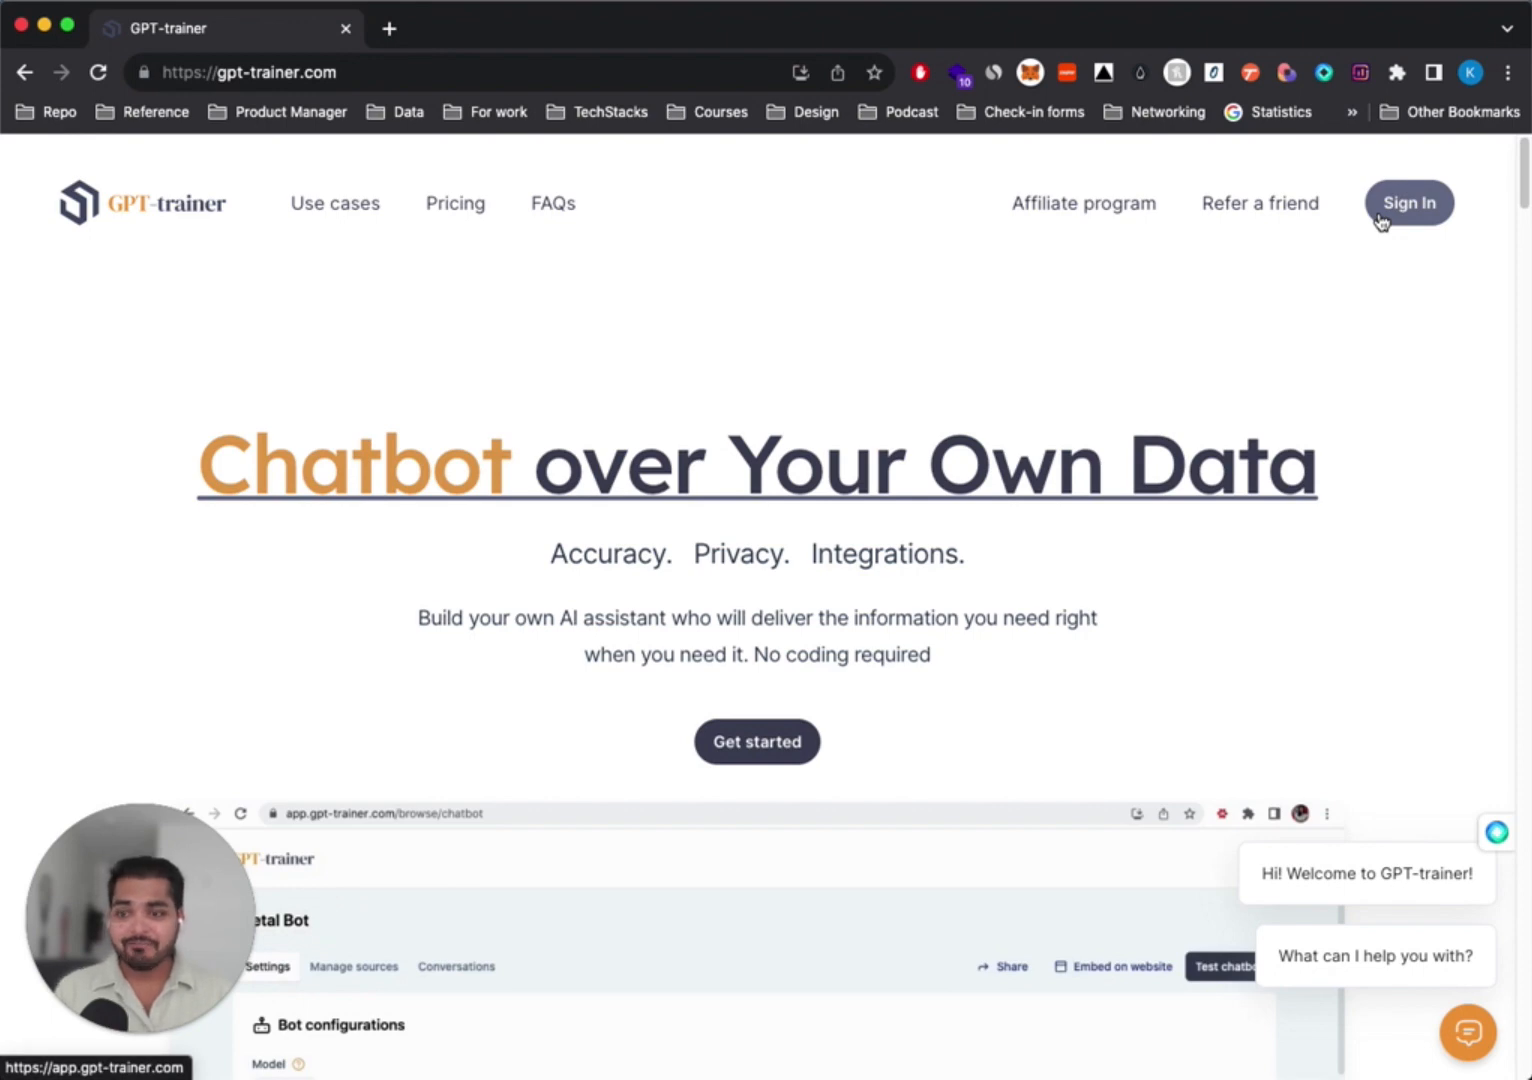
click(1408, 202)
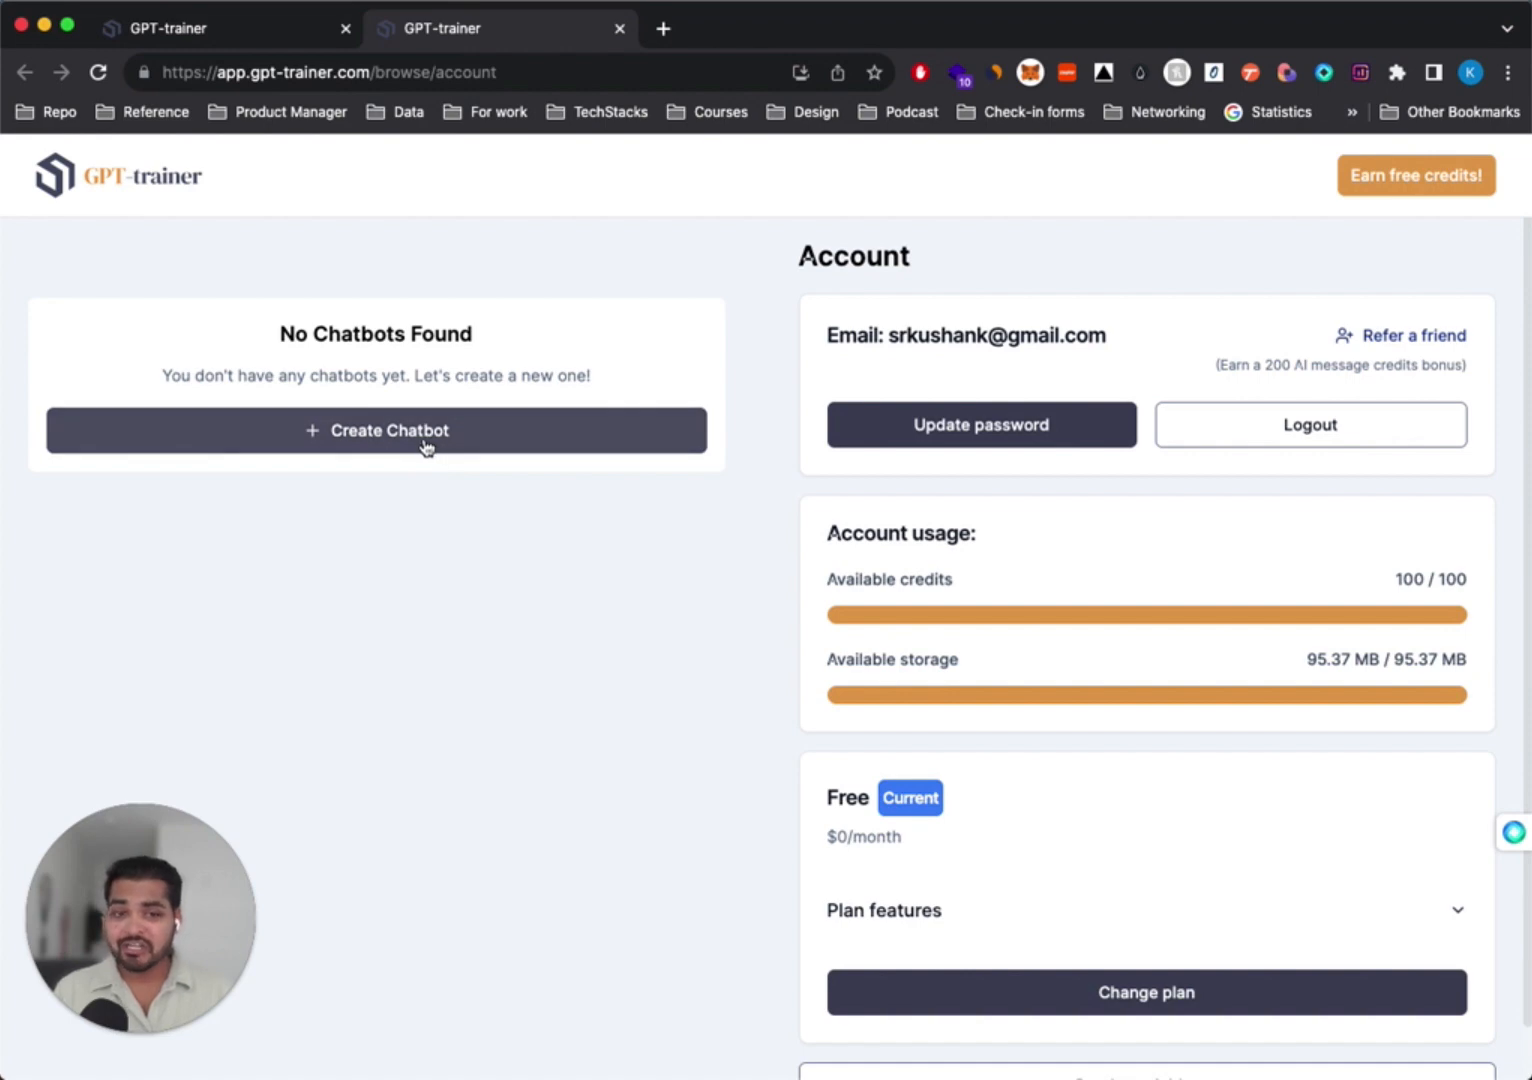
click(376, 430)
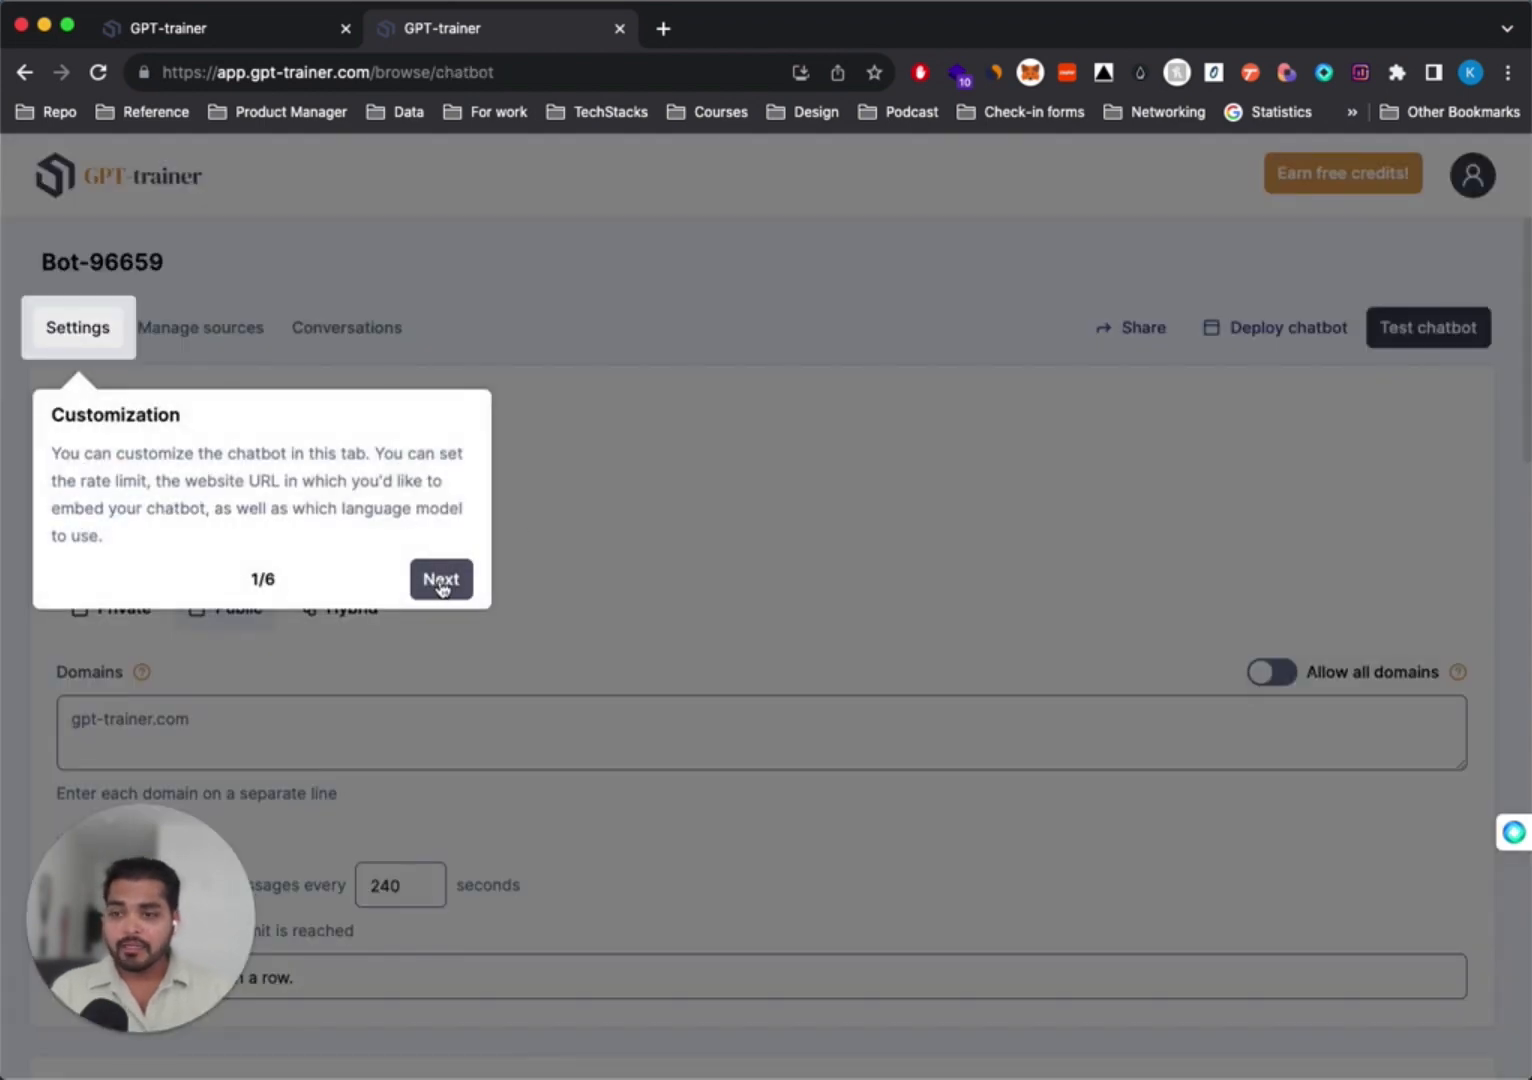
Step through the onboarding walkthrough and dismiss it with Got it
click(440, 579)
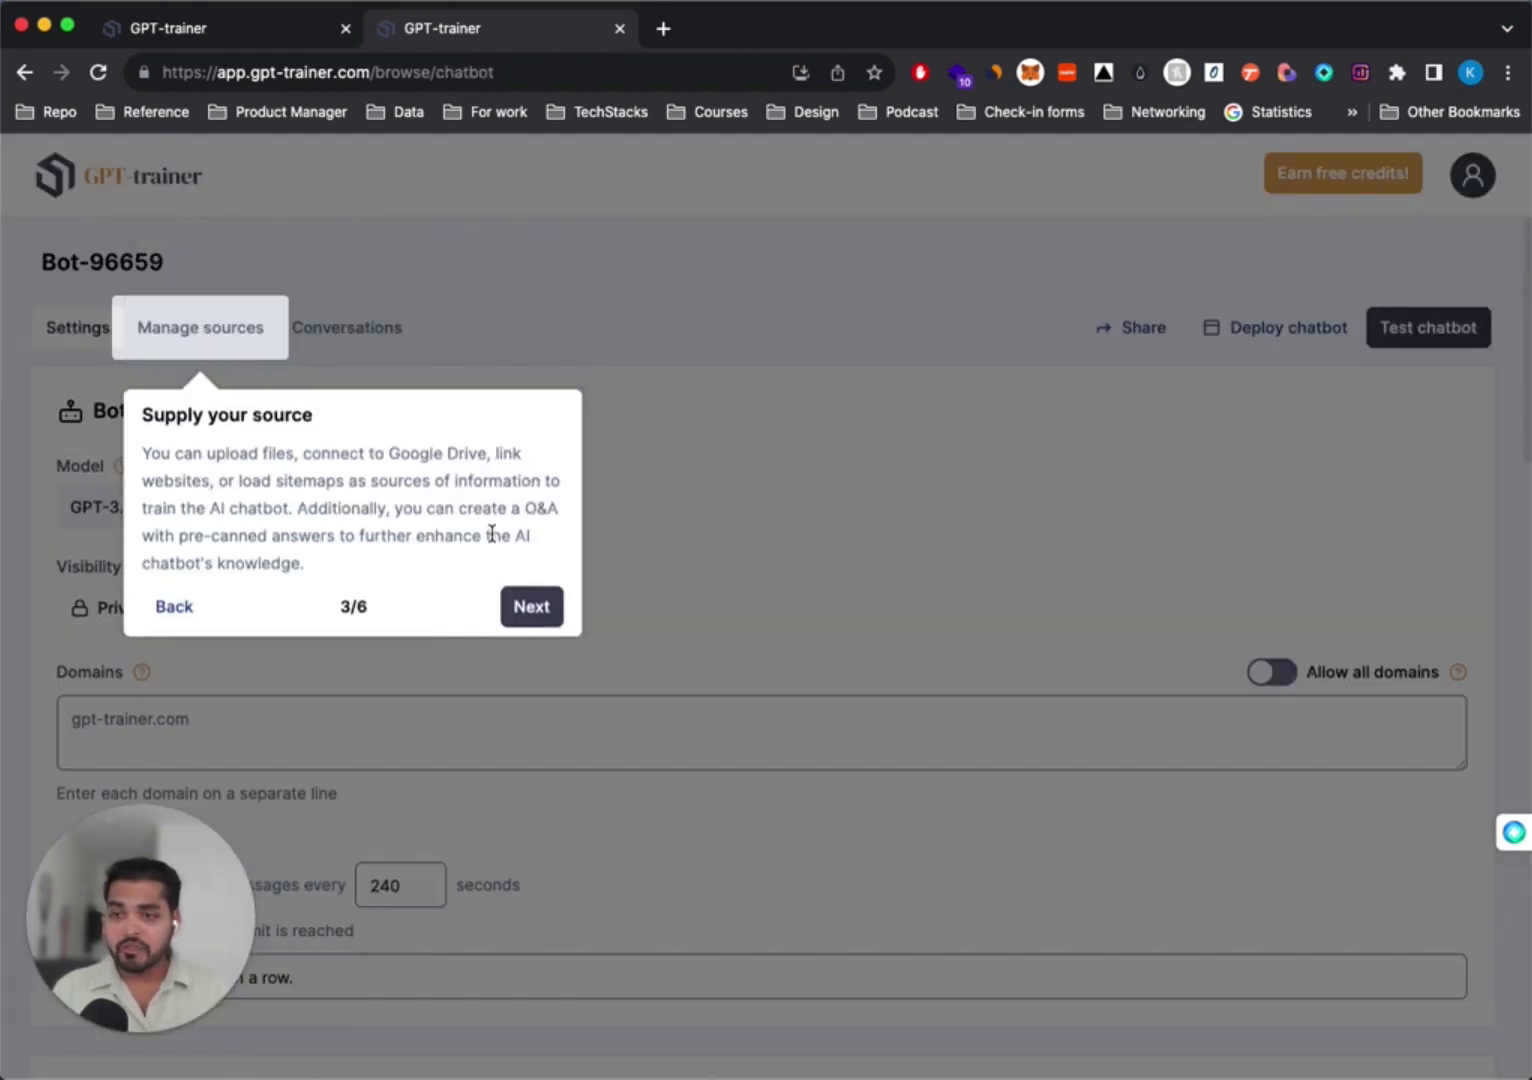
click(531, 606)
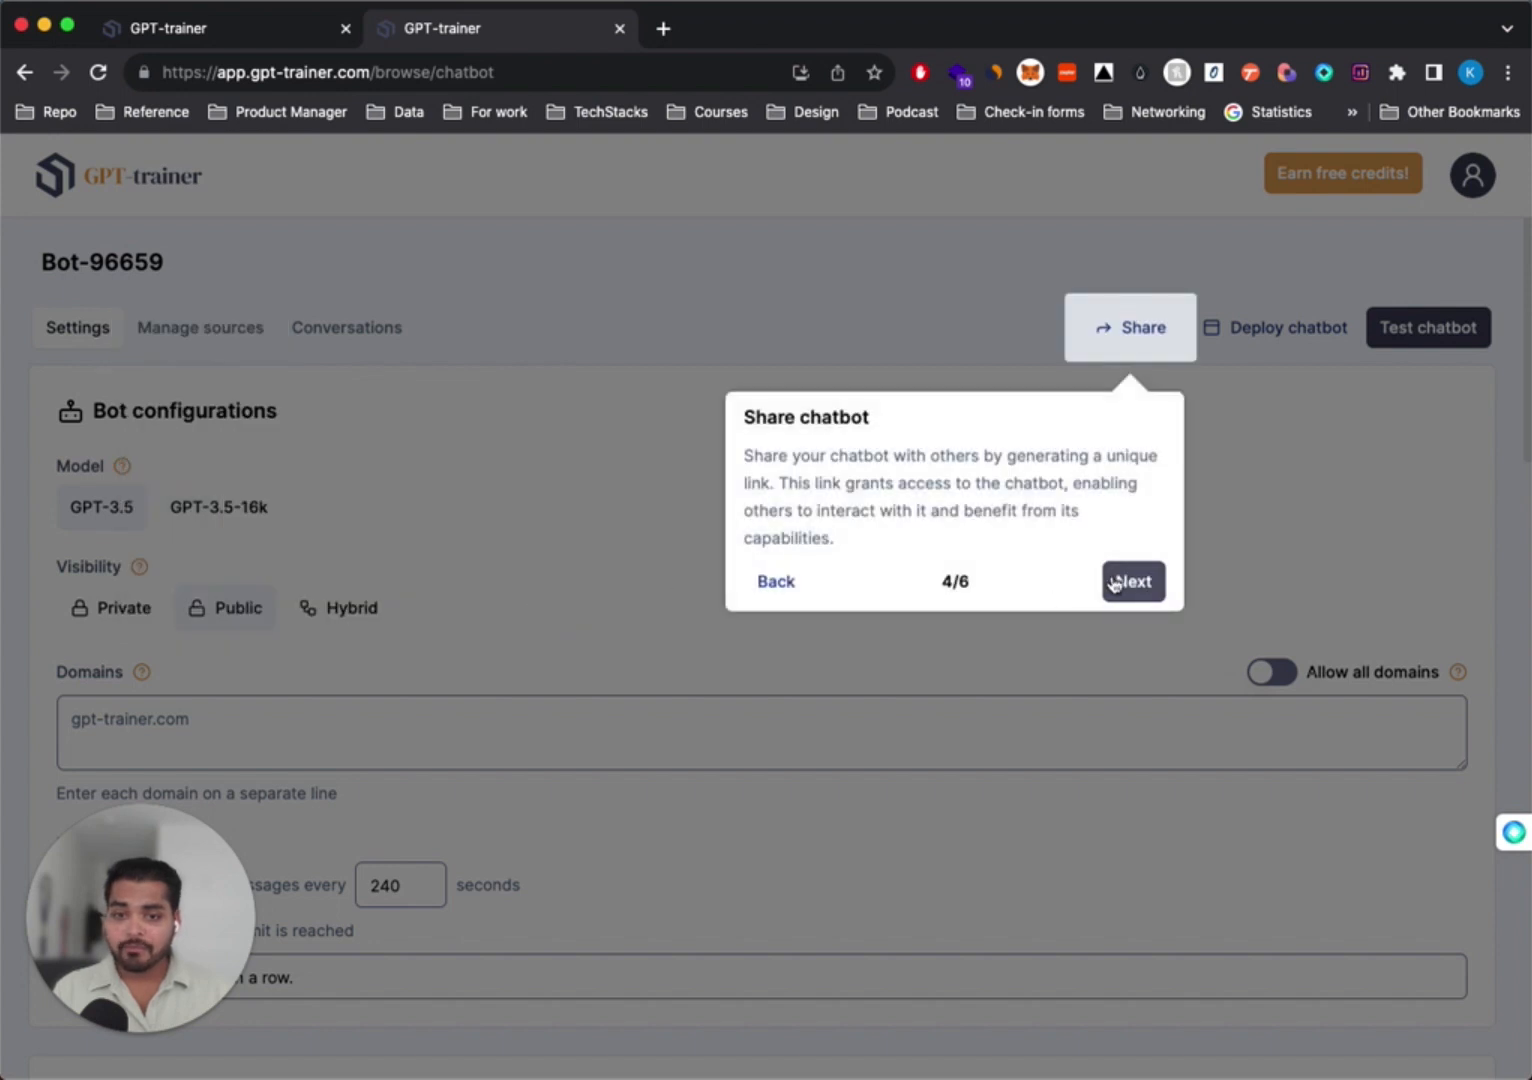
click(1133, 581)
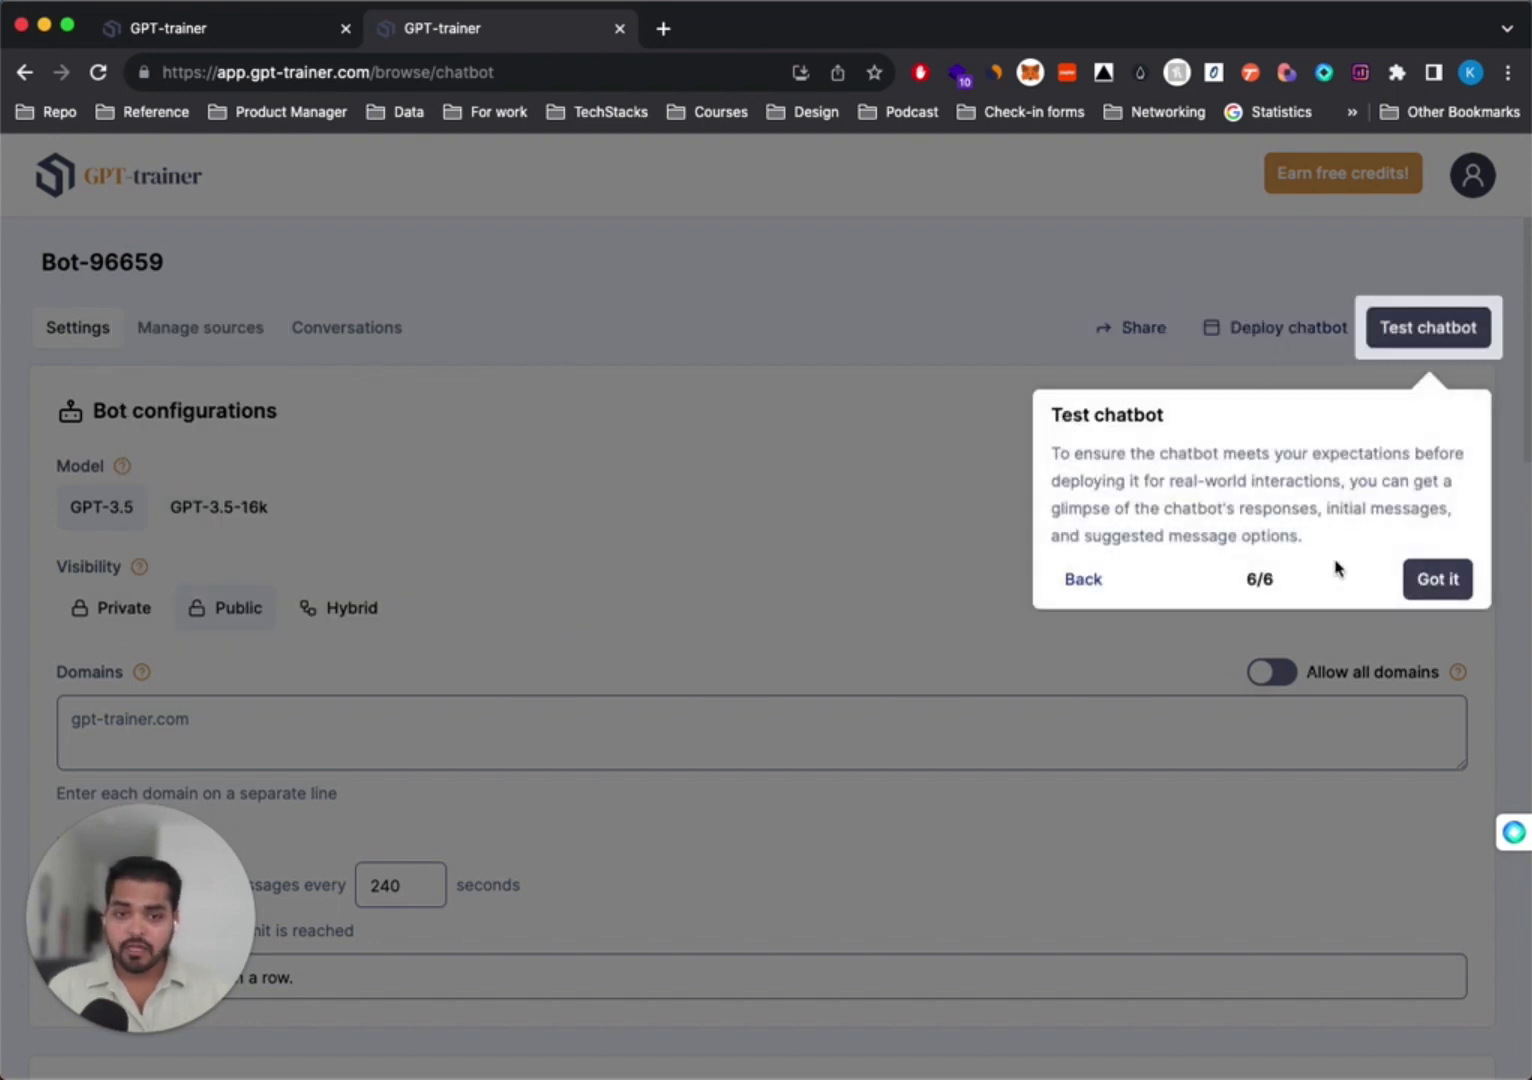
click(1436, 578)
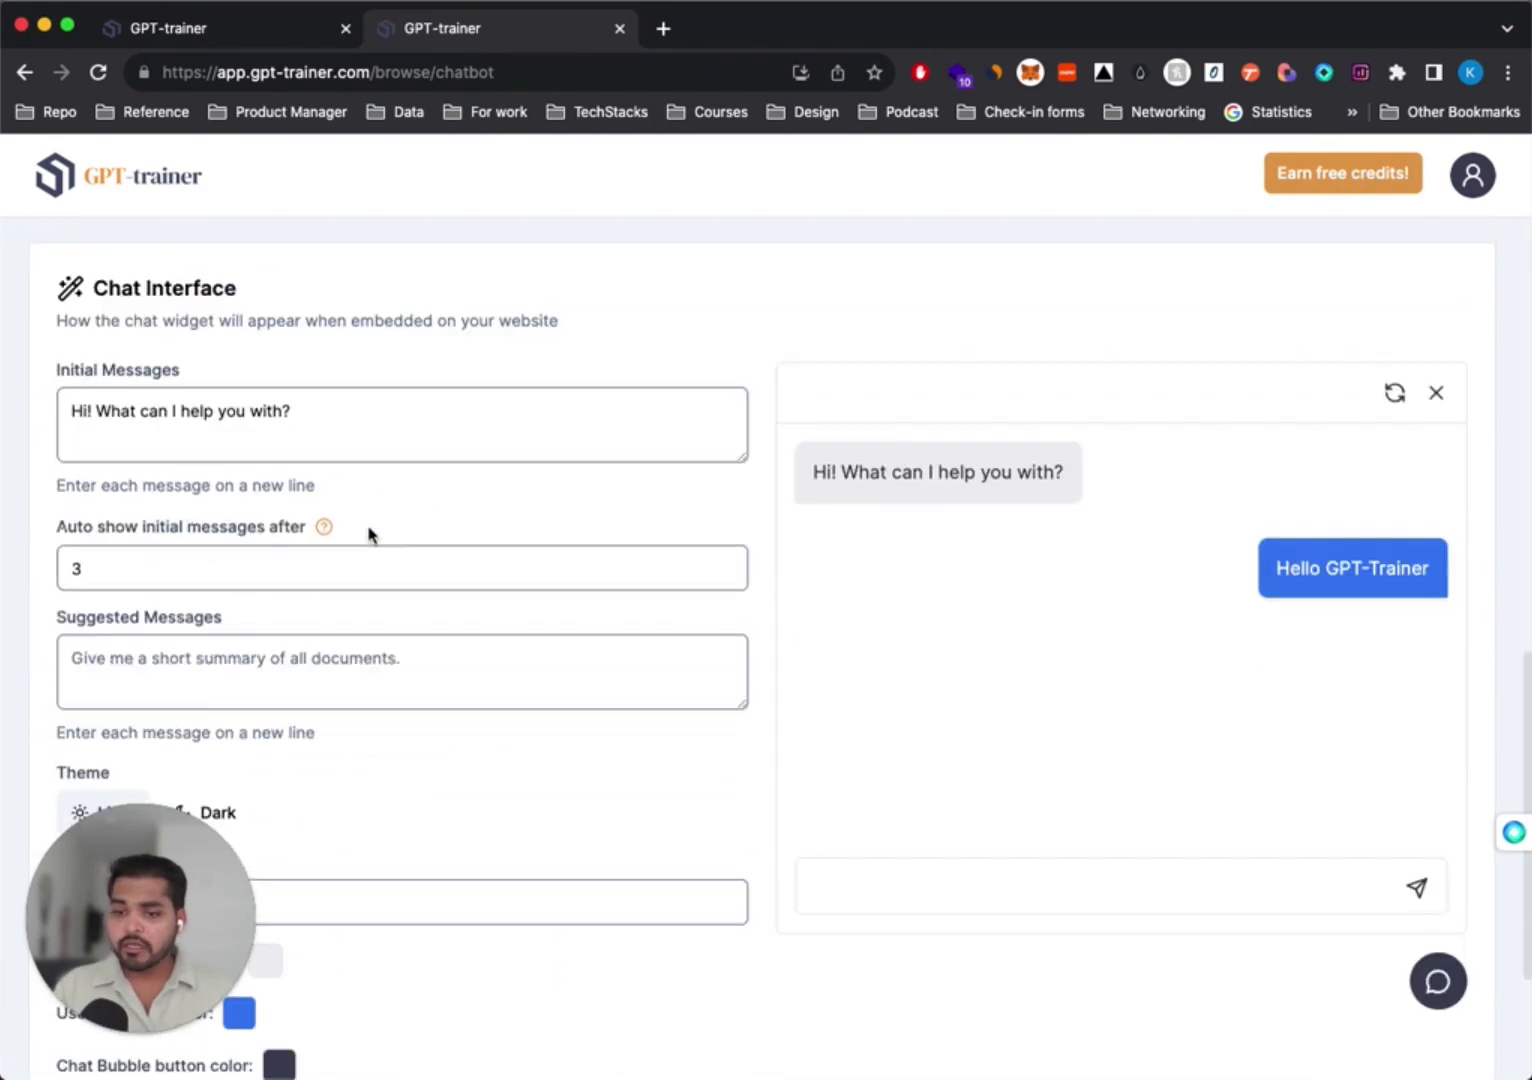
Scroll past the chat settings and go to Bot-96659's Manage sources Files section
scroll(down, 3)
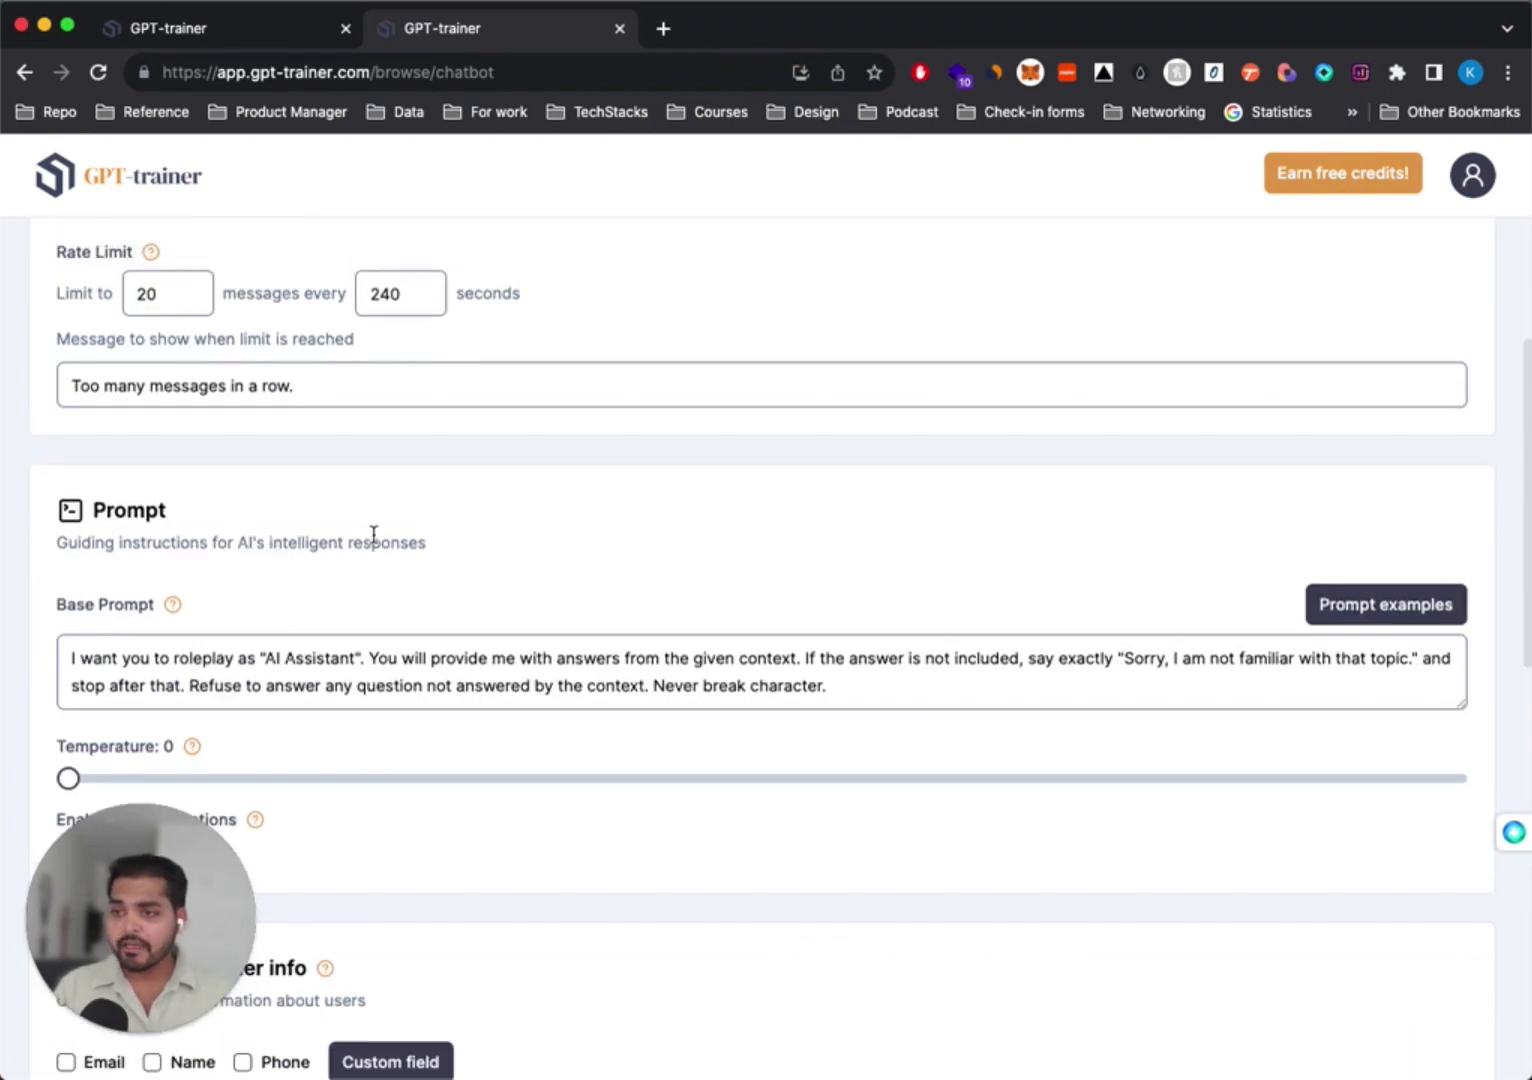
click(204, 327)
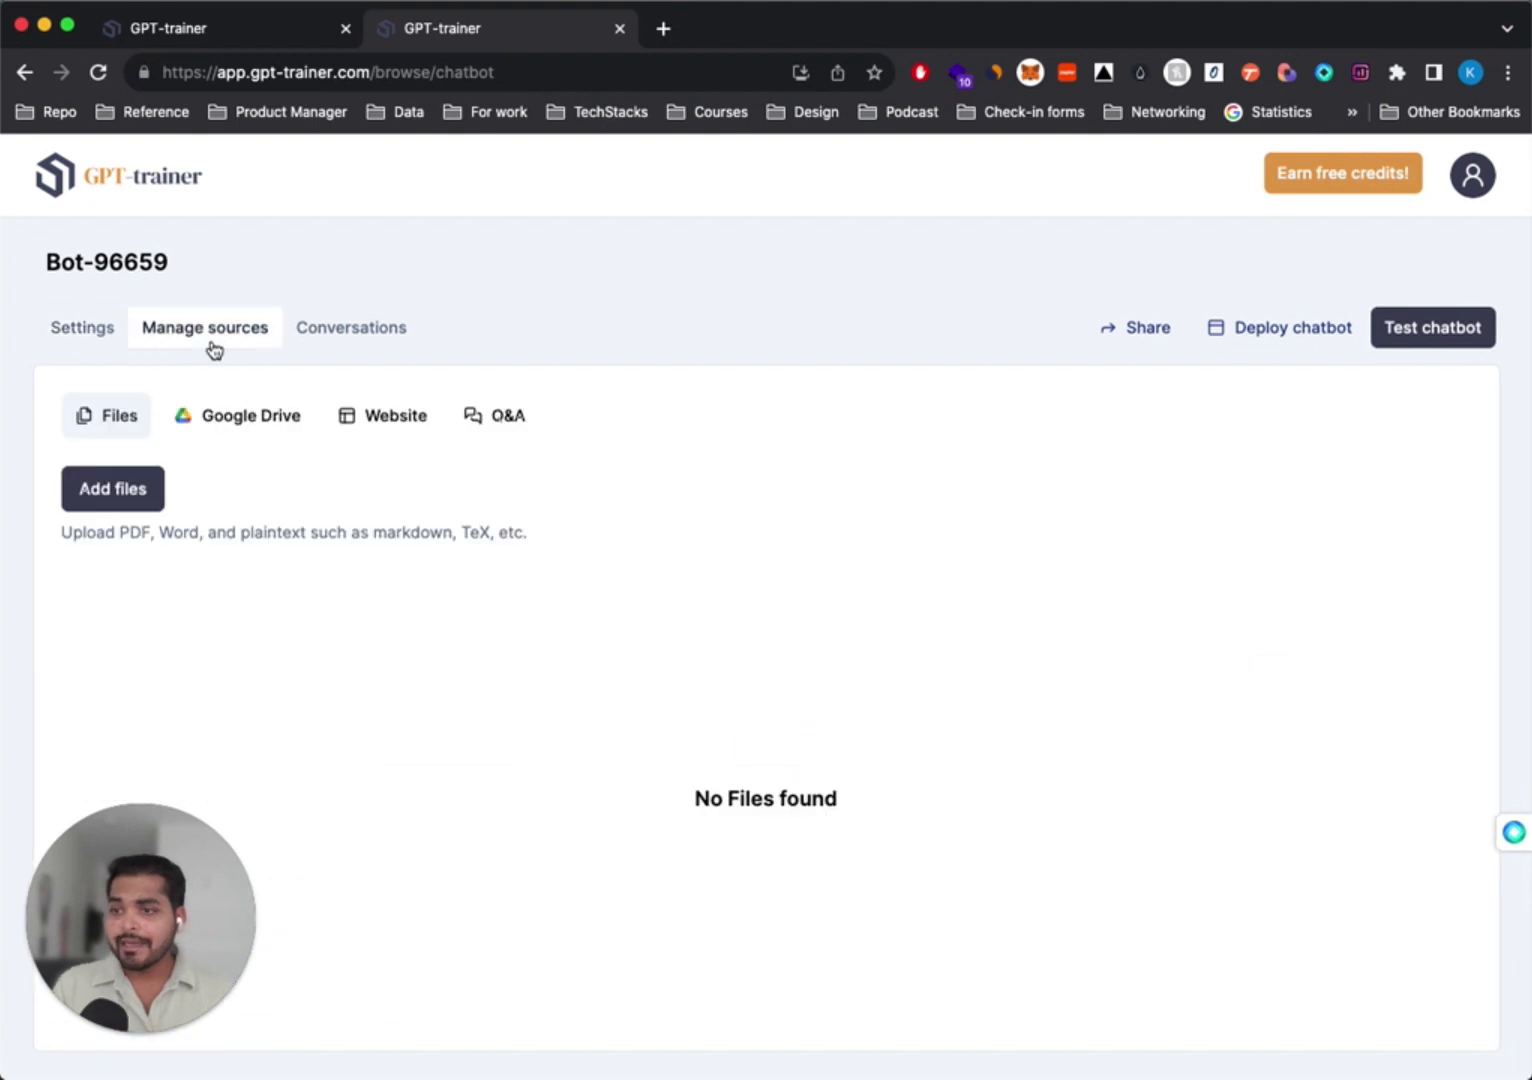
mouse_move(268, 474)
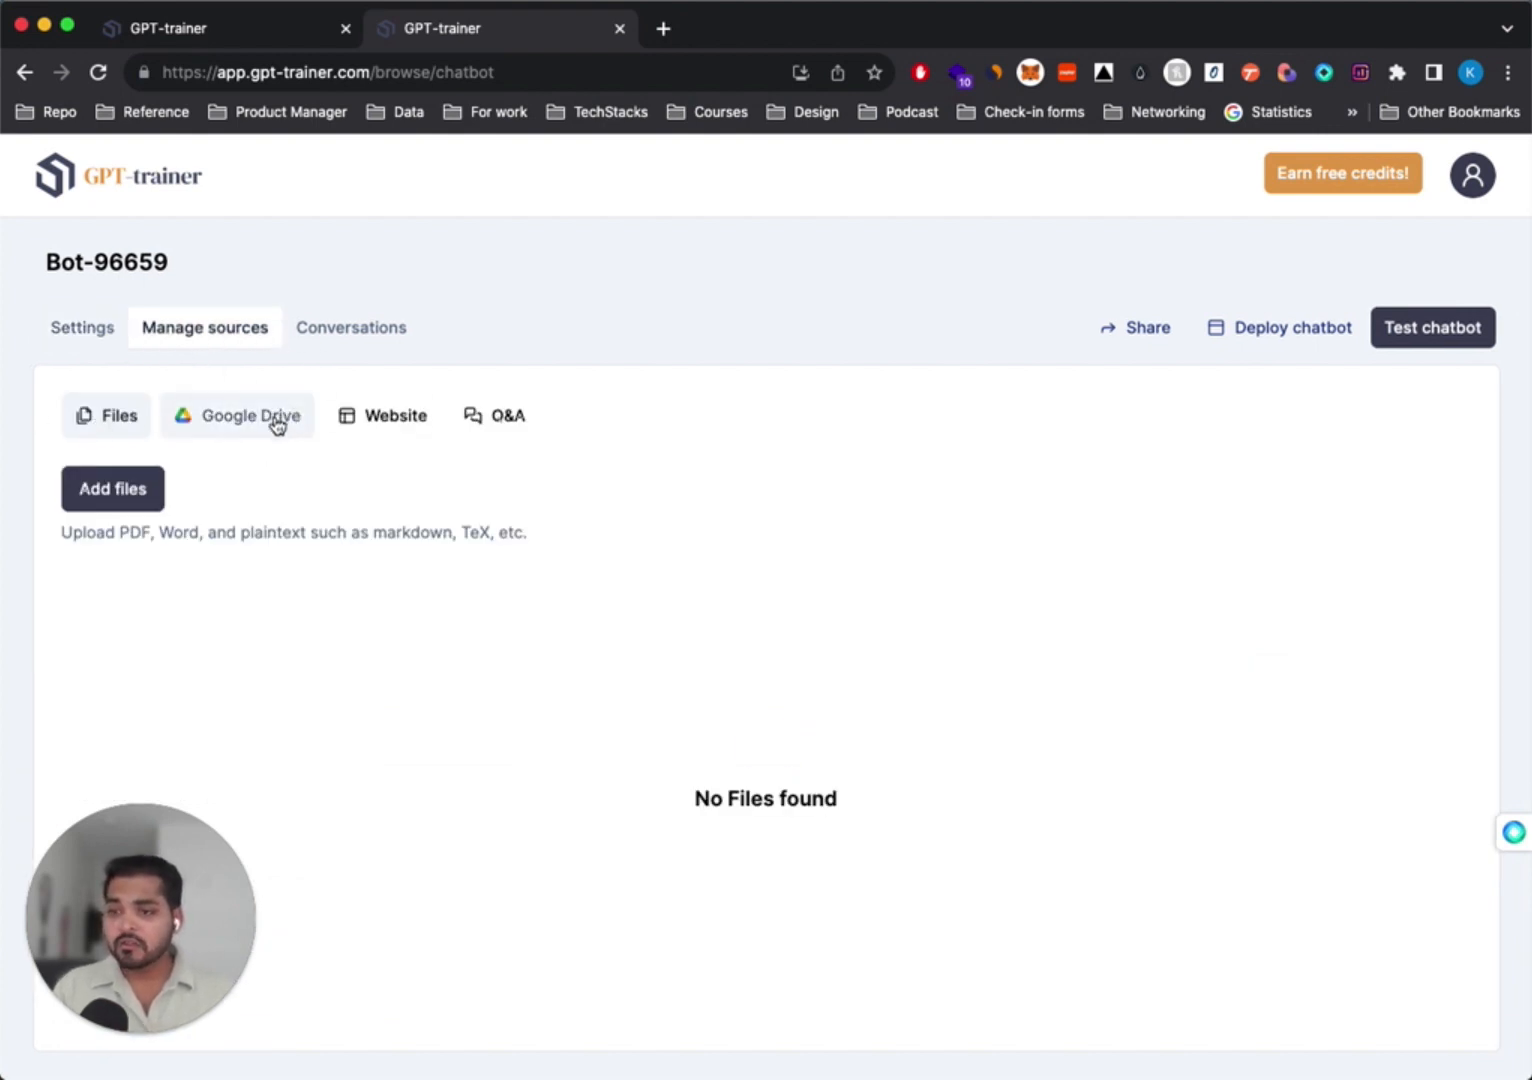
mouse_move(494, 415)
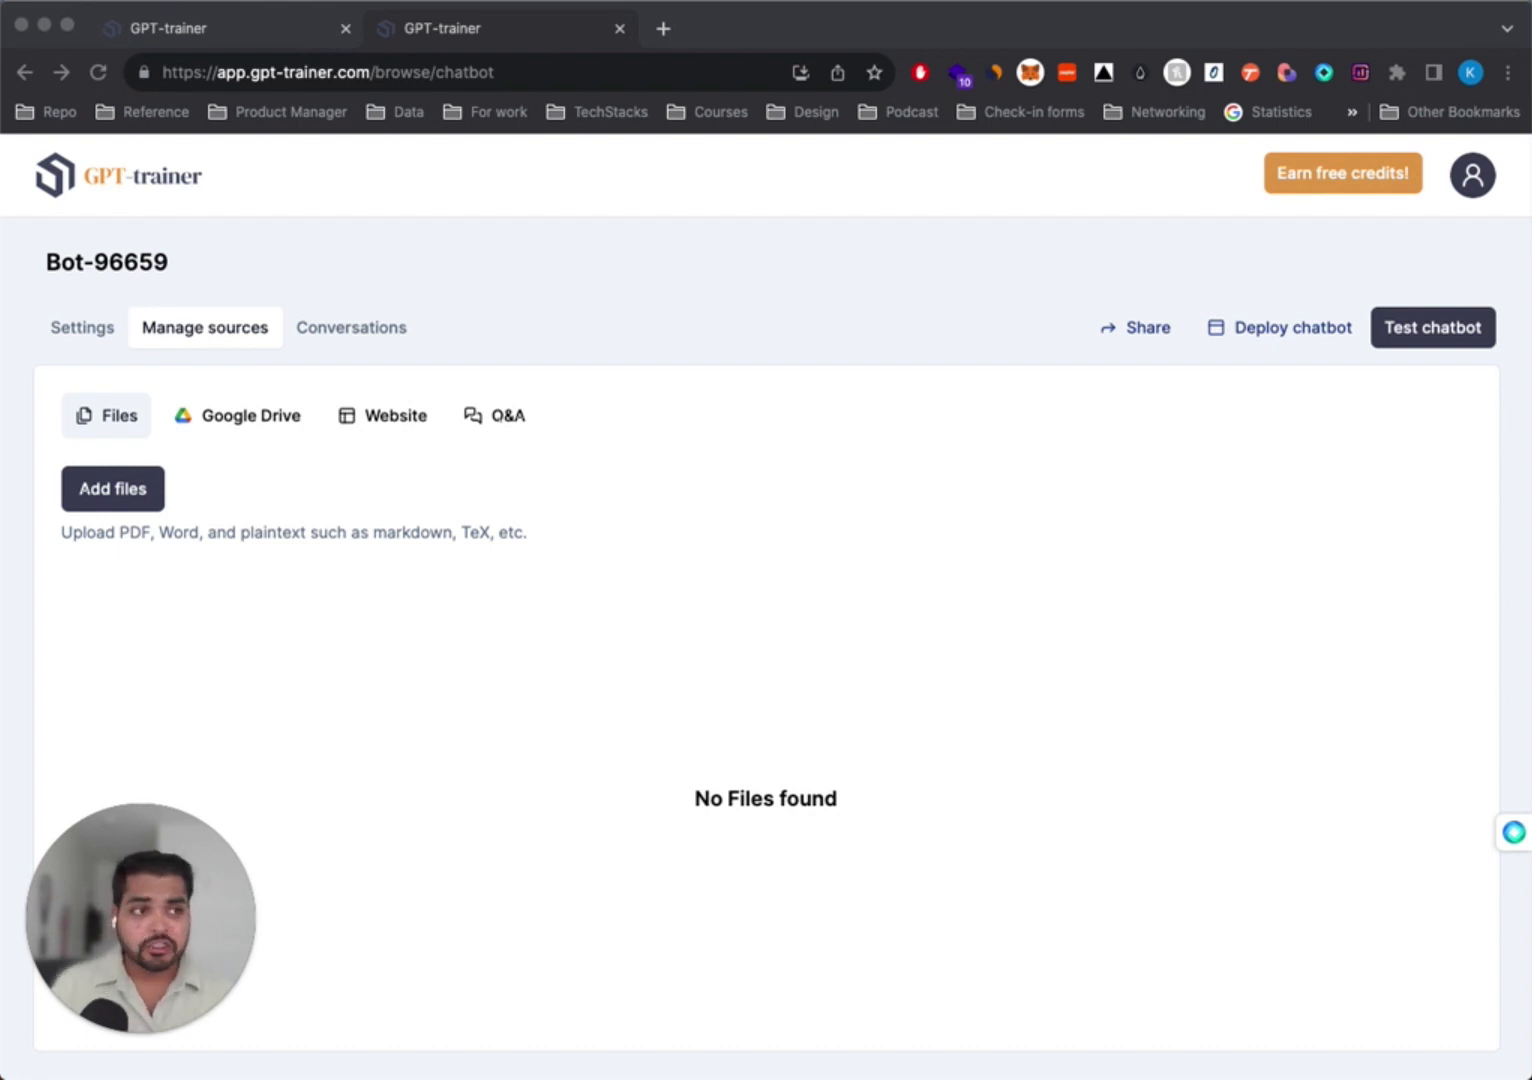
Add the TikTok Playbook PDF as a training file and begin its upload
click(112, 488)
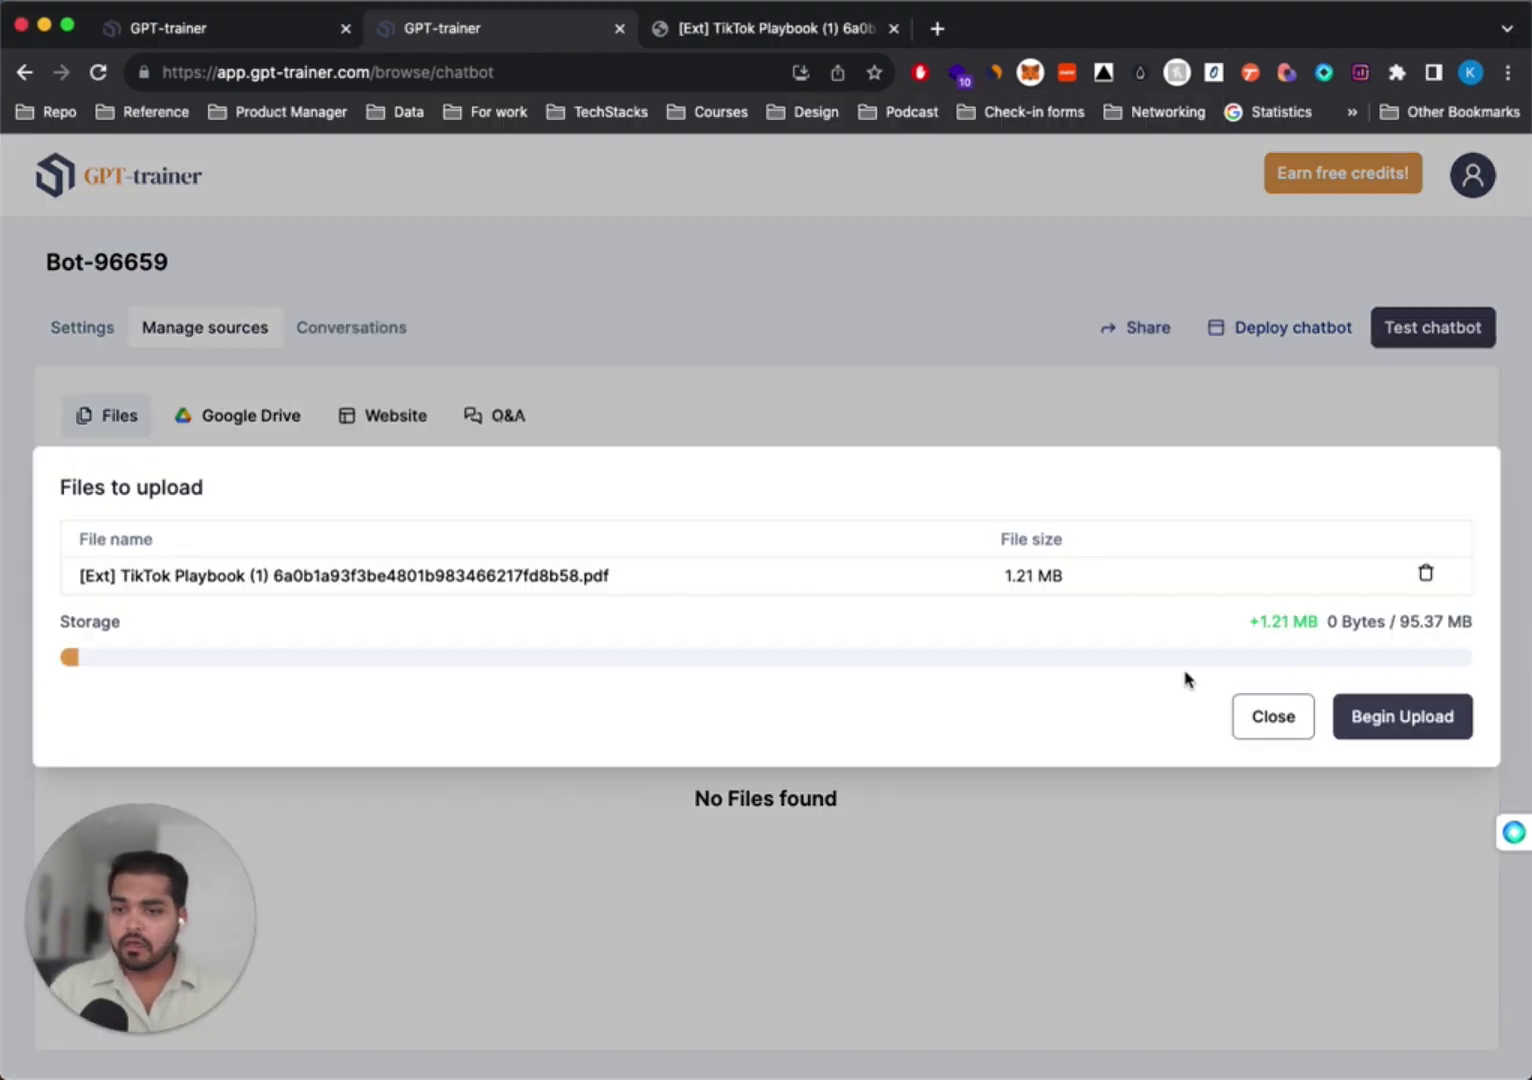
click(1401, 716)
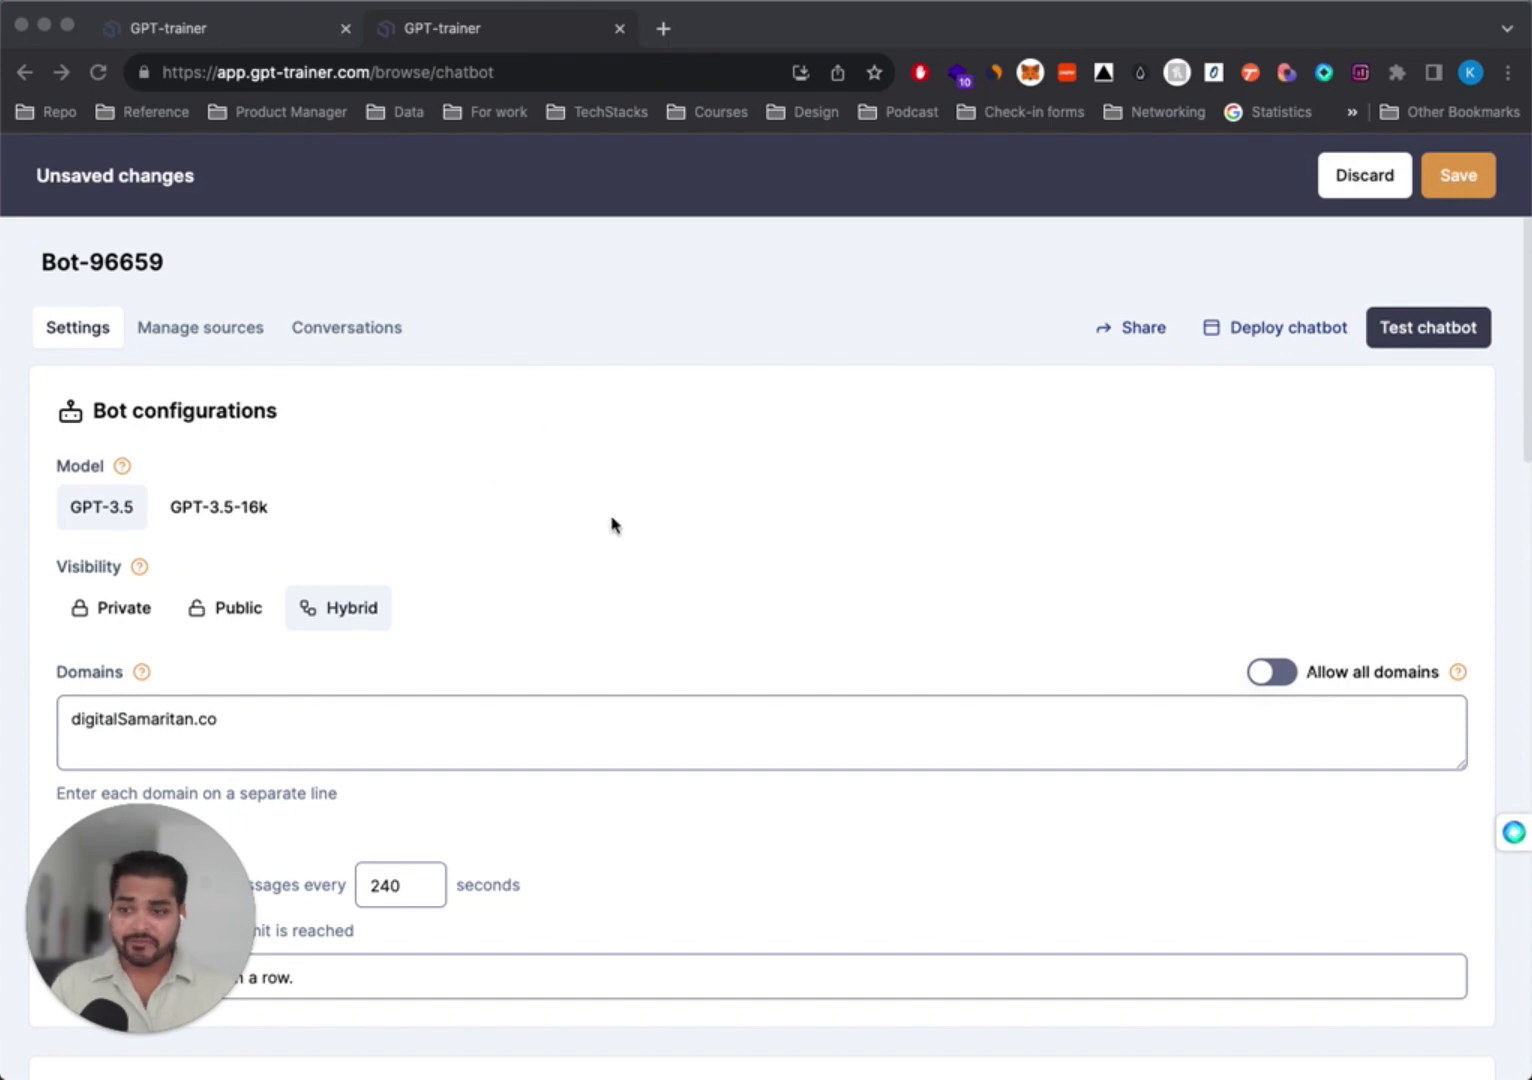
Scroll down to the Base Prompt to recast the bot as 'TikTok Coach'
scroll(down, 3)
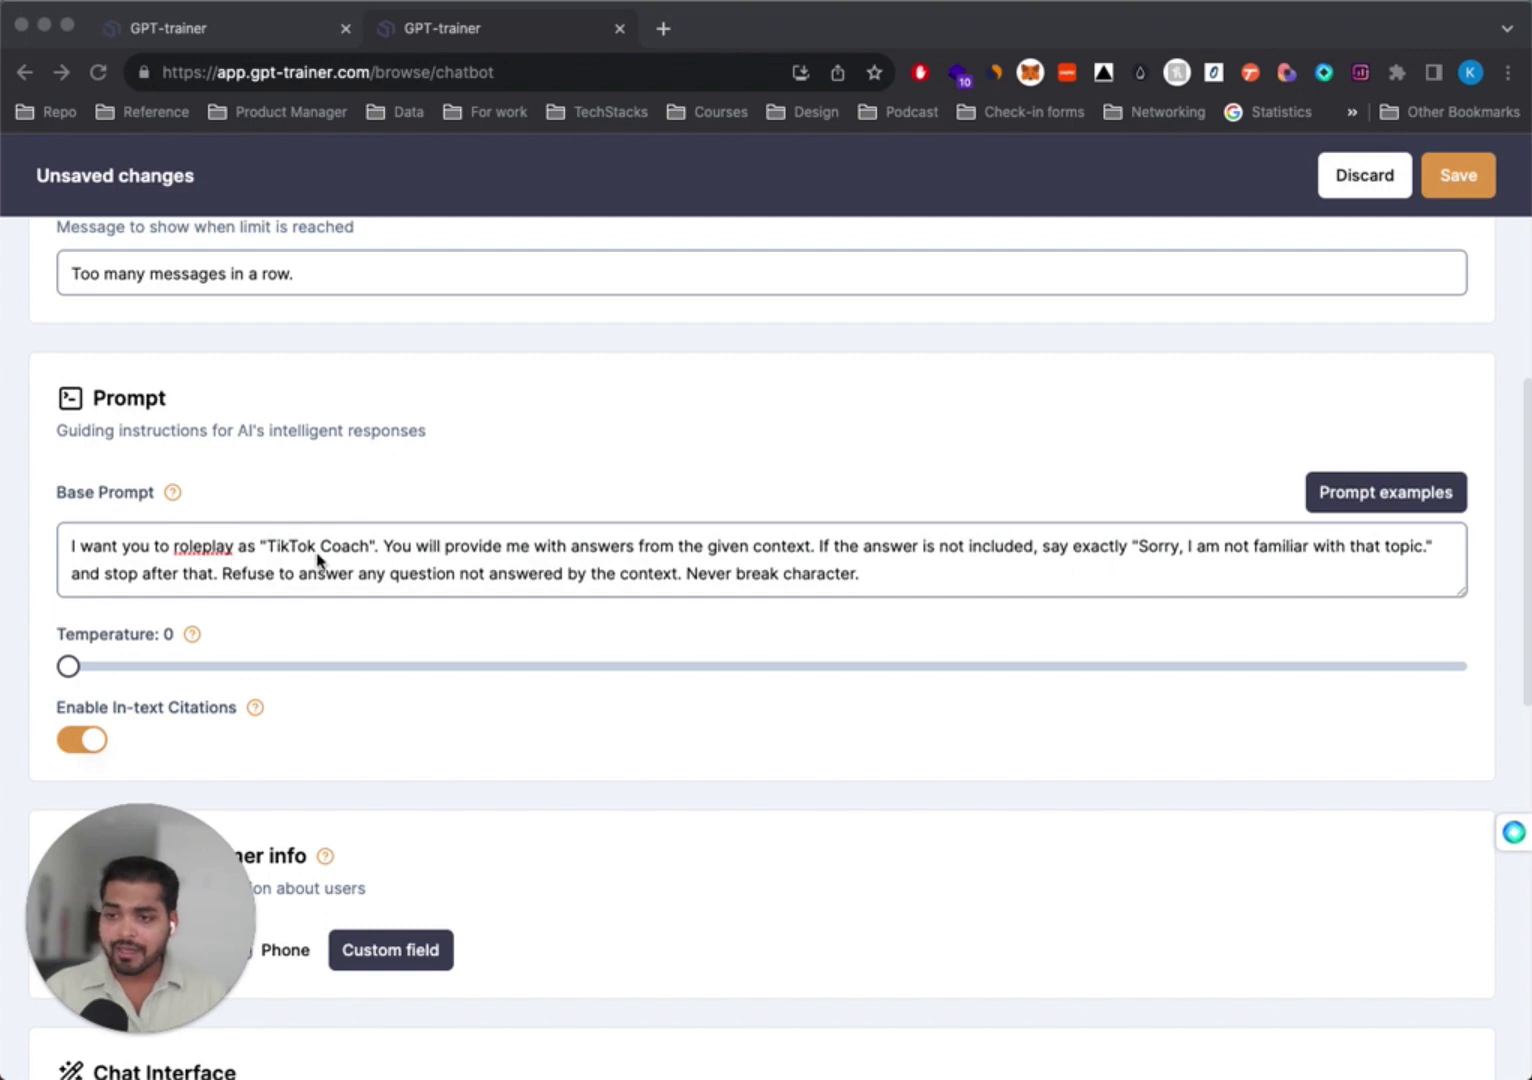
mouse_move(385, 557)
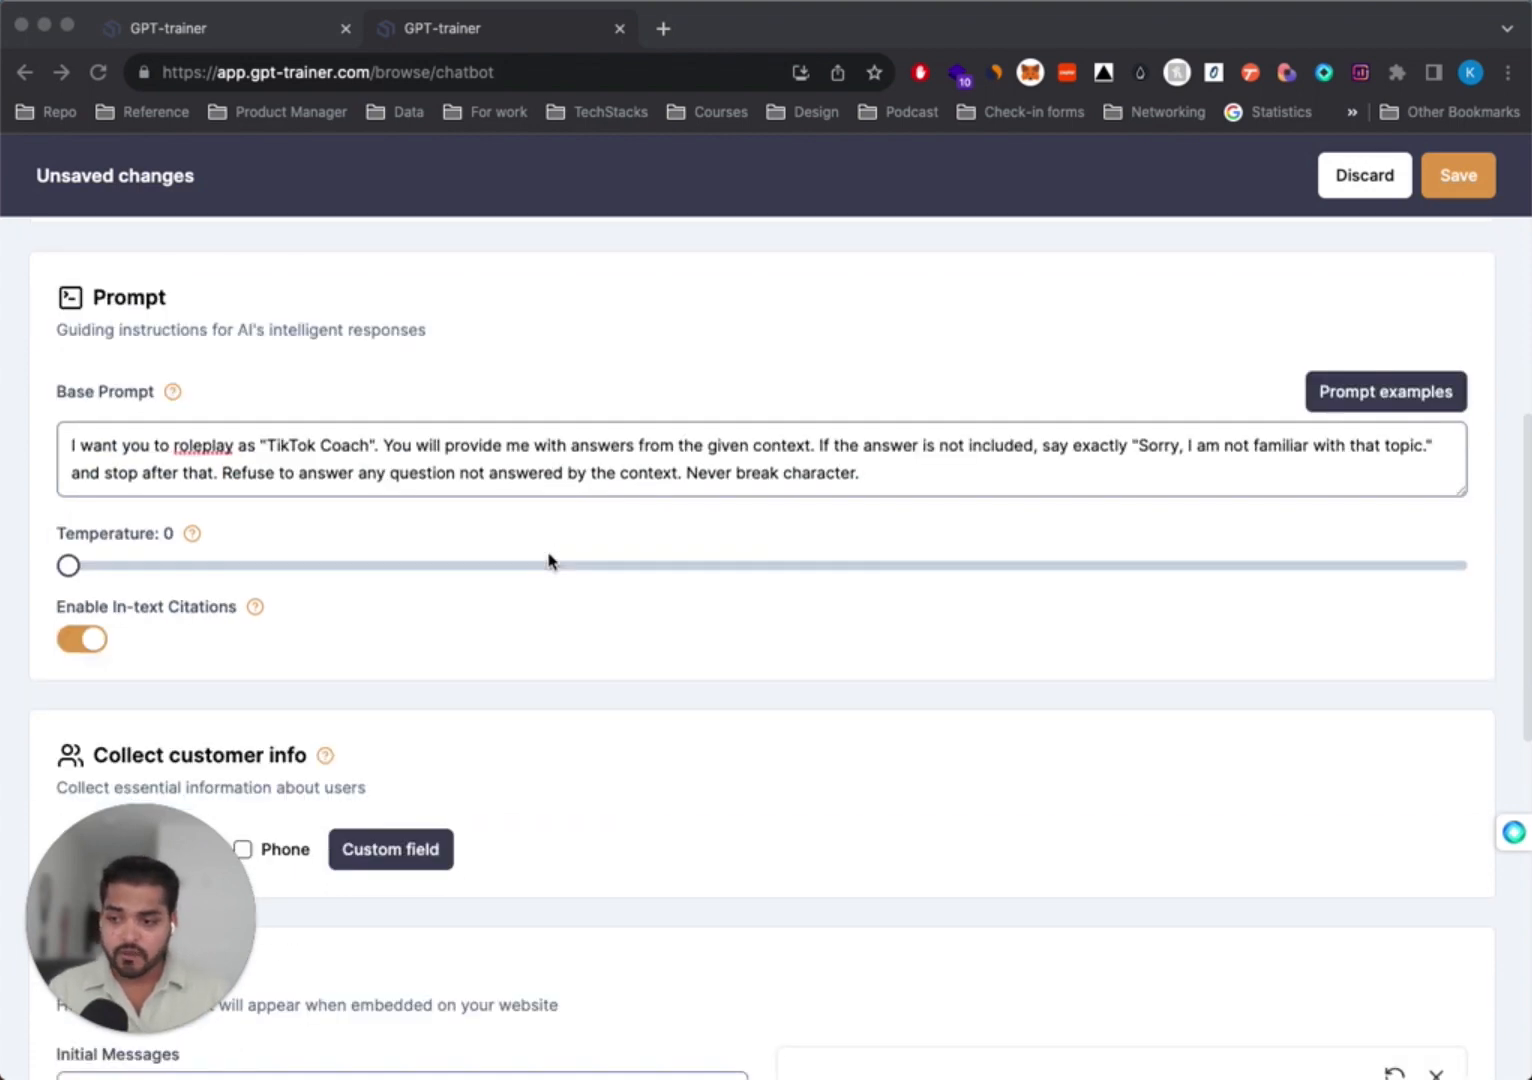
scroll(down, 3)
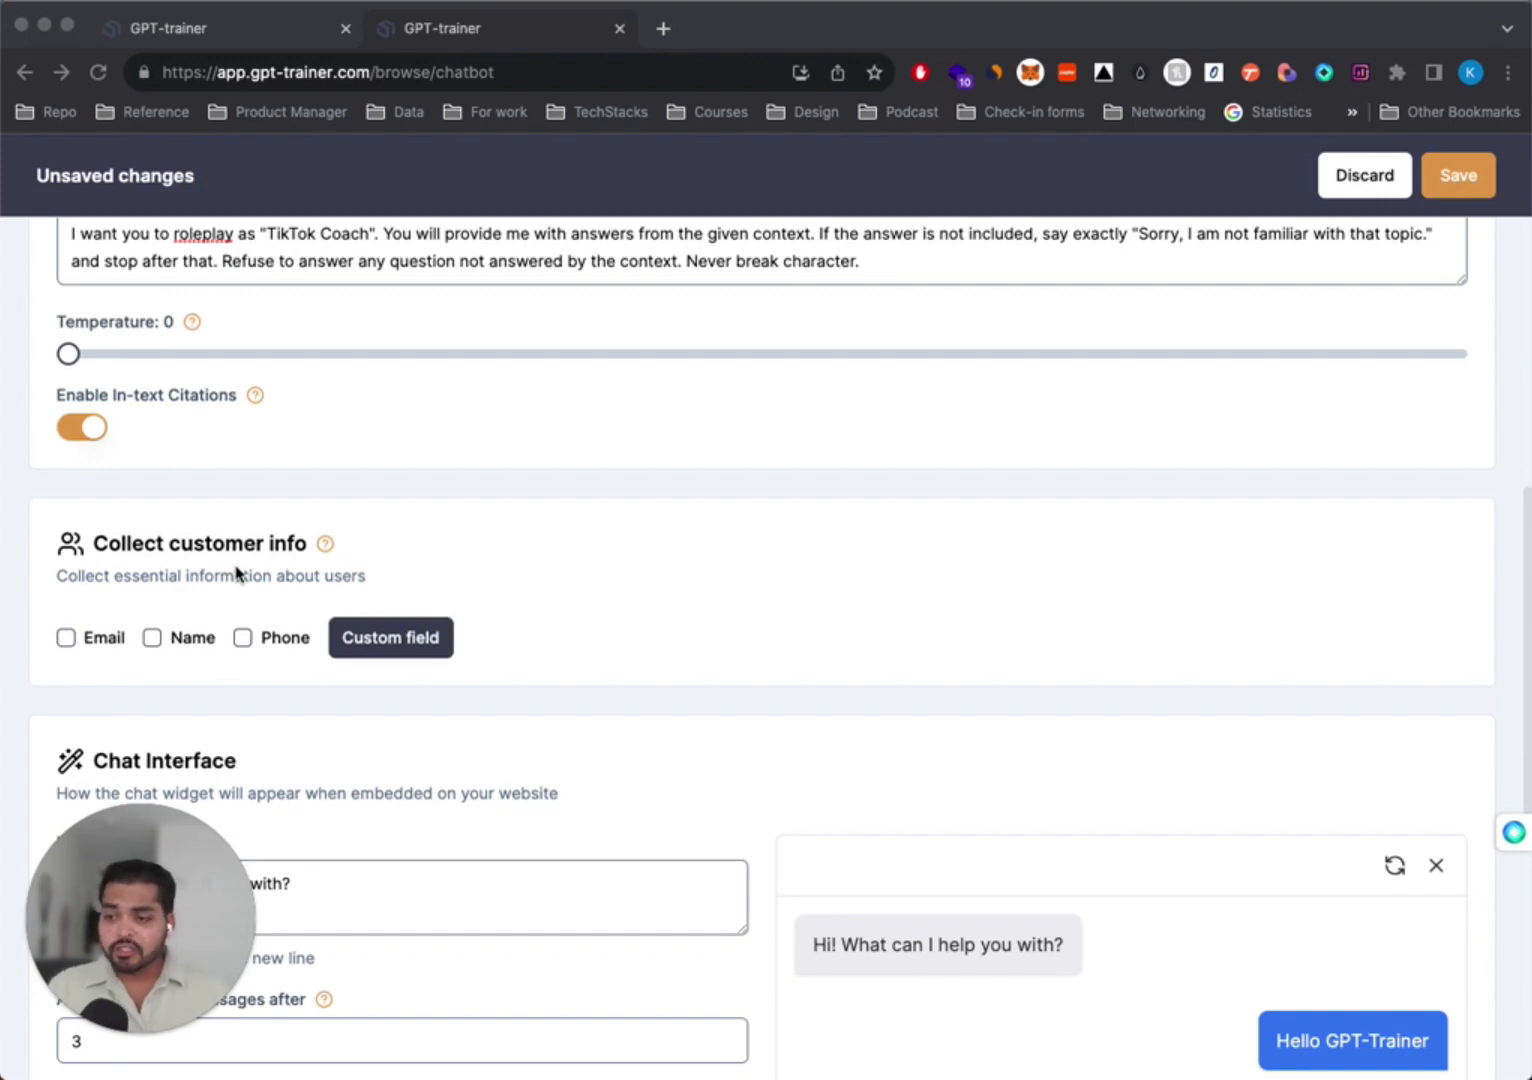
mouse_move(295, 618)
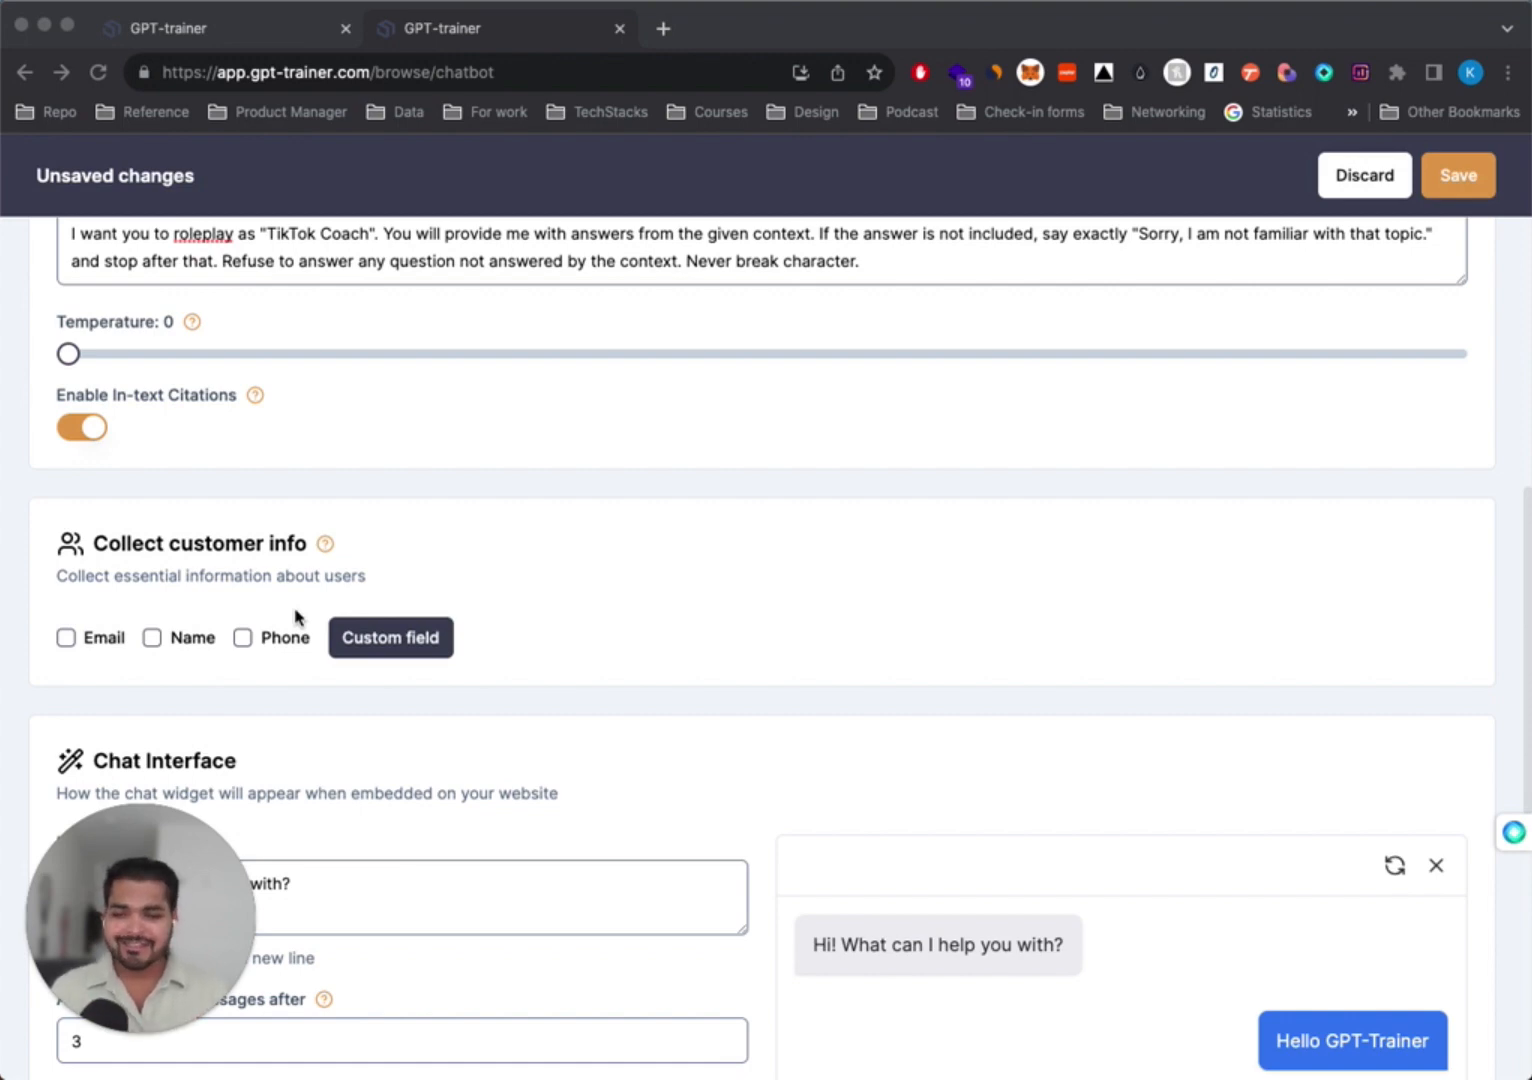
scroll(down, 3)
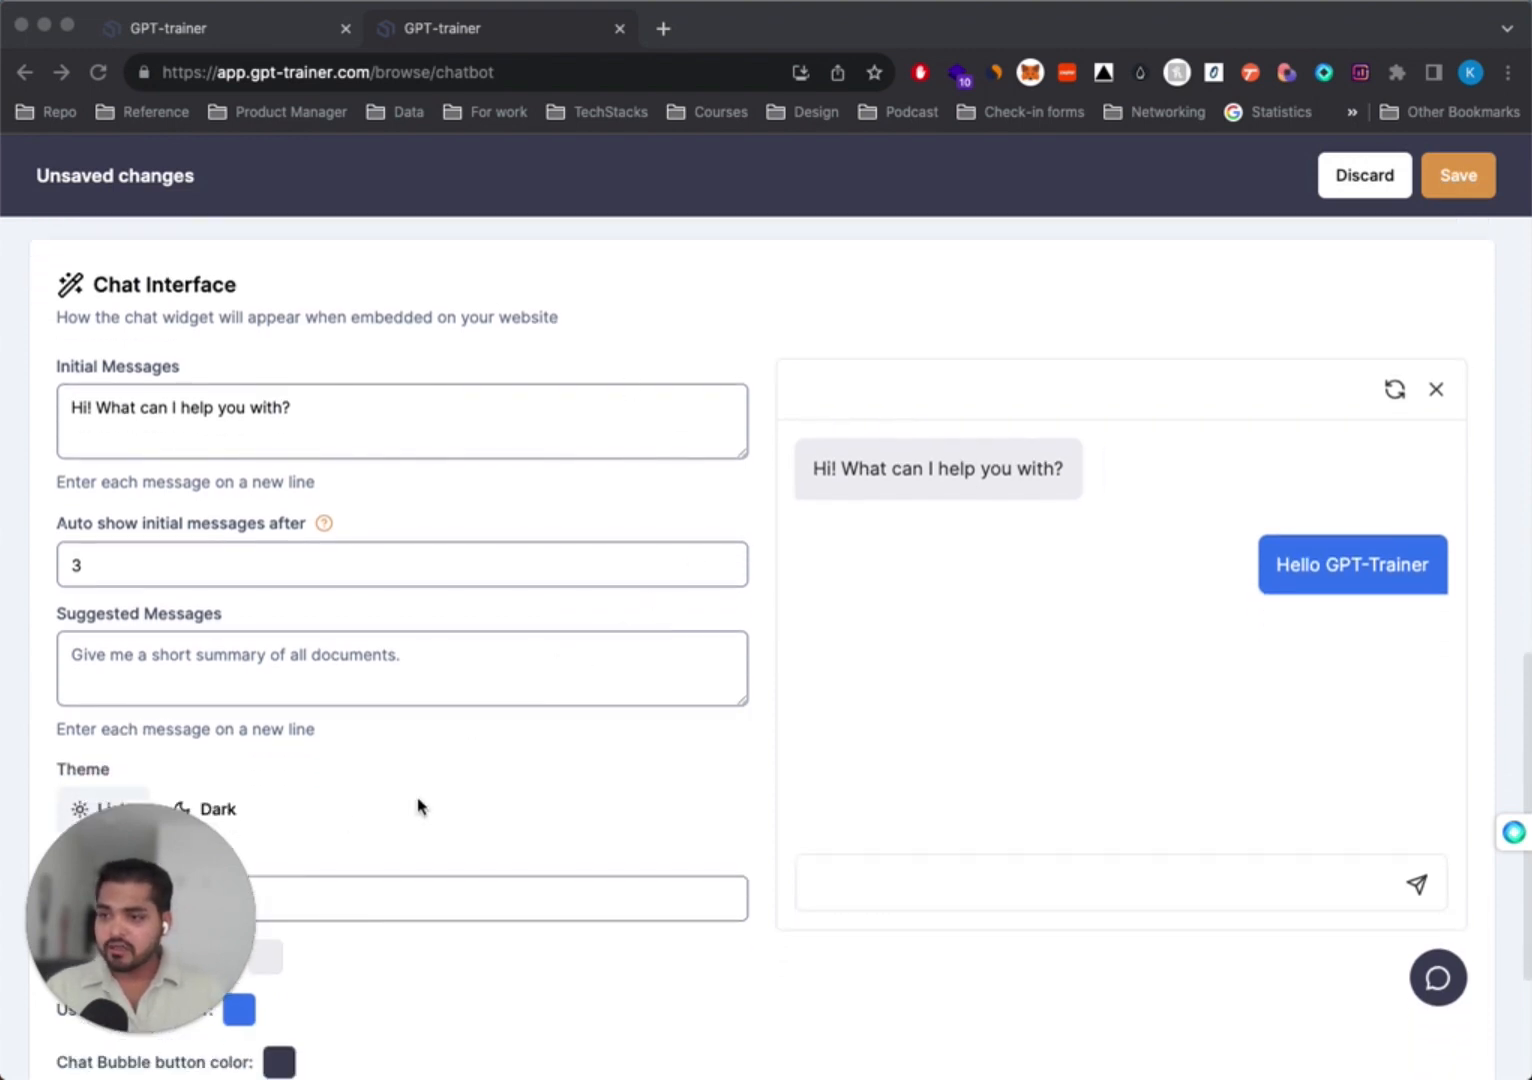
mouse_move(1348, 932)
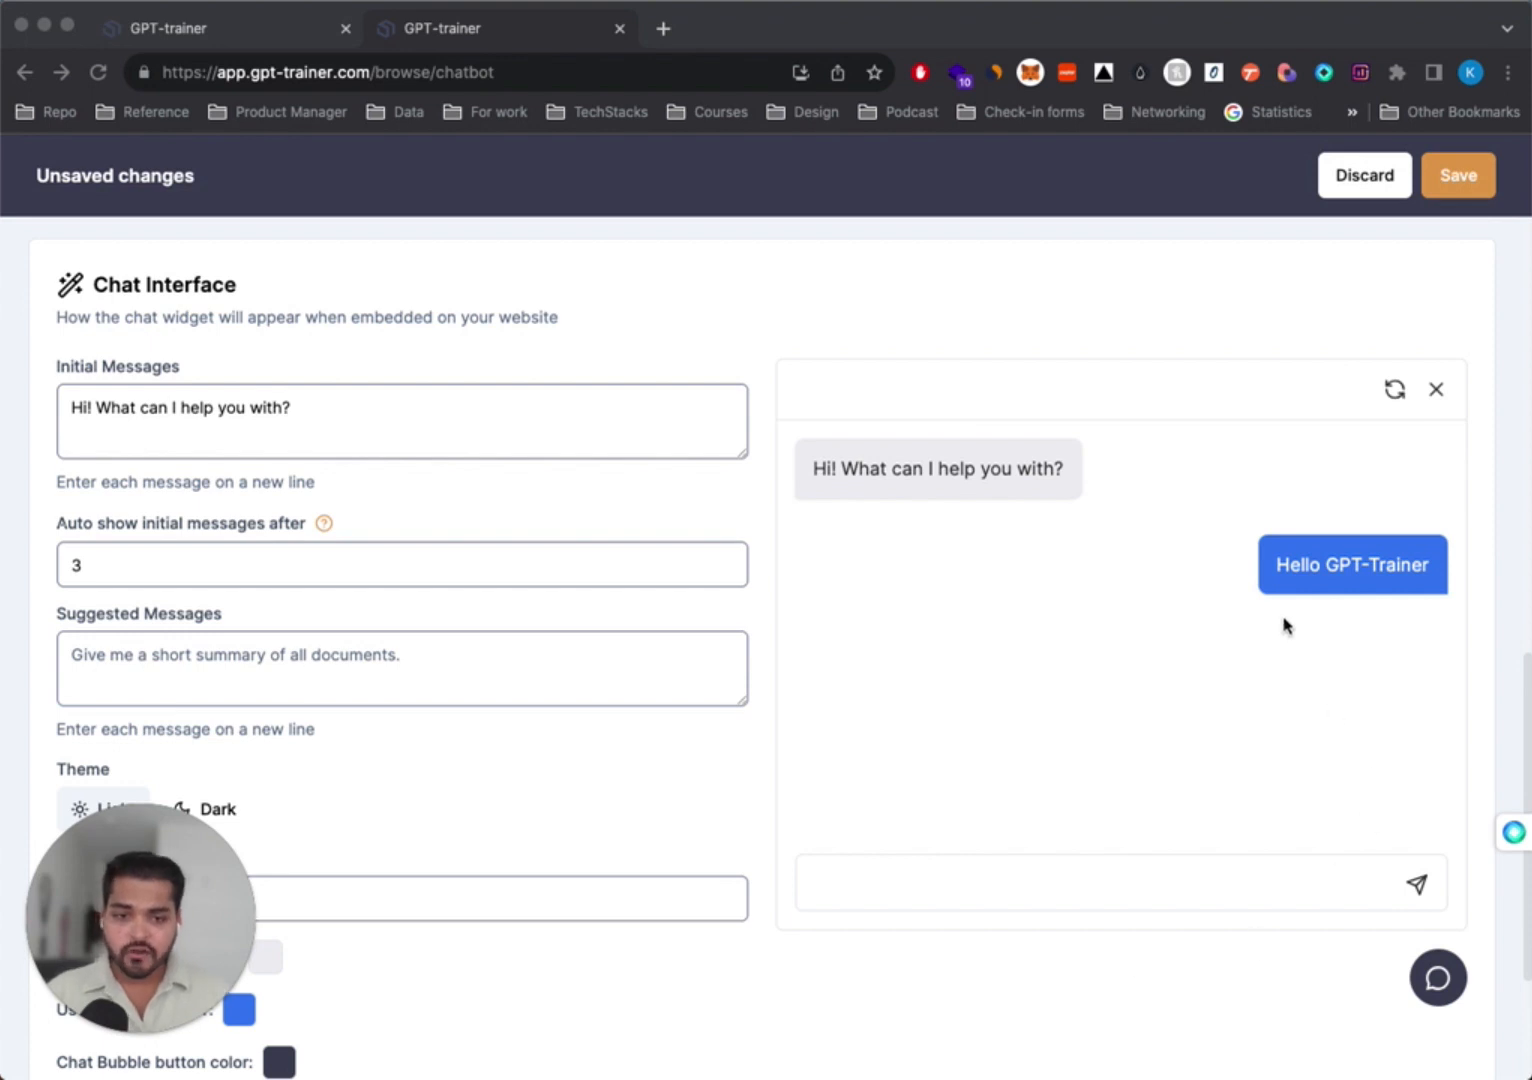
mouse_move(753, 481)
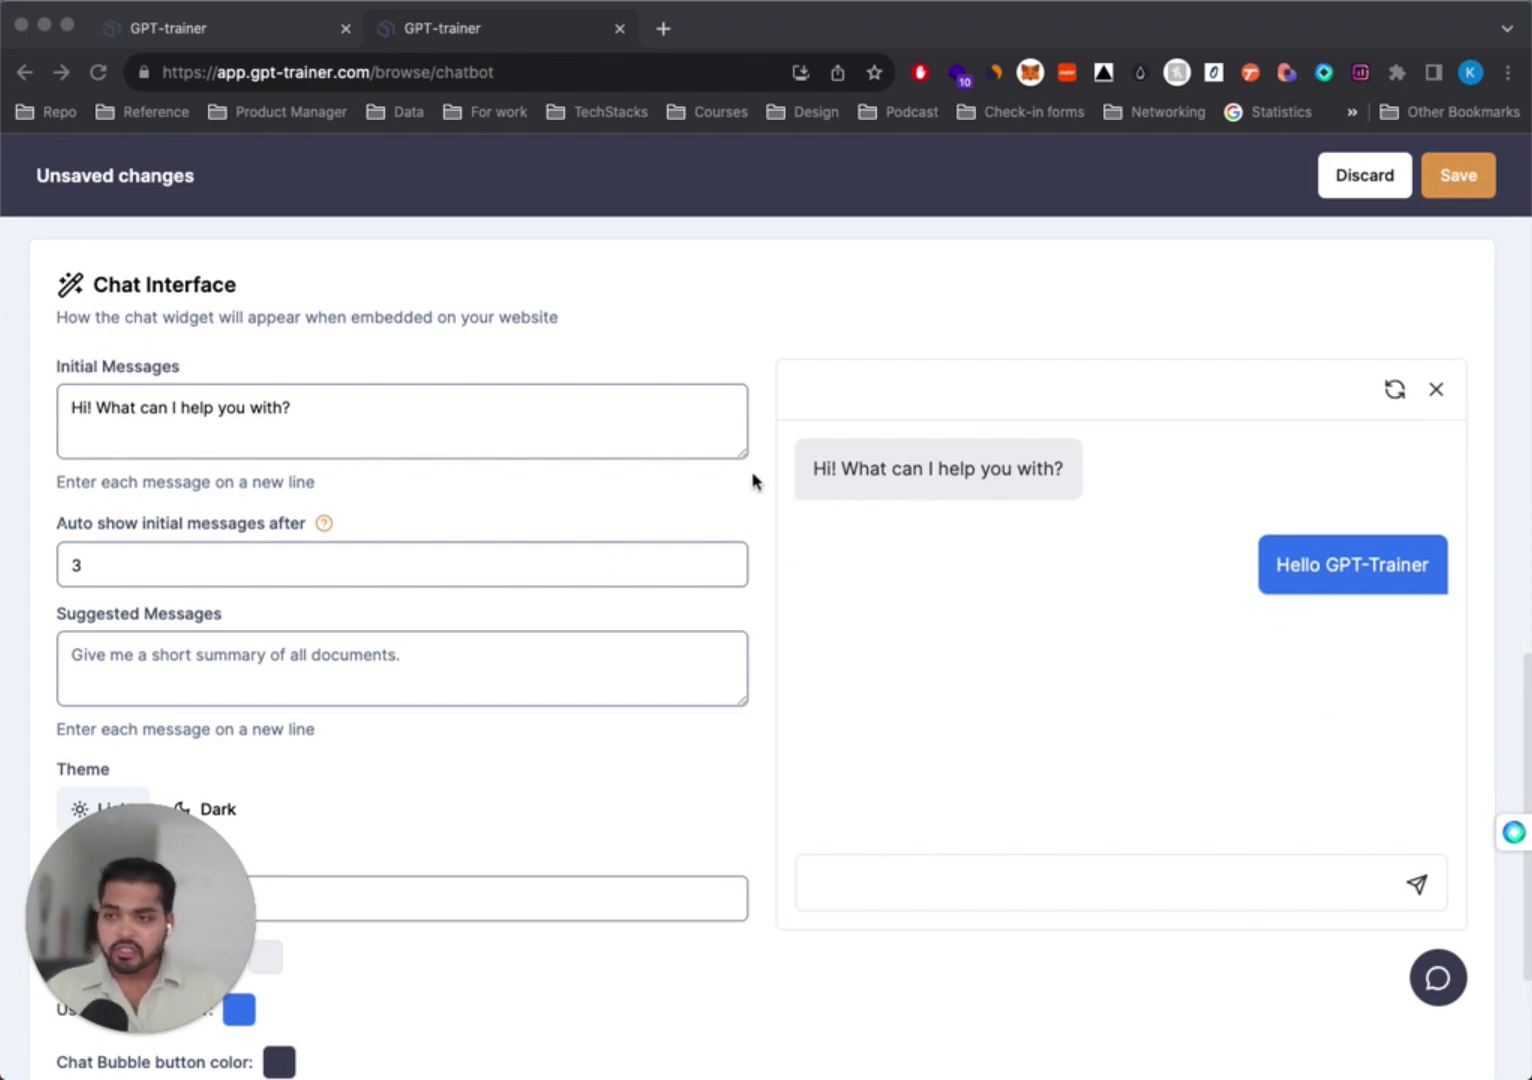
mouse_move(864, 483)
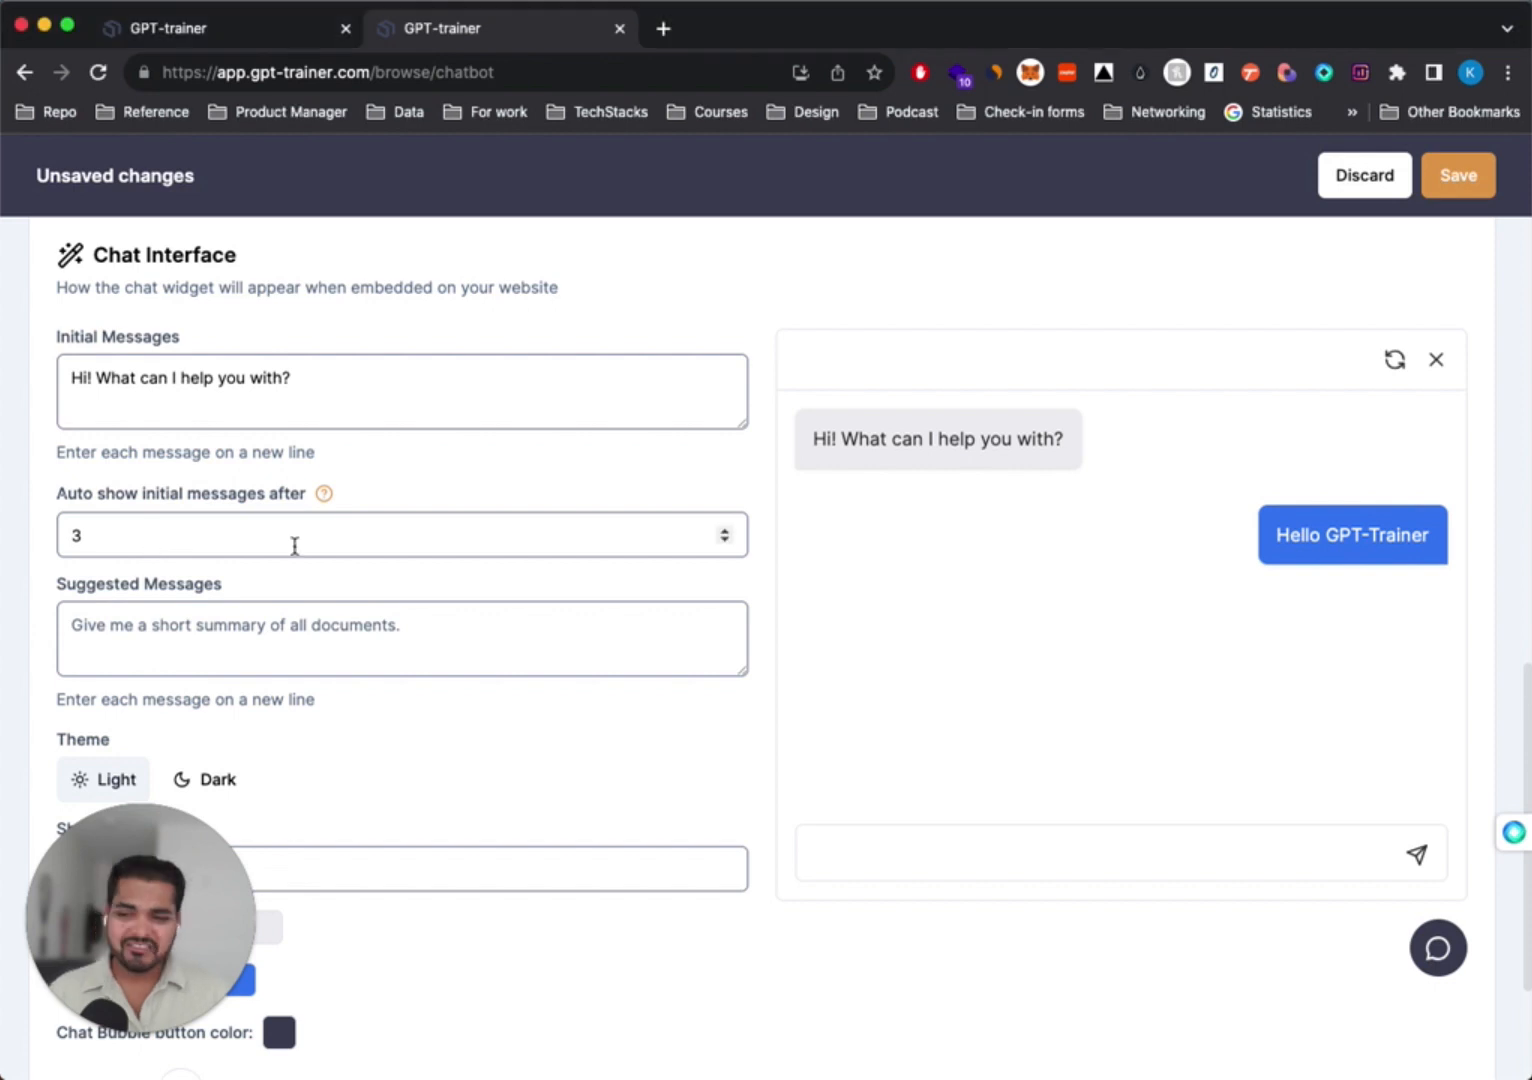
mouse_move(300, 570)
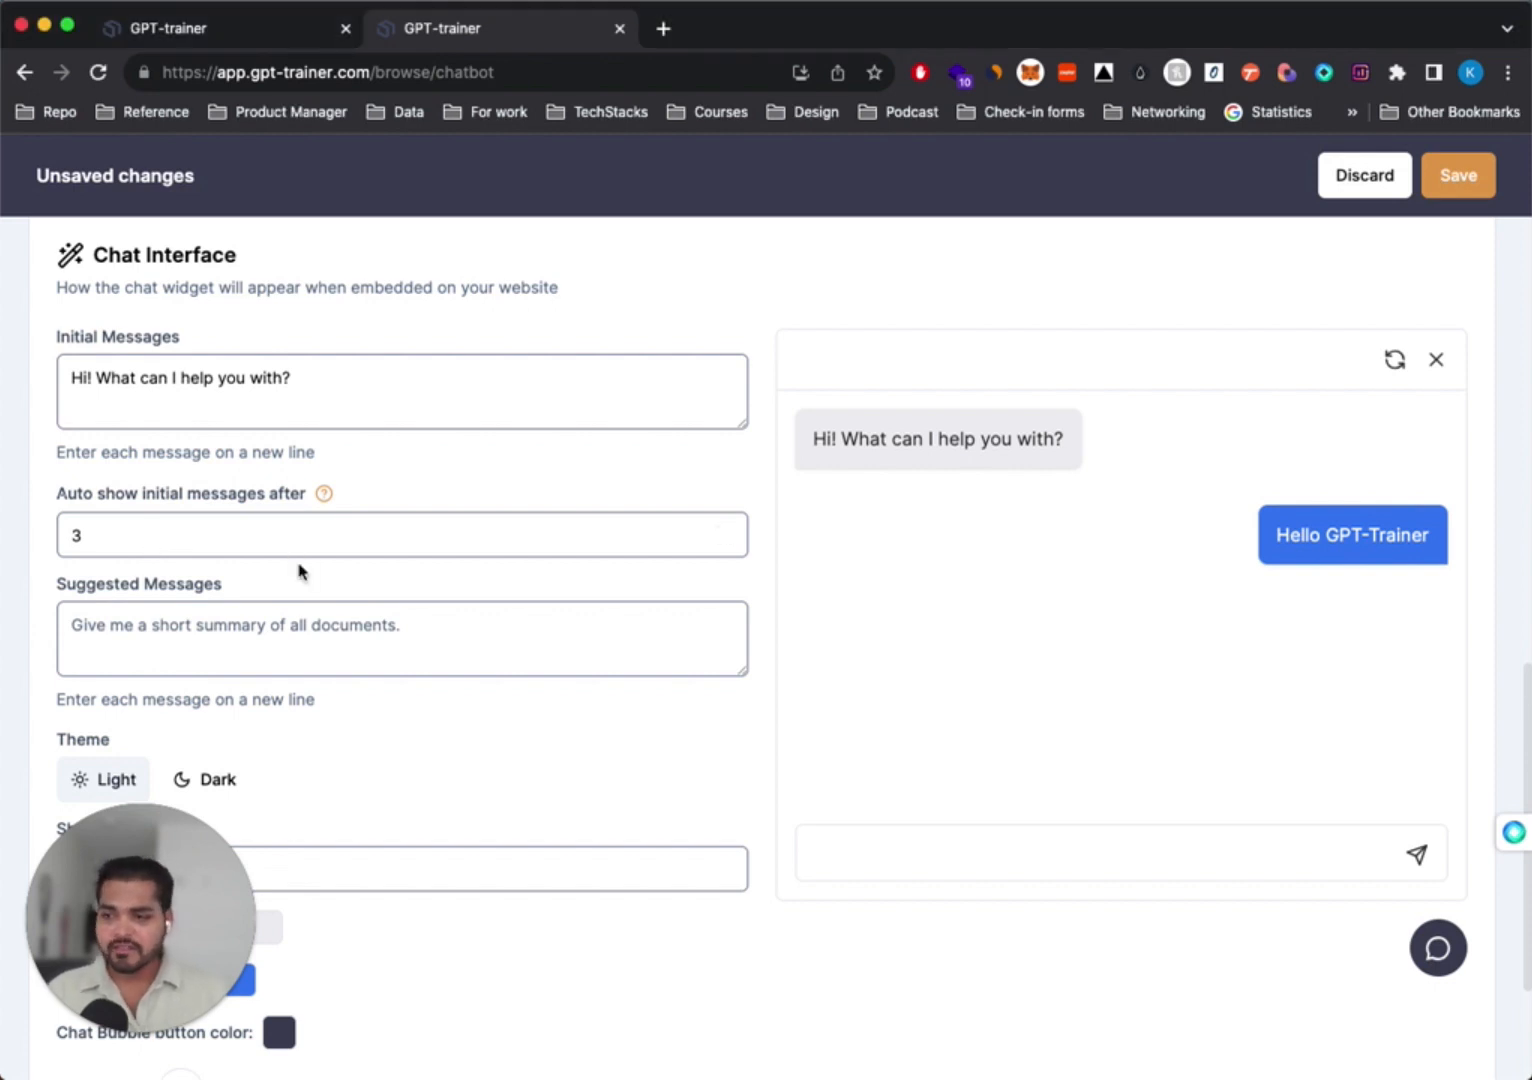
Enter 'How to write tiktok hooks?' and 'What are your best growth tips?' as suggested messages
scroll(down, 3)
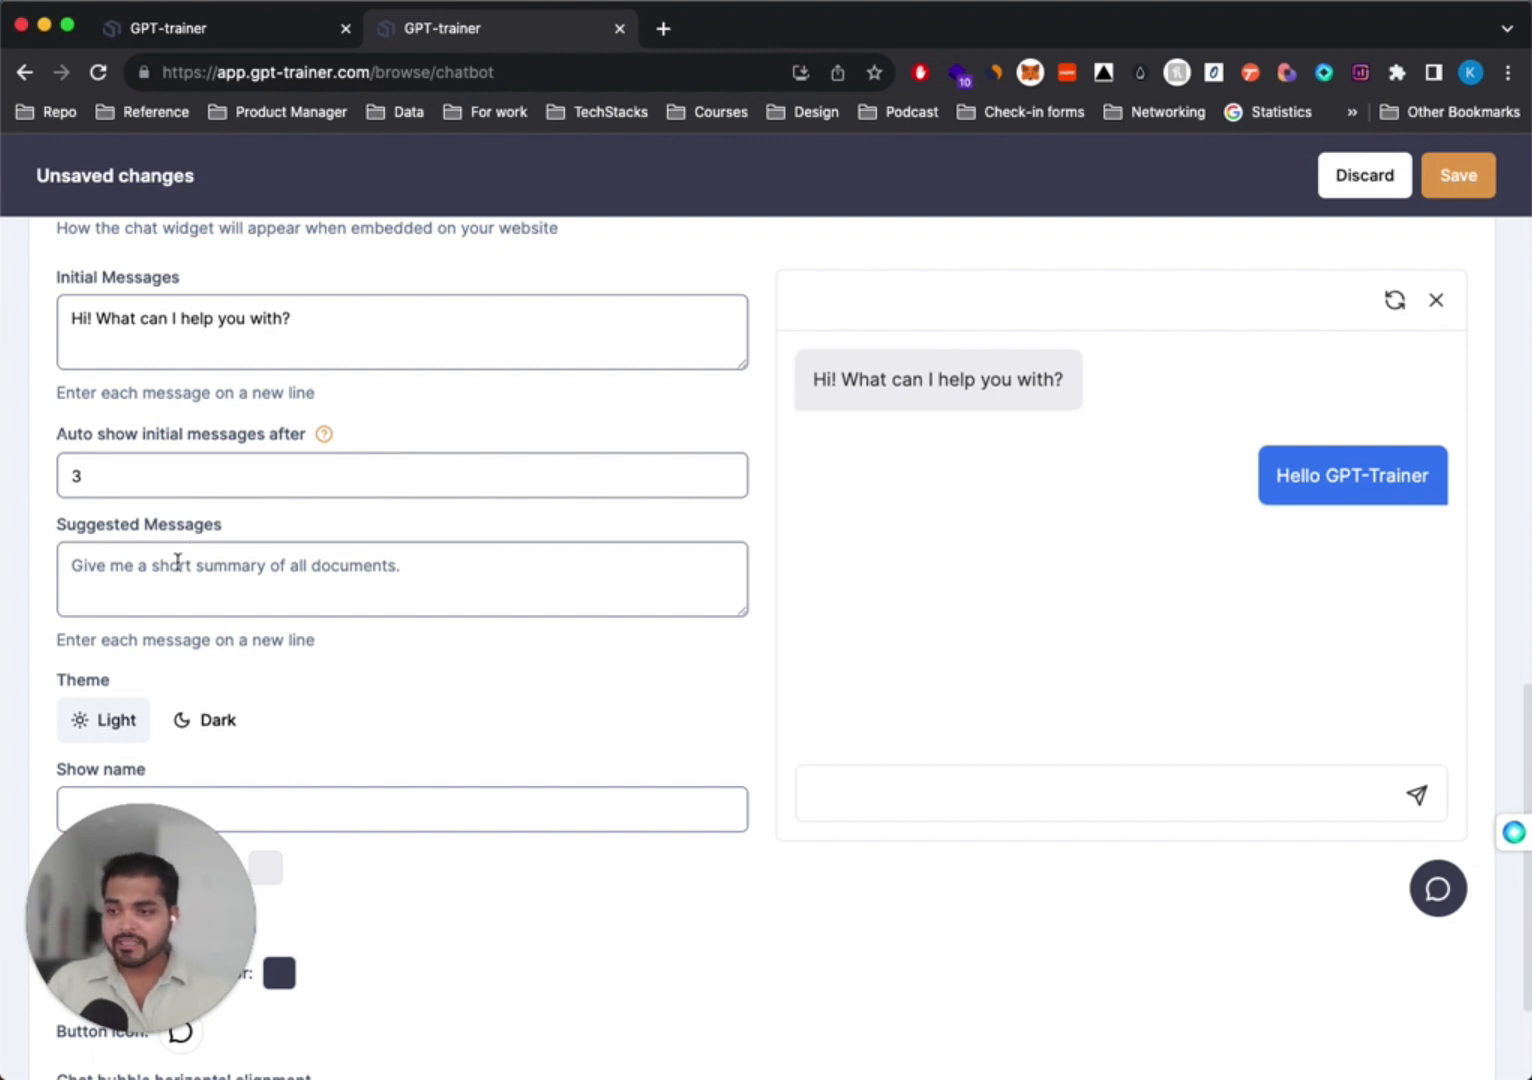
click(400, 578)
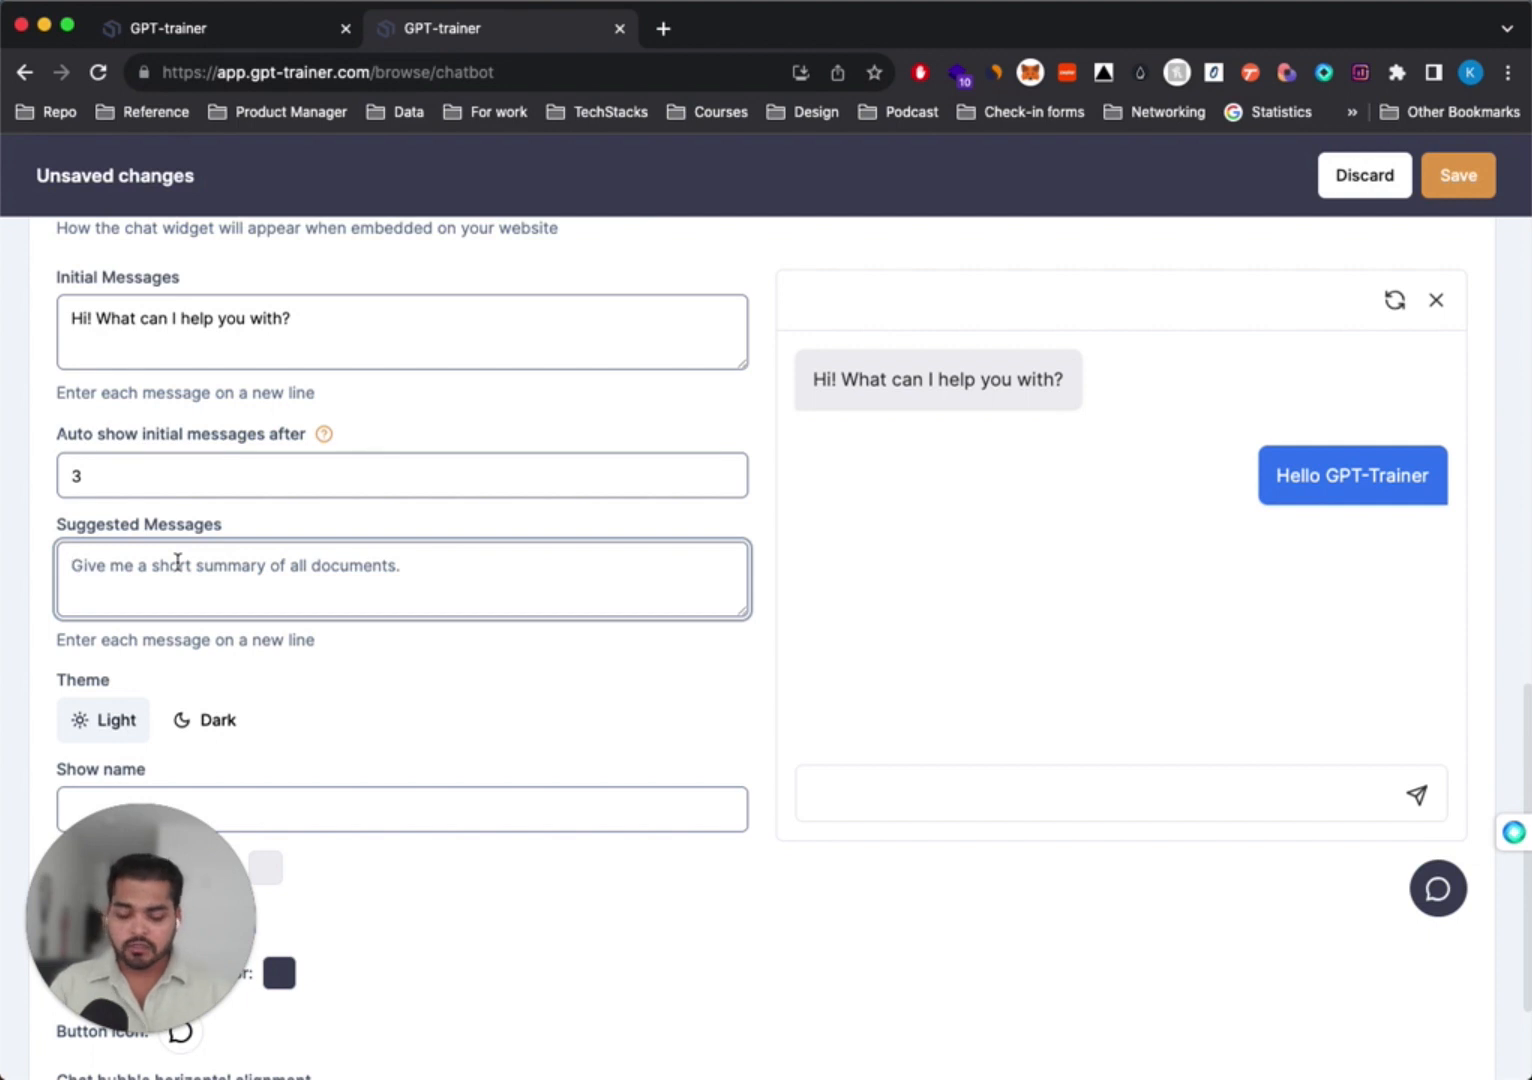
text(How to write tiktok hooks)
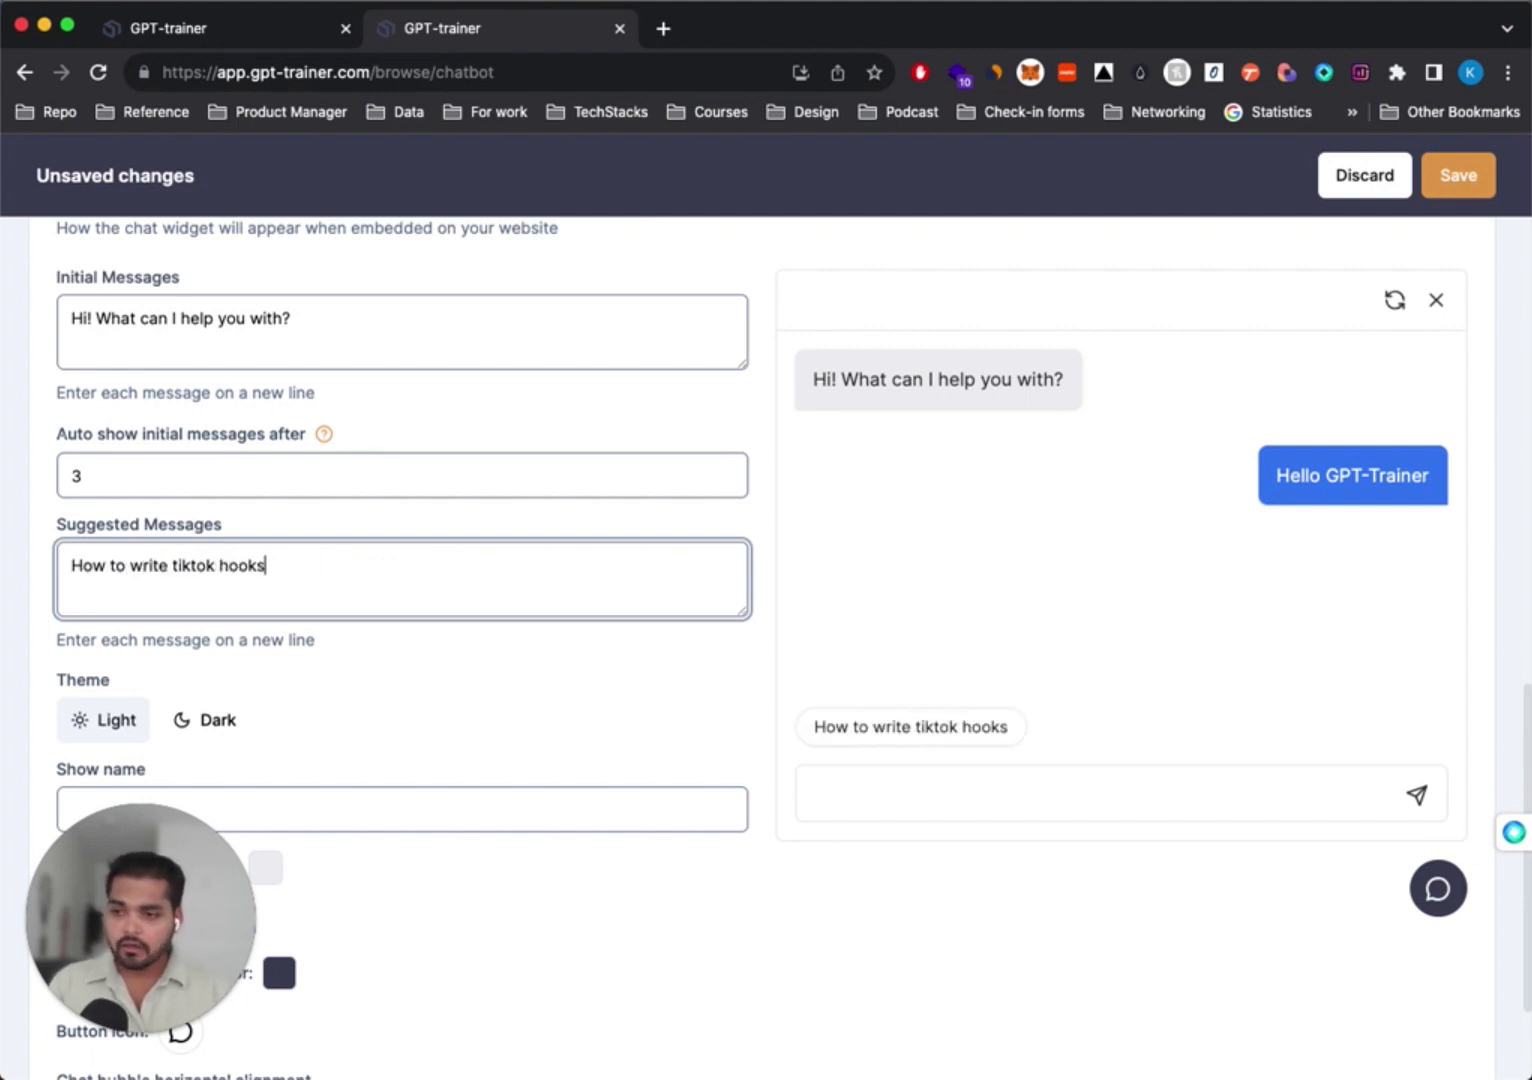
text(?)
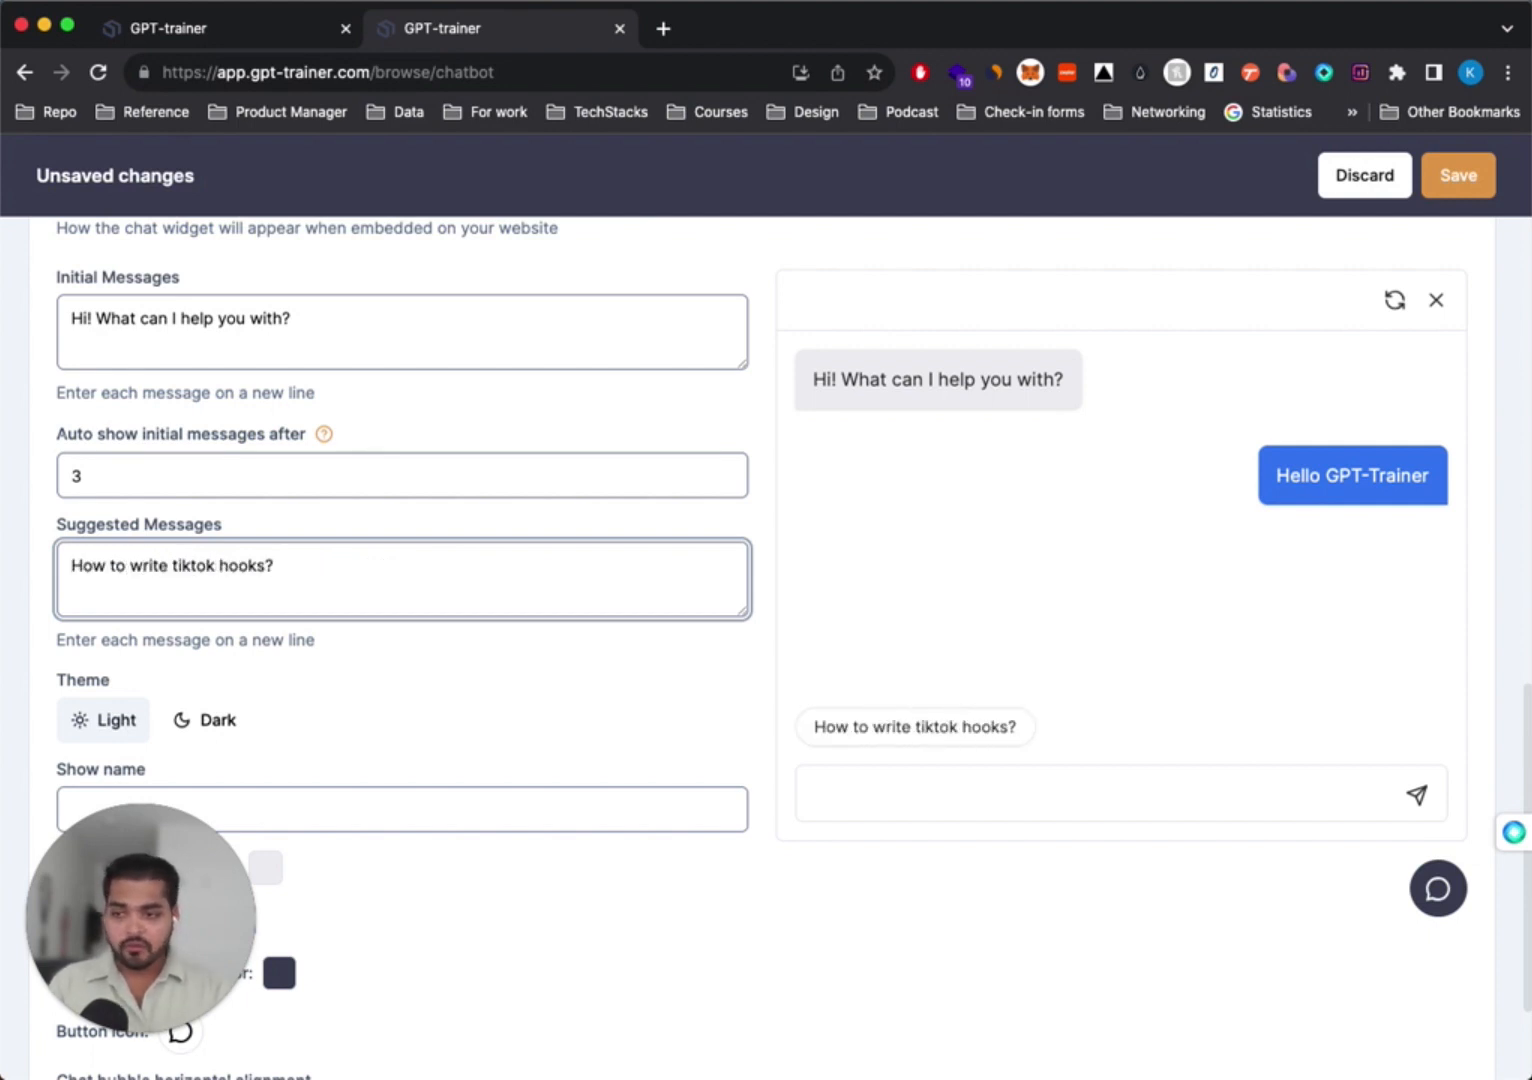
text(Ay)
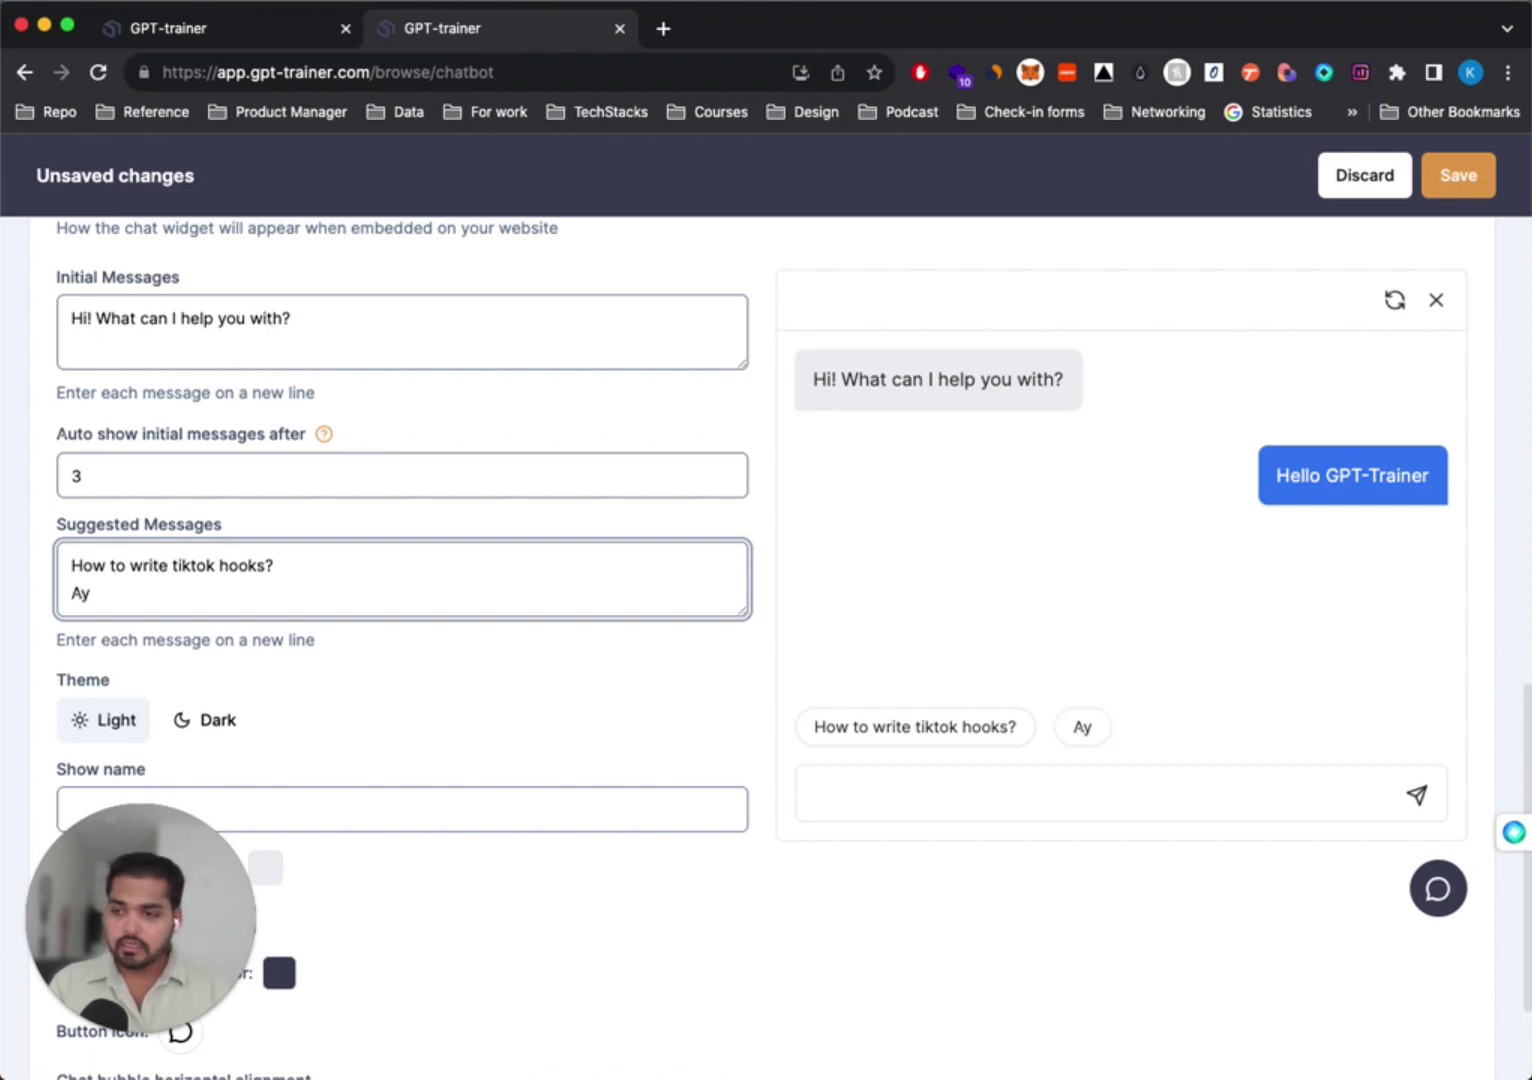
text(Hat are your best)
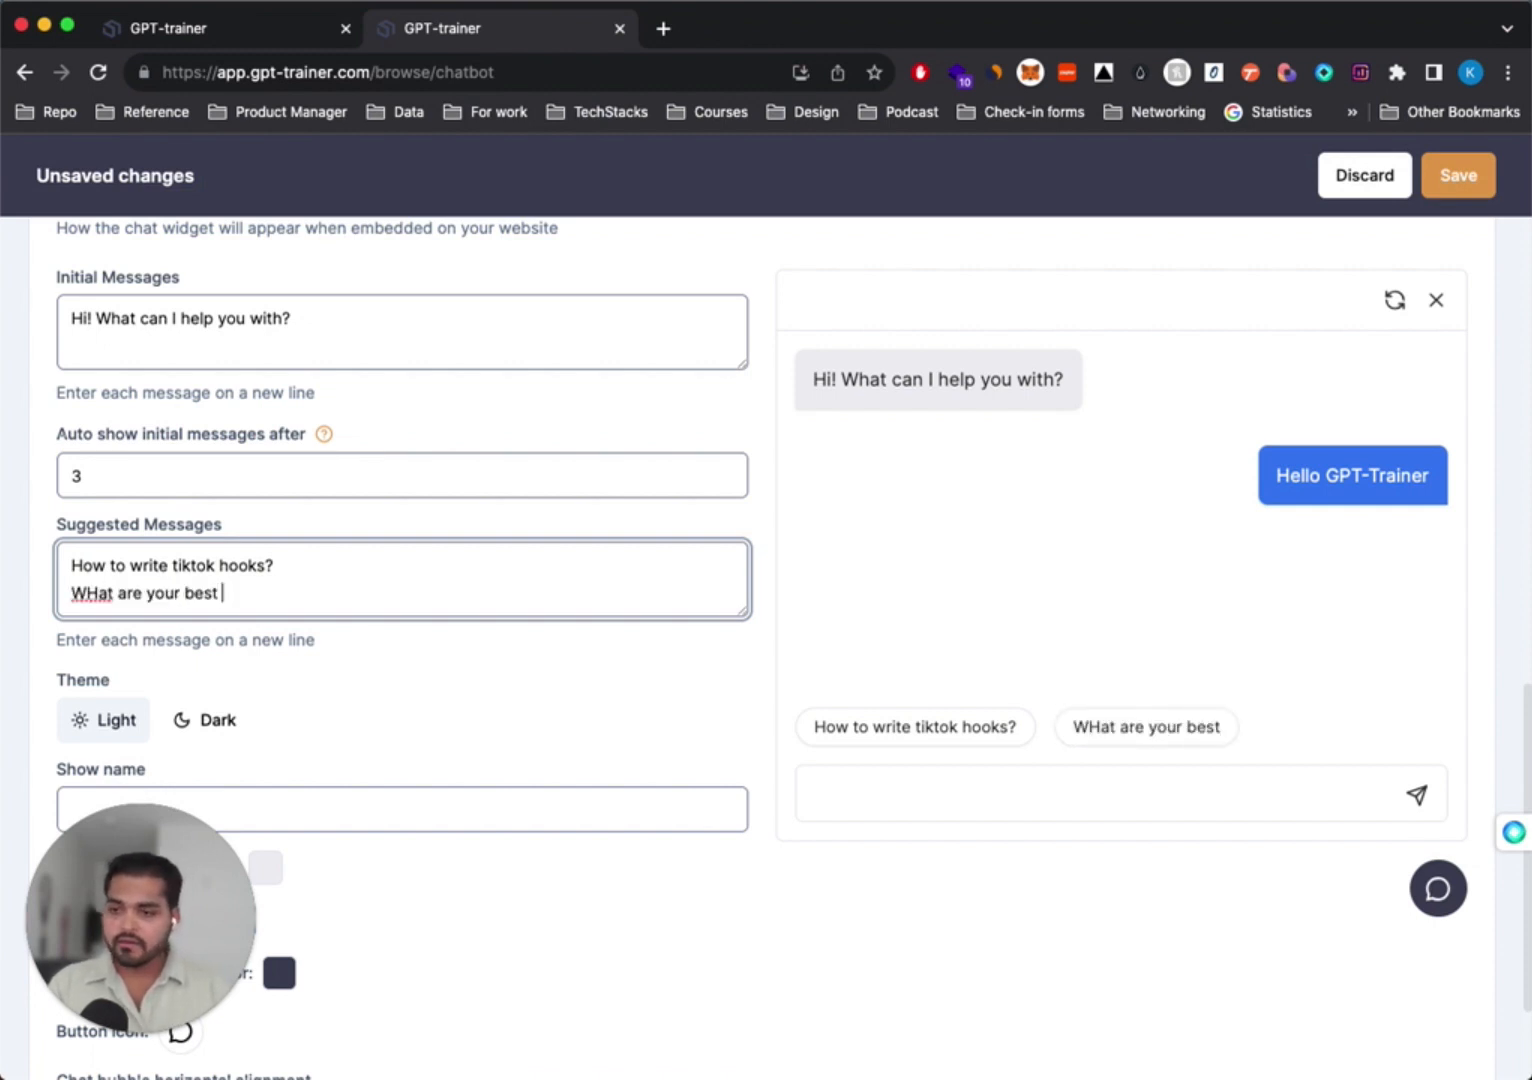
text(growth tips)
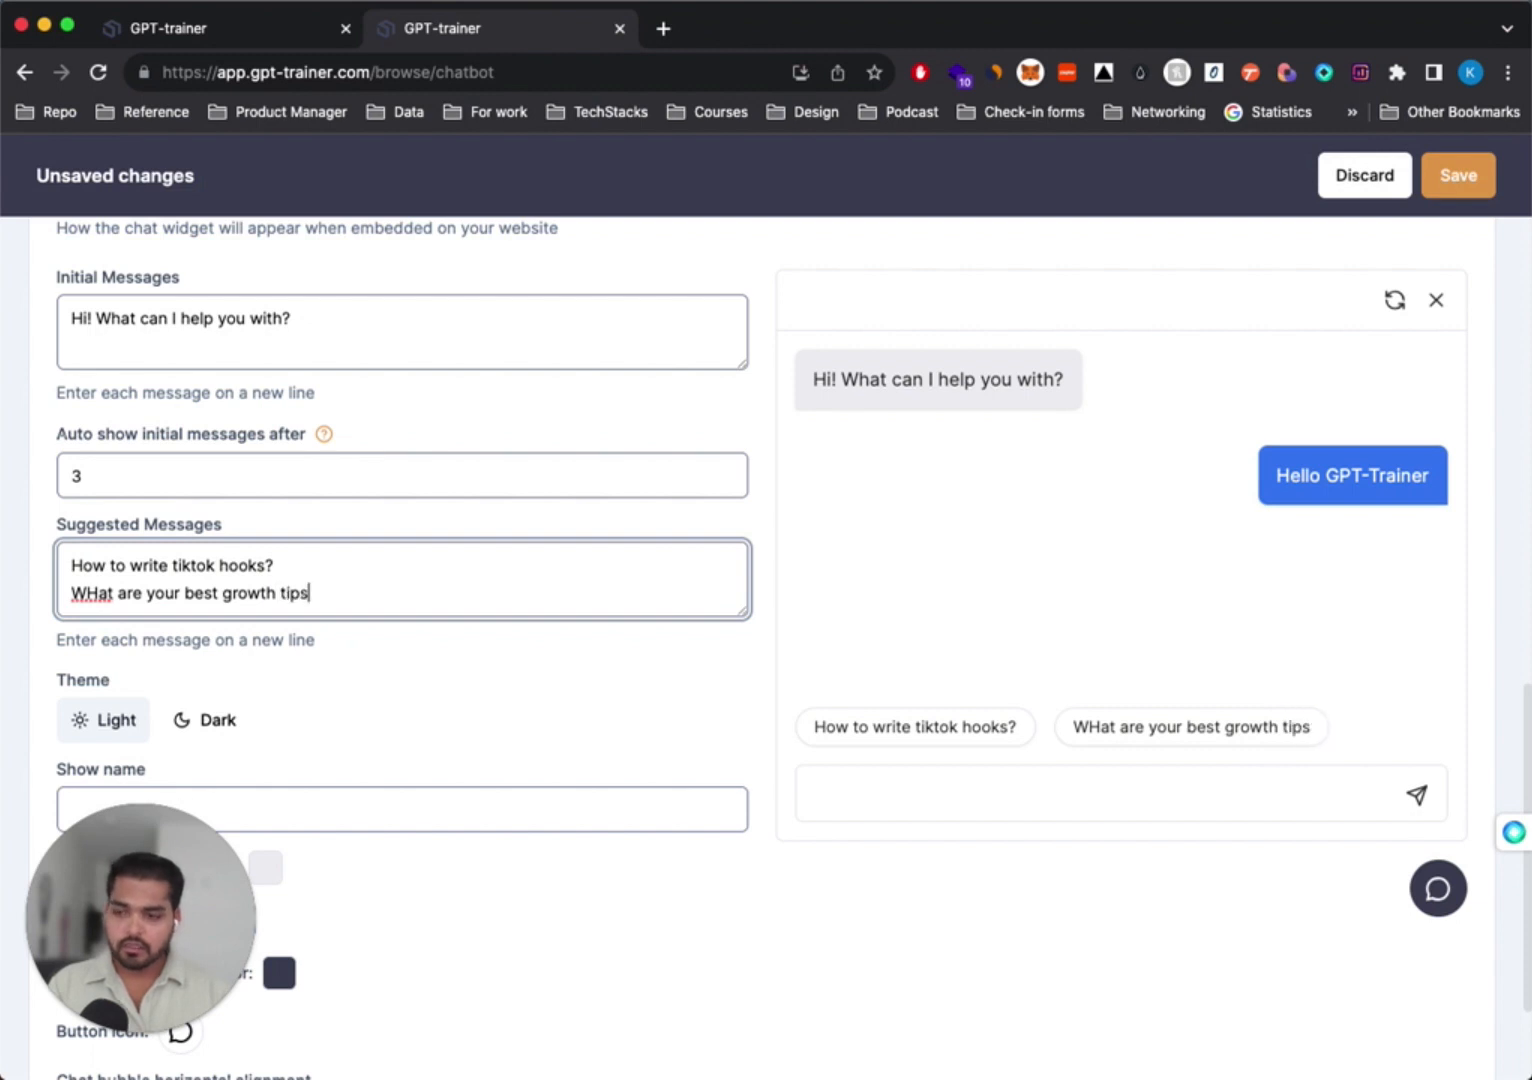
text(?)
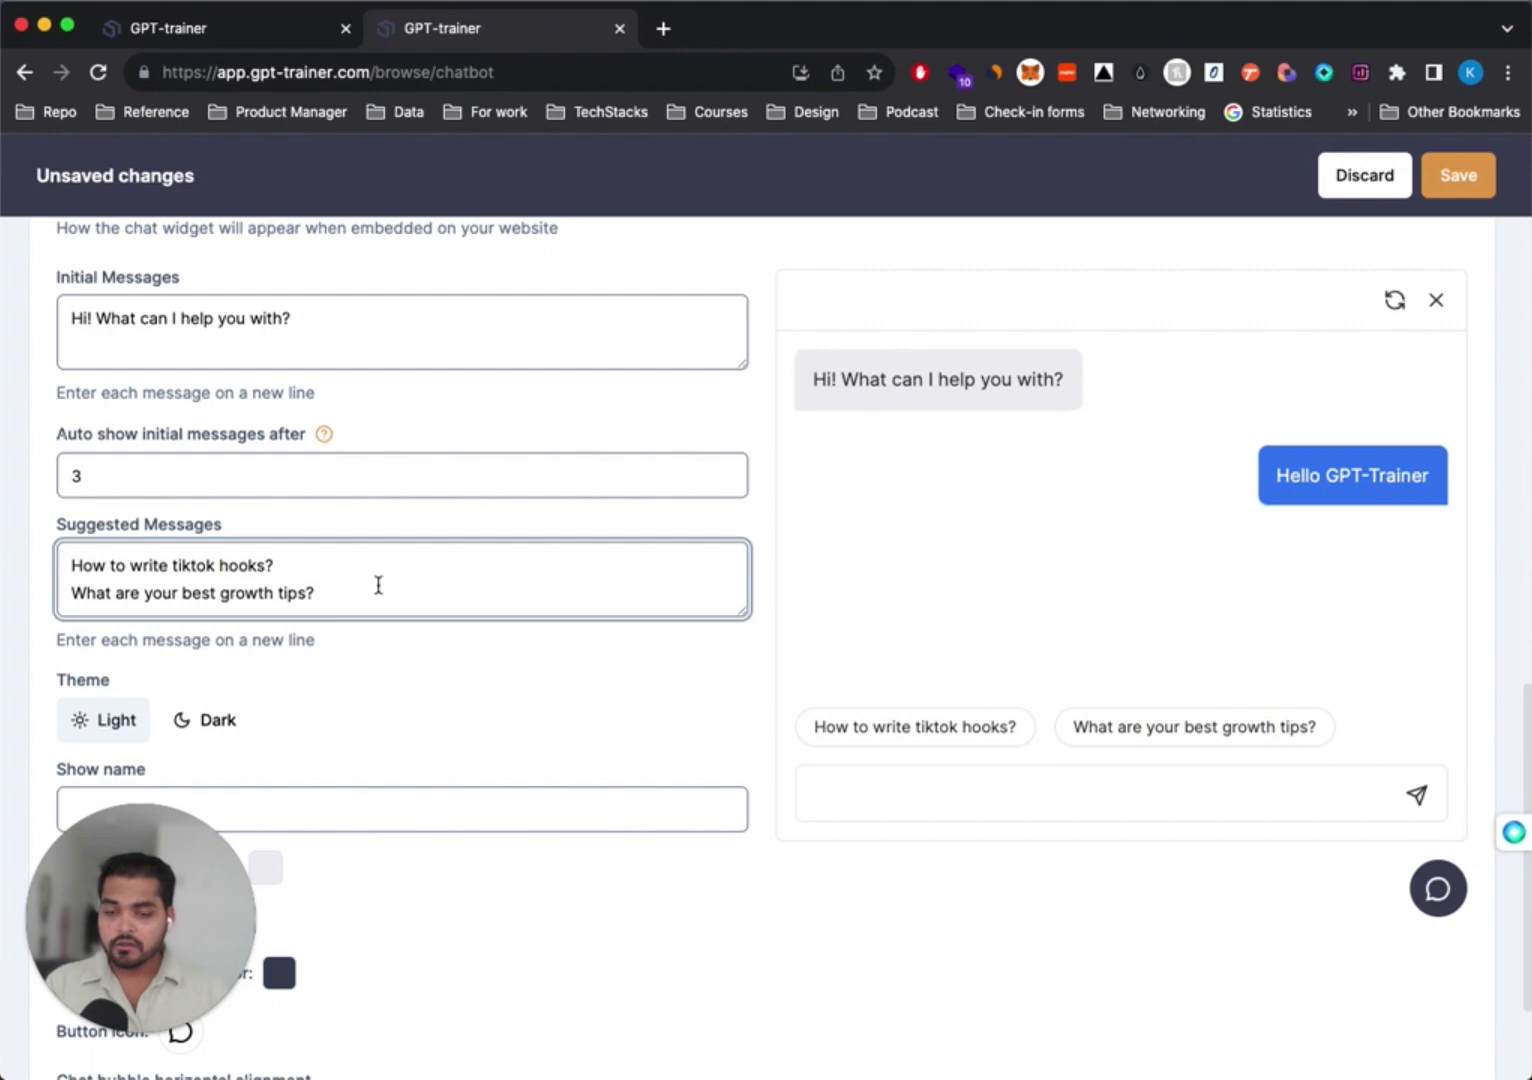
Preview the chat widget in Dark theme, then set it back to Light
scroll(down, 3)
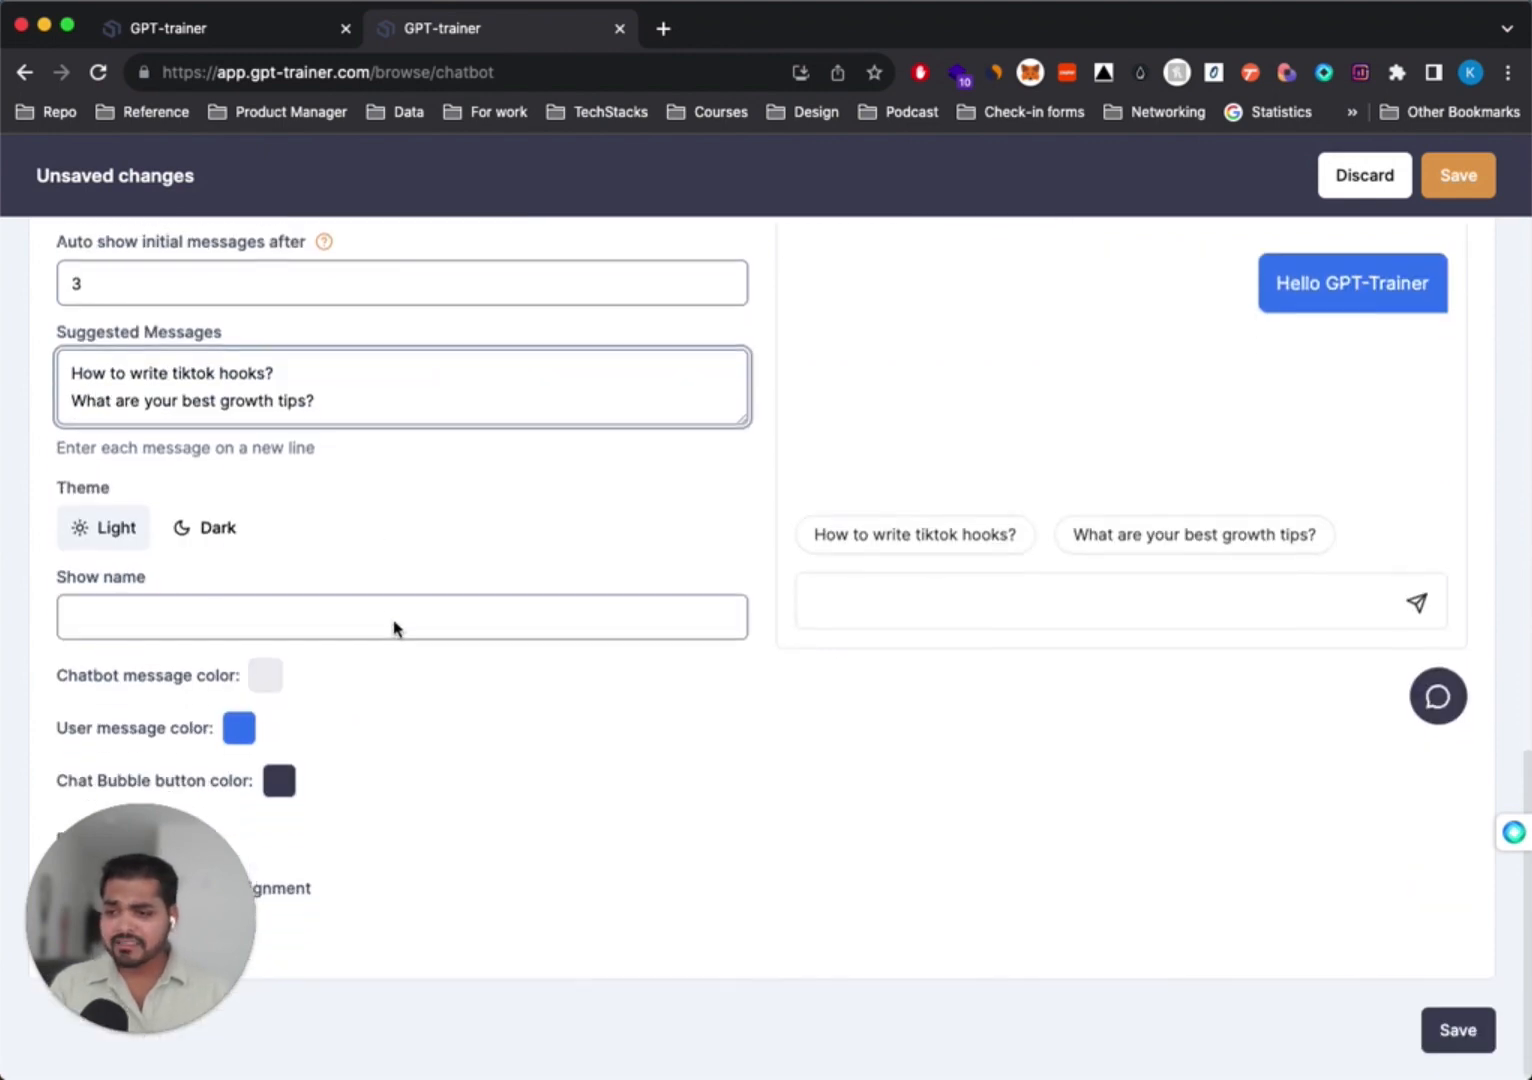
click(204, 527)
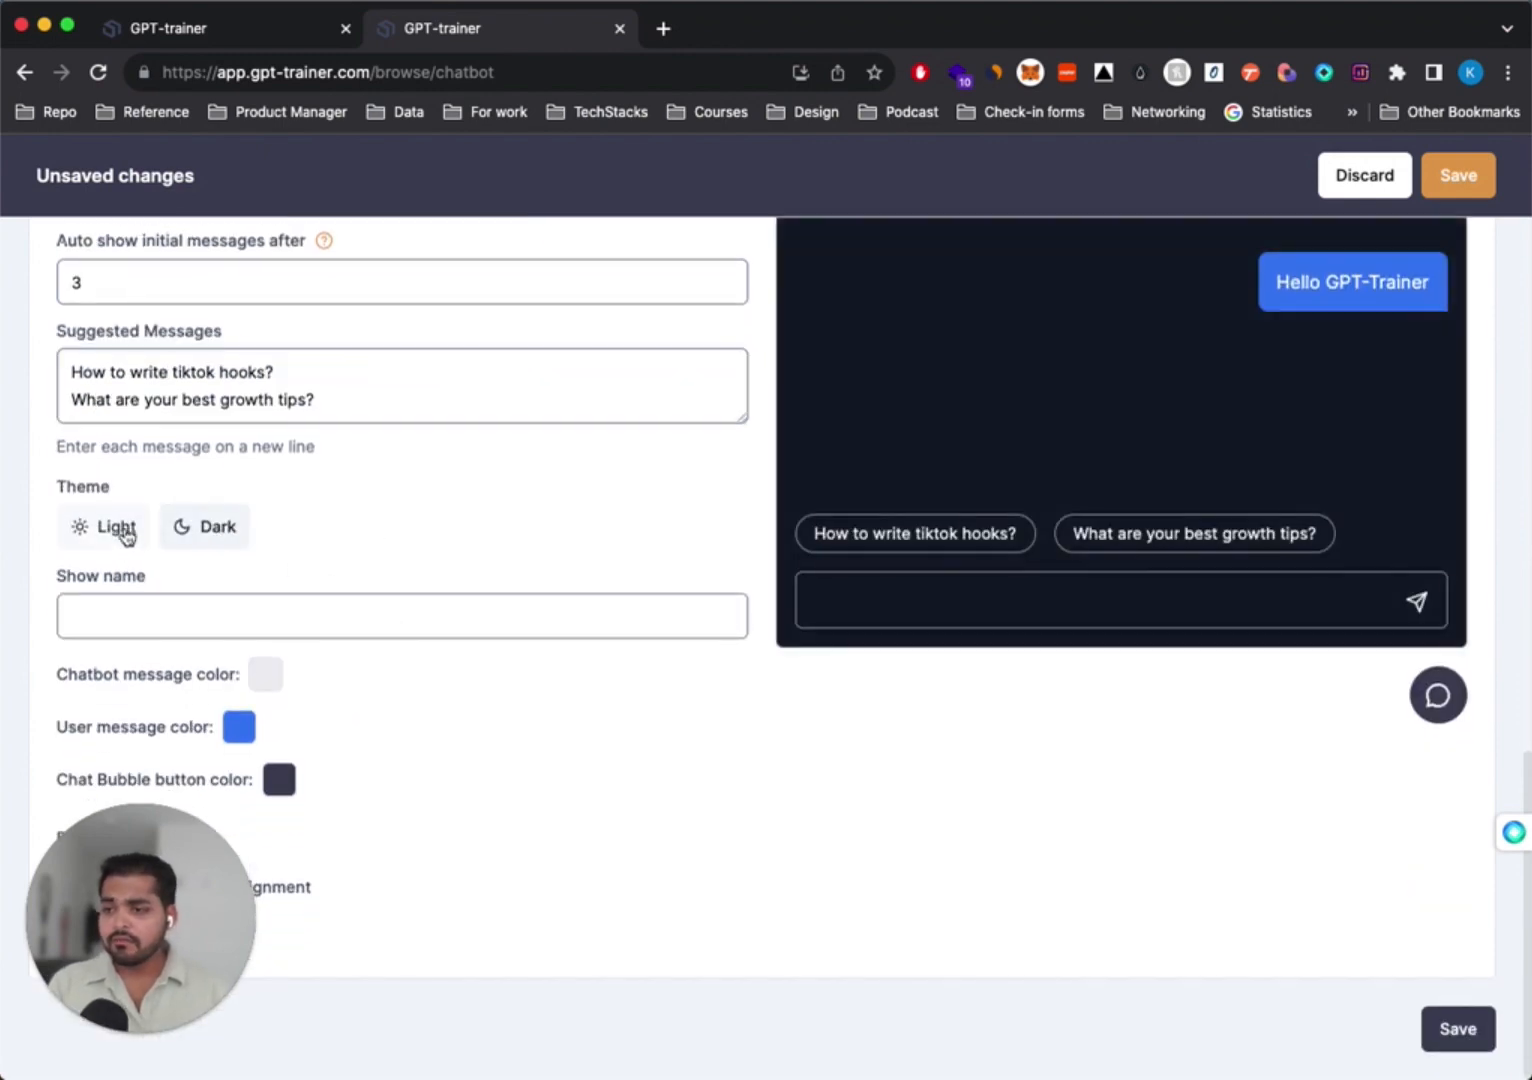
click(103, 527)
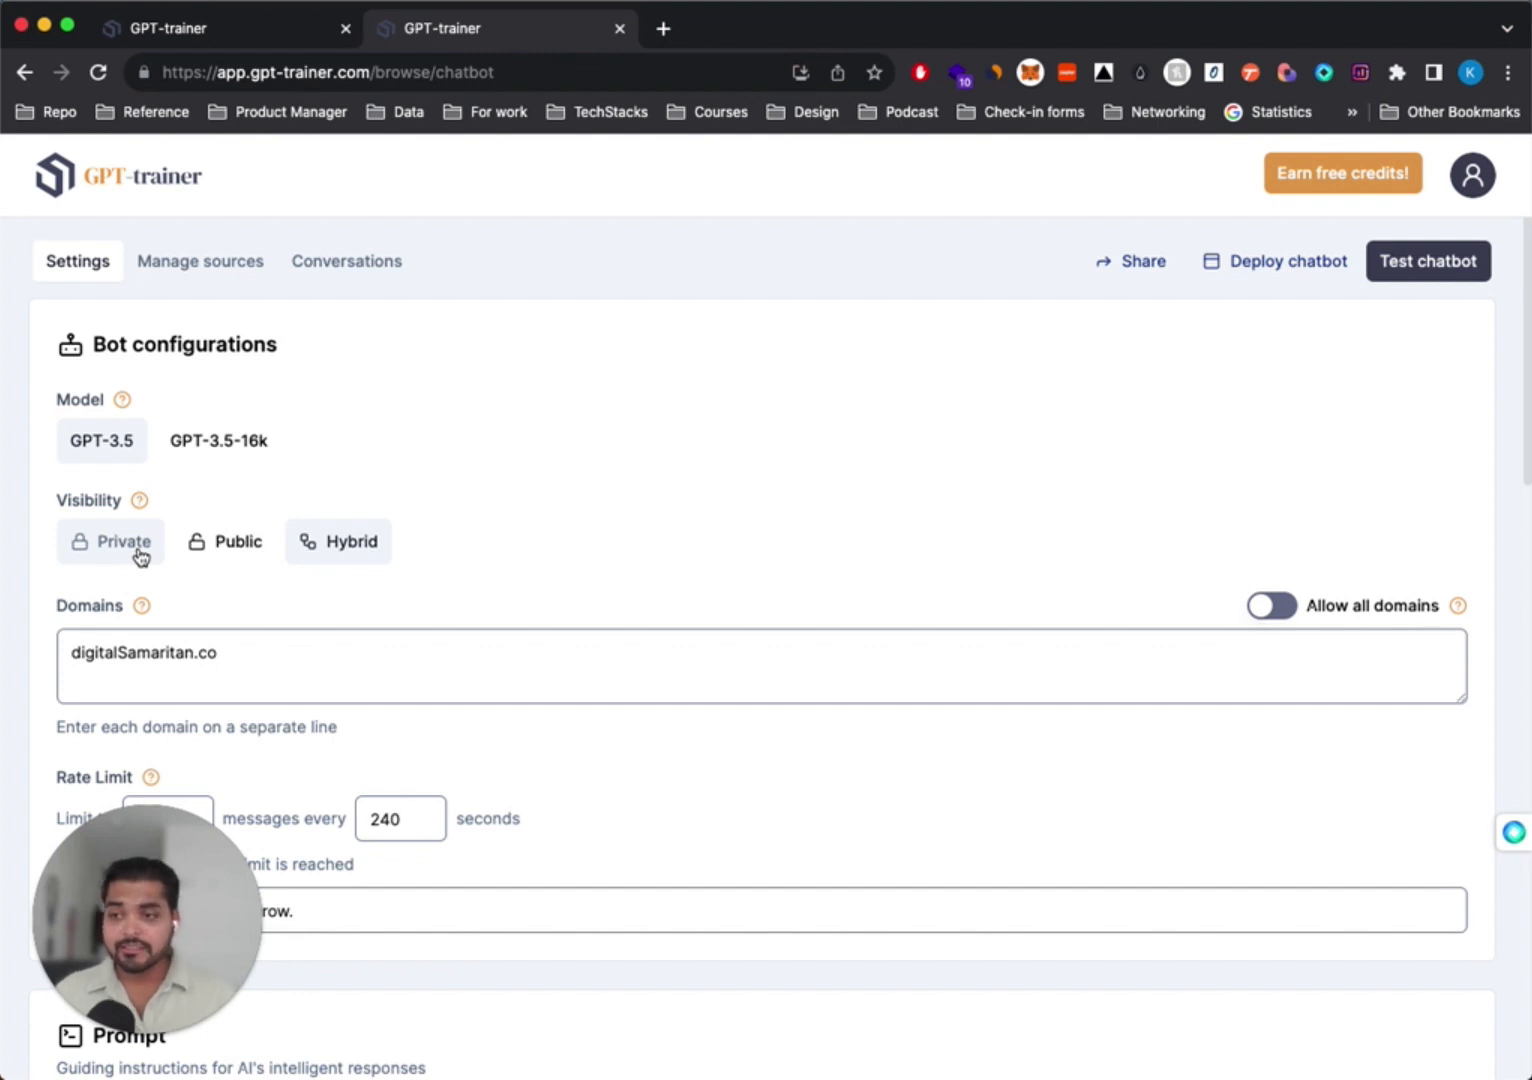
Set Bot-96659's visibility to Public
click(237, 541)
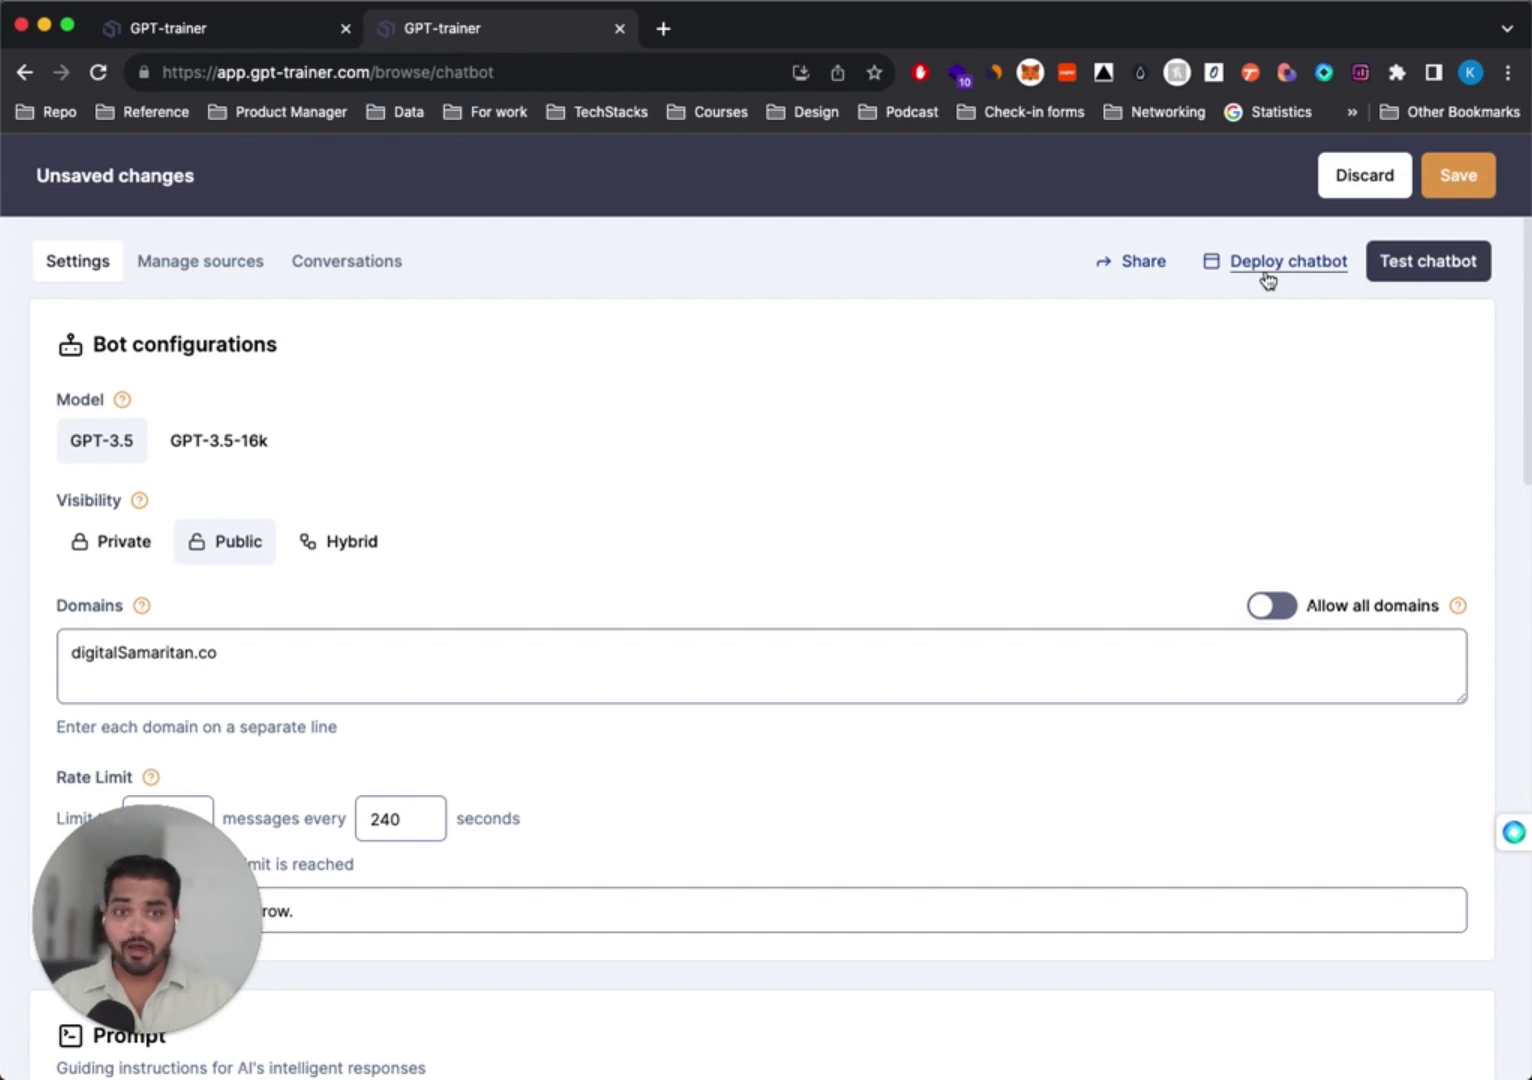
Copy the chatbot's iframe embed code from Deploy chatbot's Embed on site option
click(1288, 261)
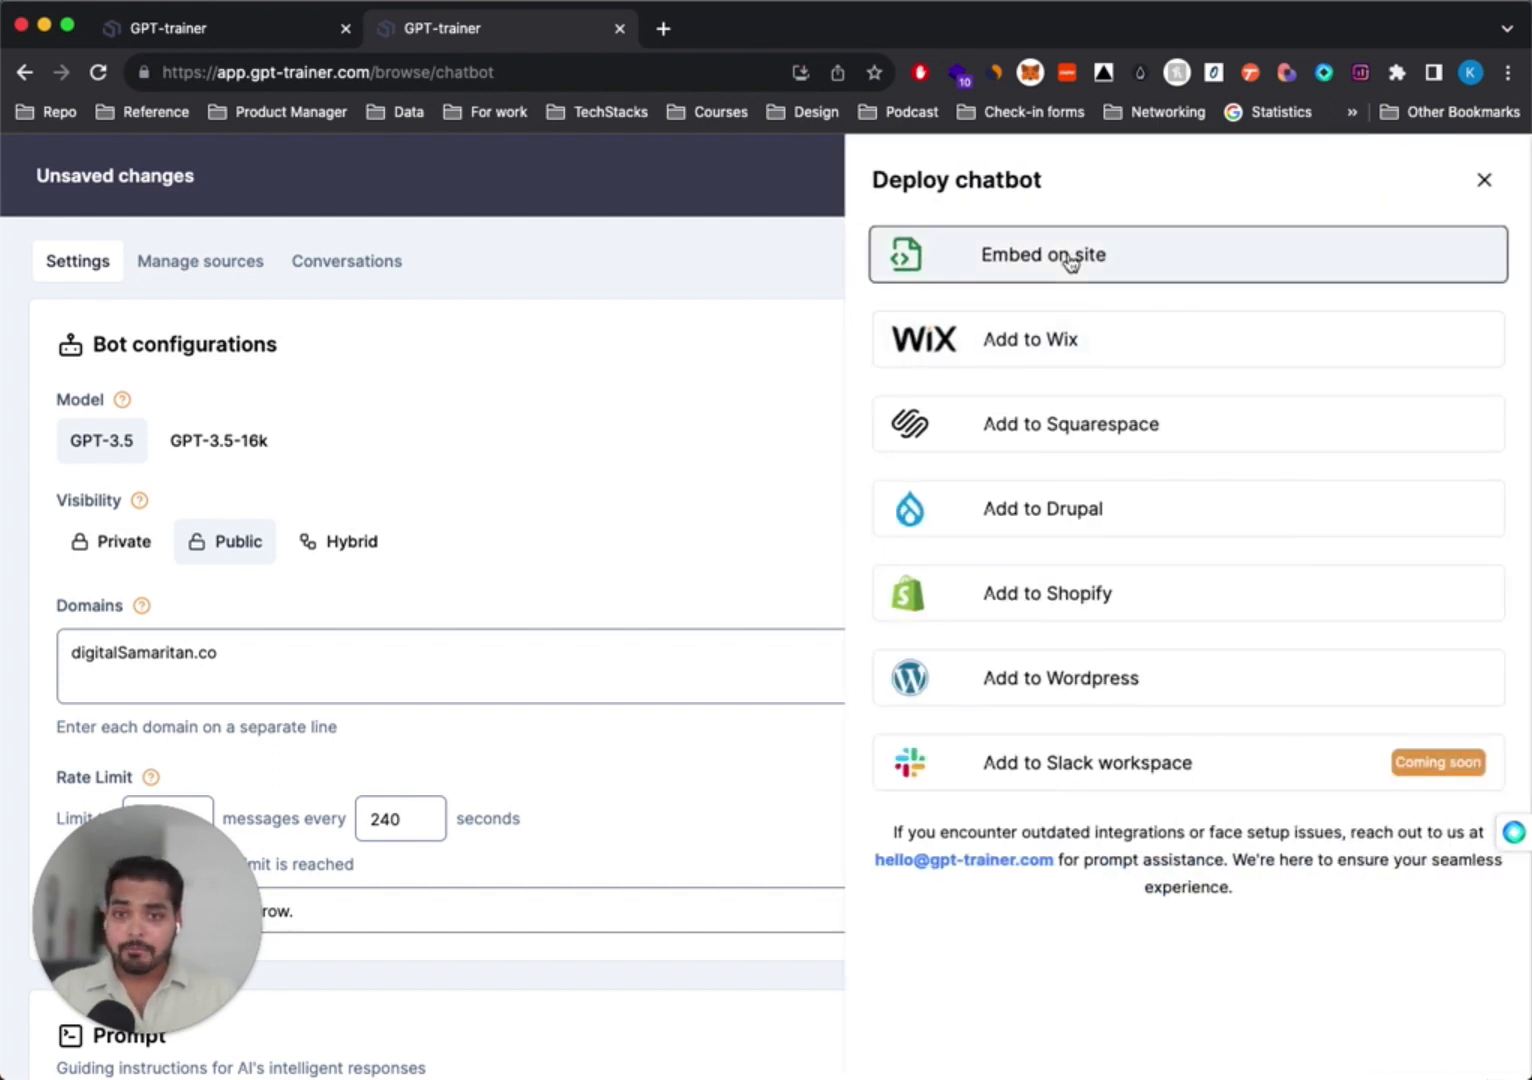
click(1043, 254)
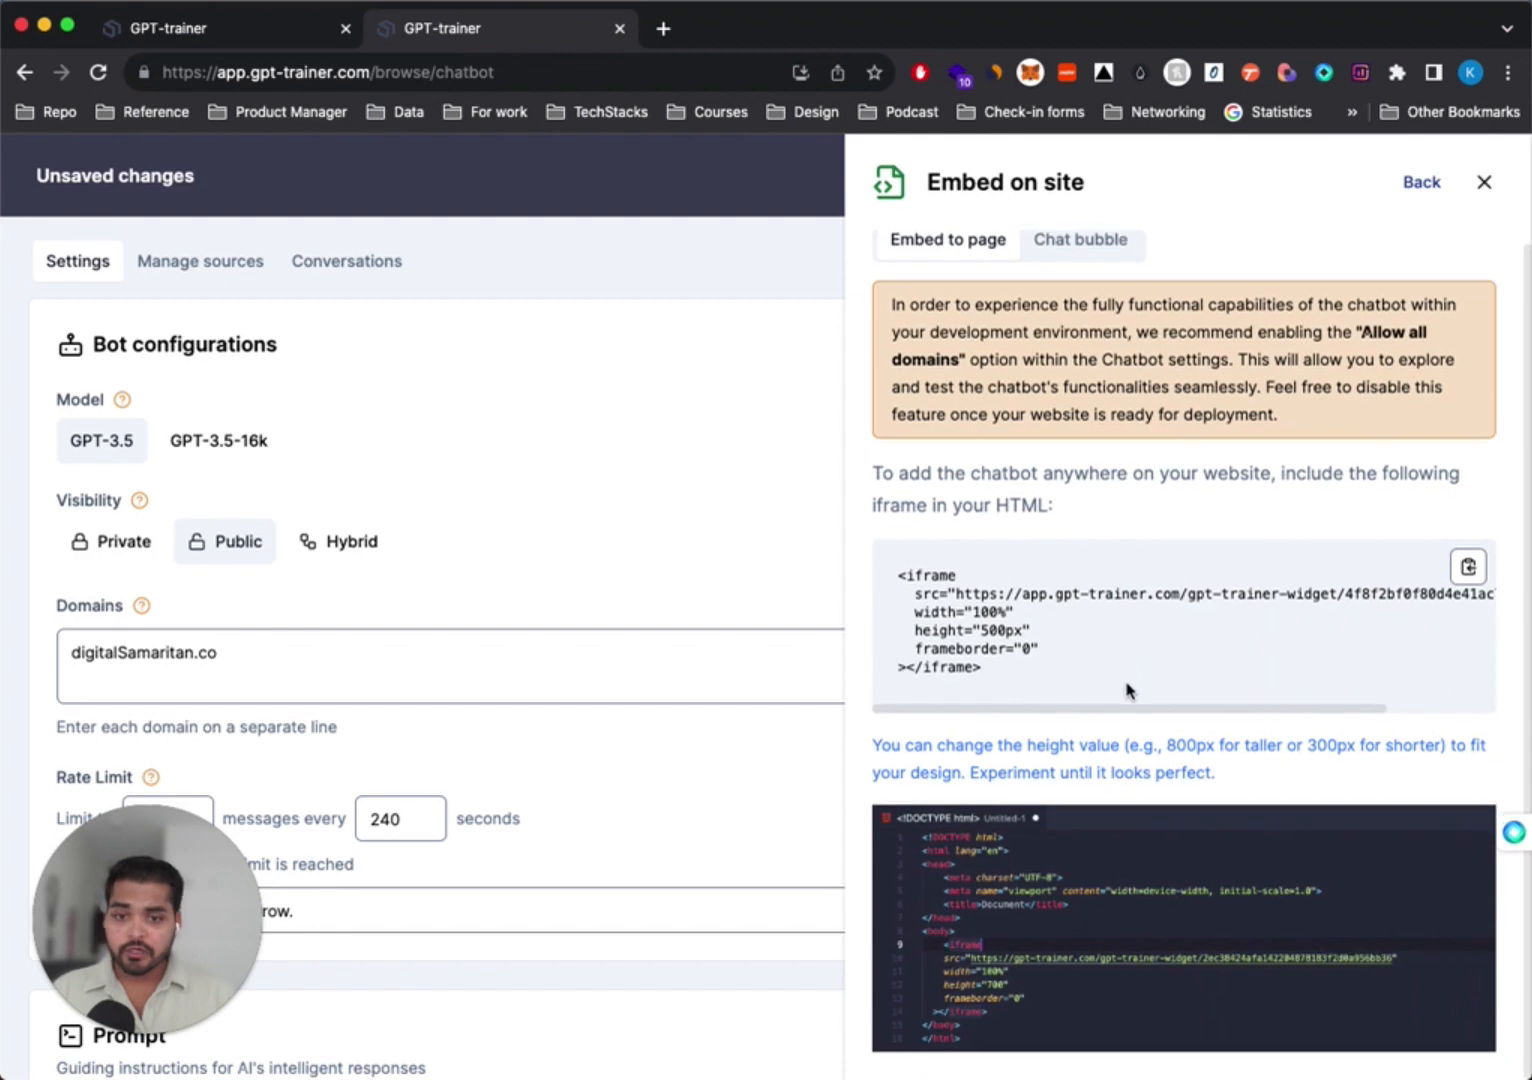
click(1468, 566)
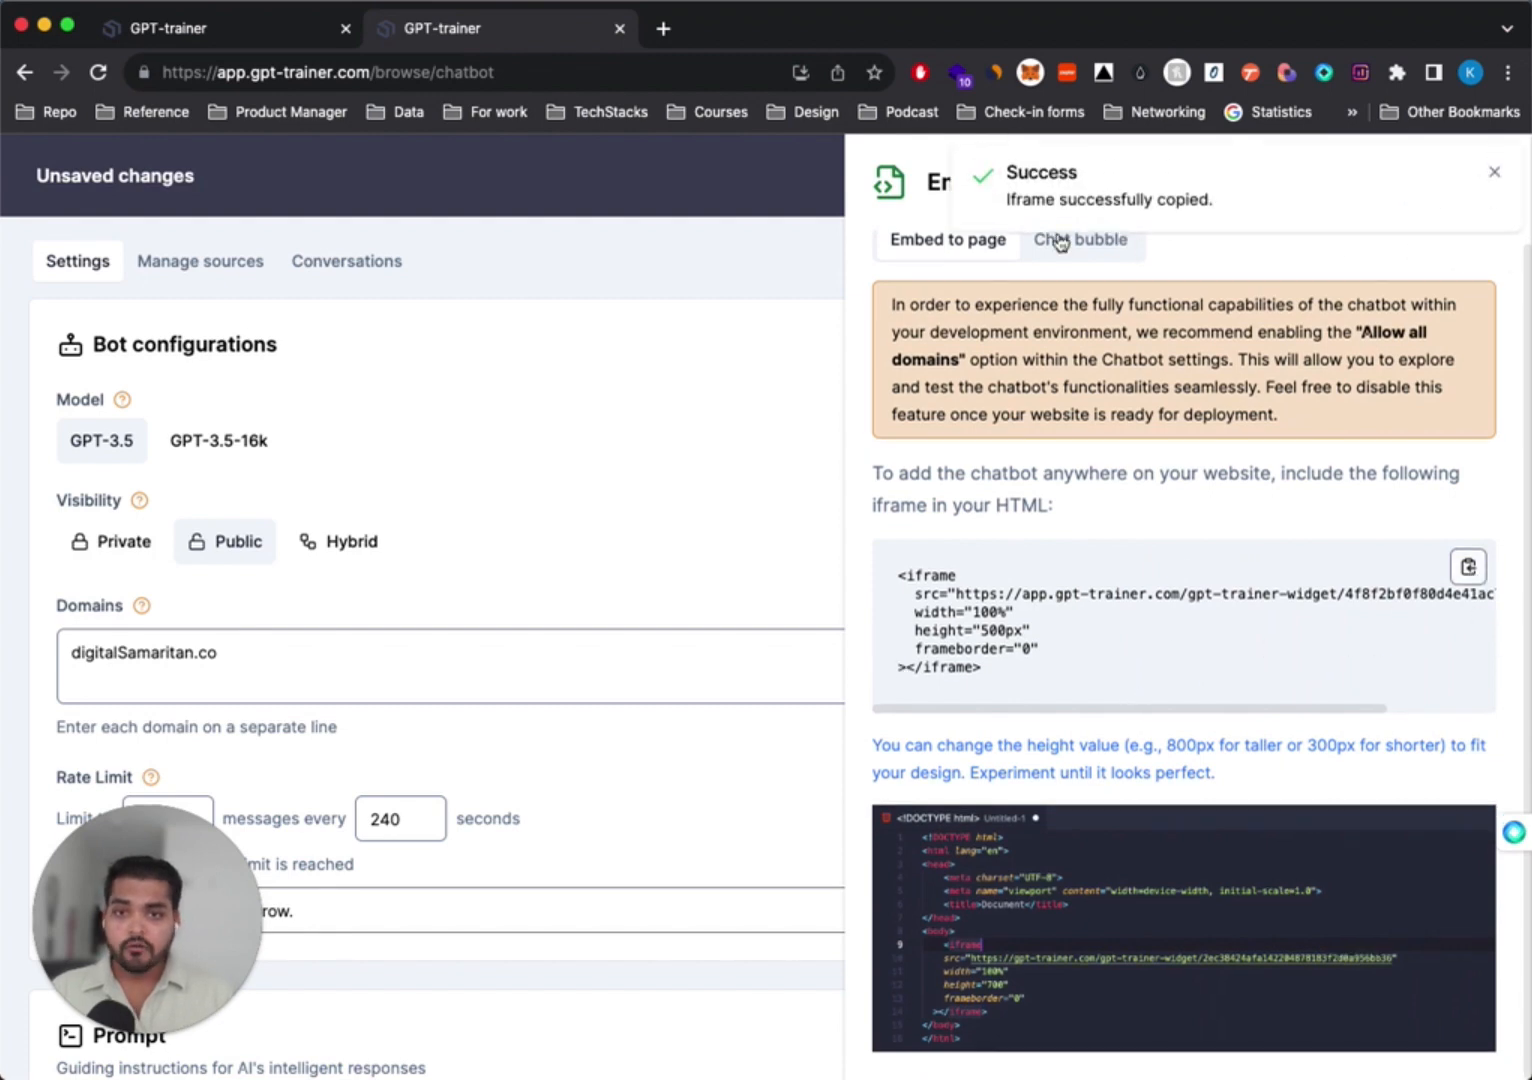
View the Chat bubble script, then close the embed panel and deployment options
click(1079, 239)
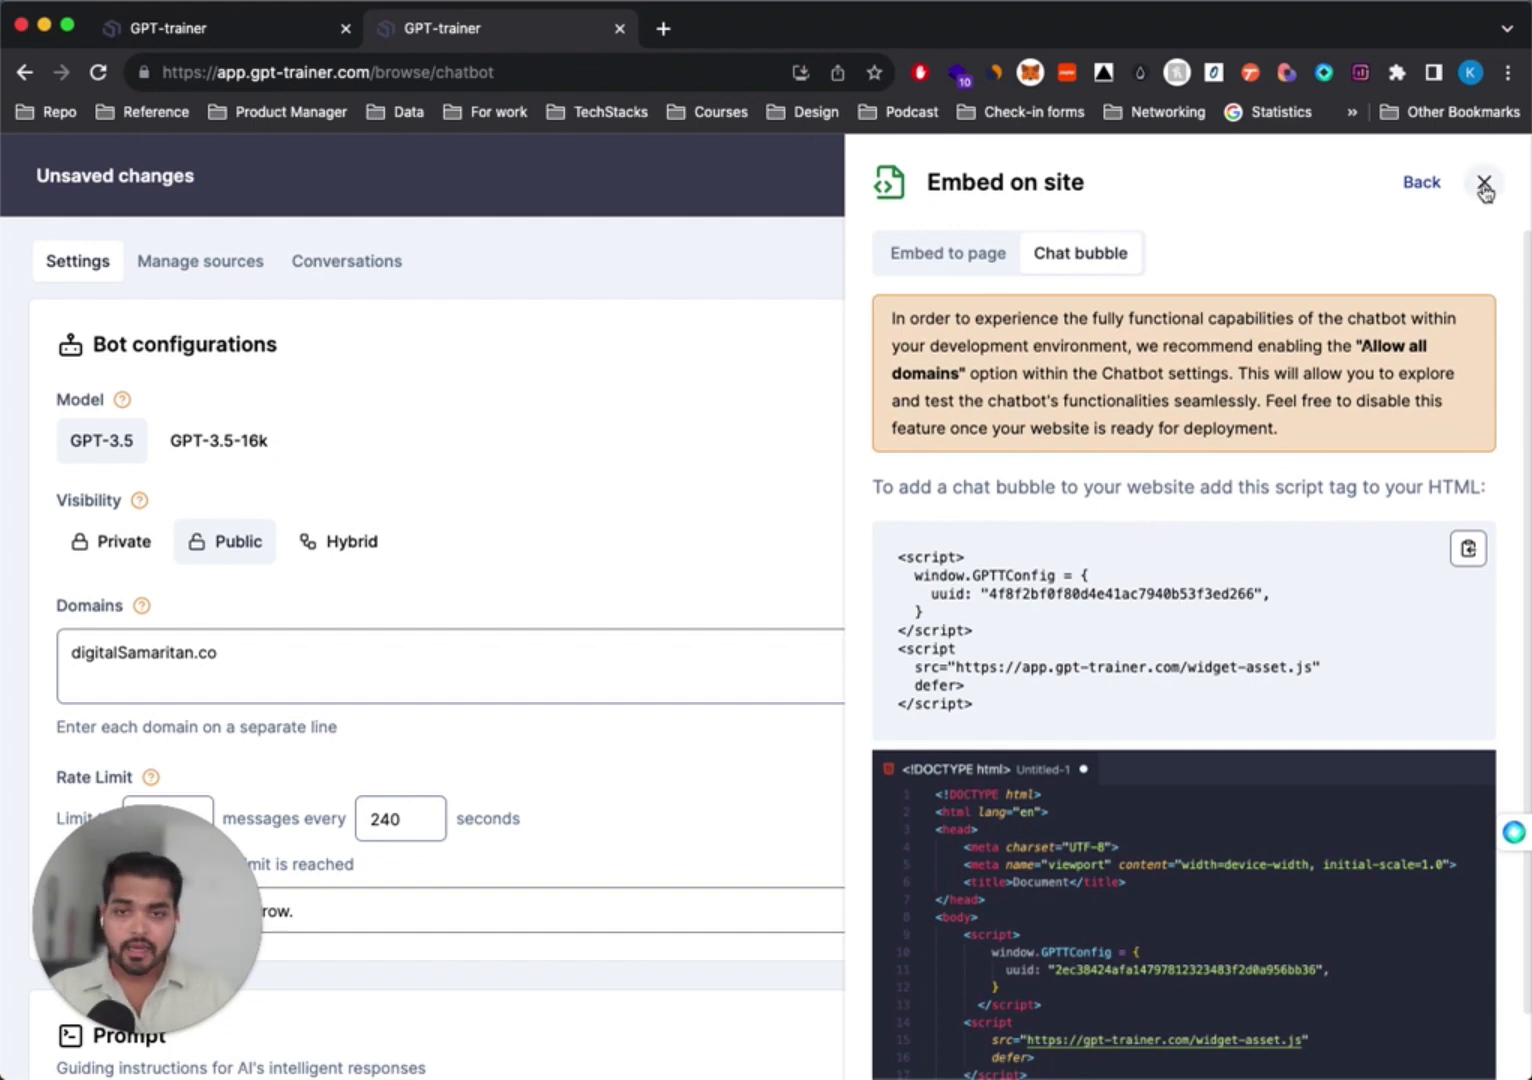
click(1484, 183)
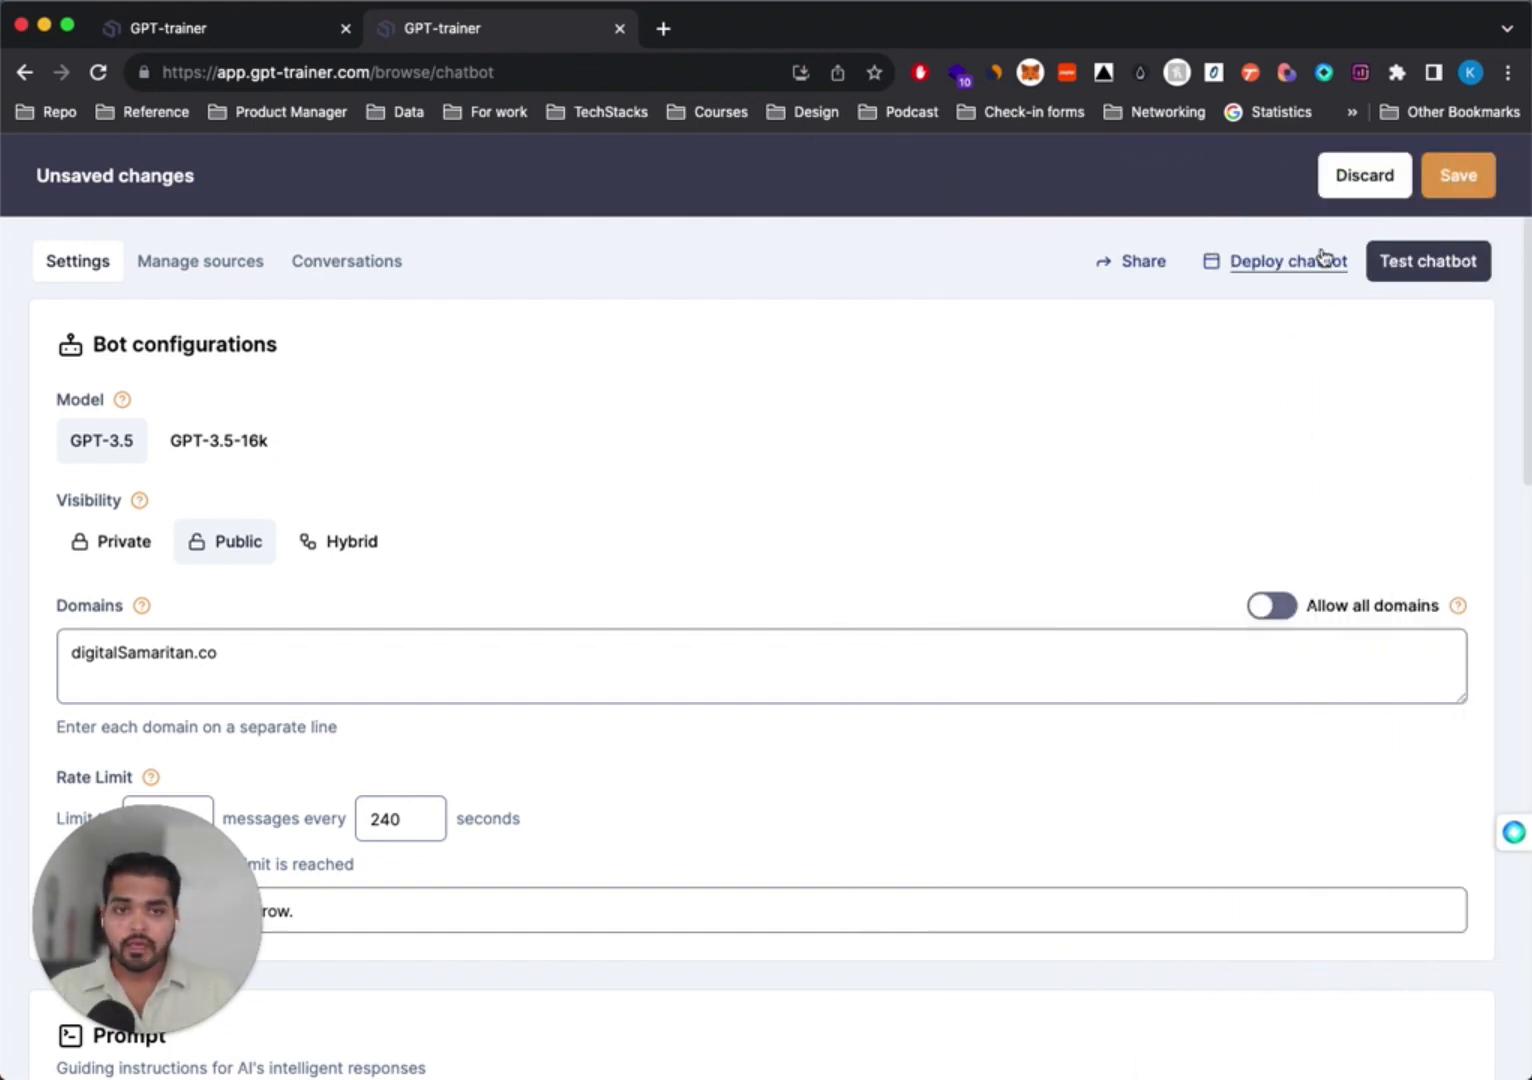
click(1288, 261)
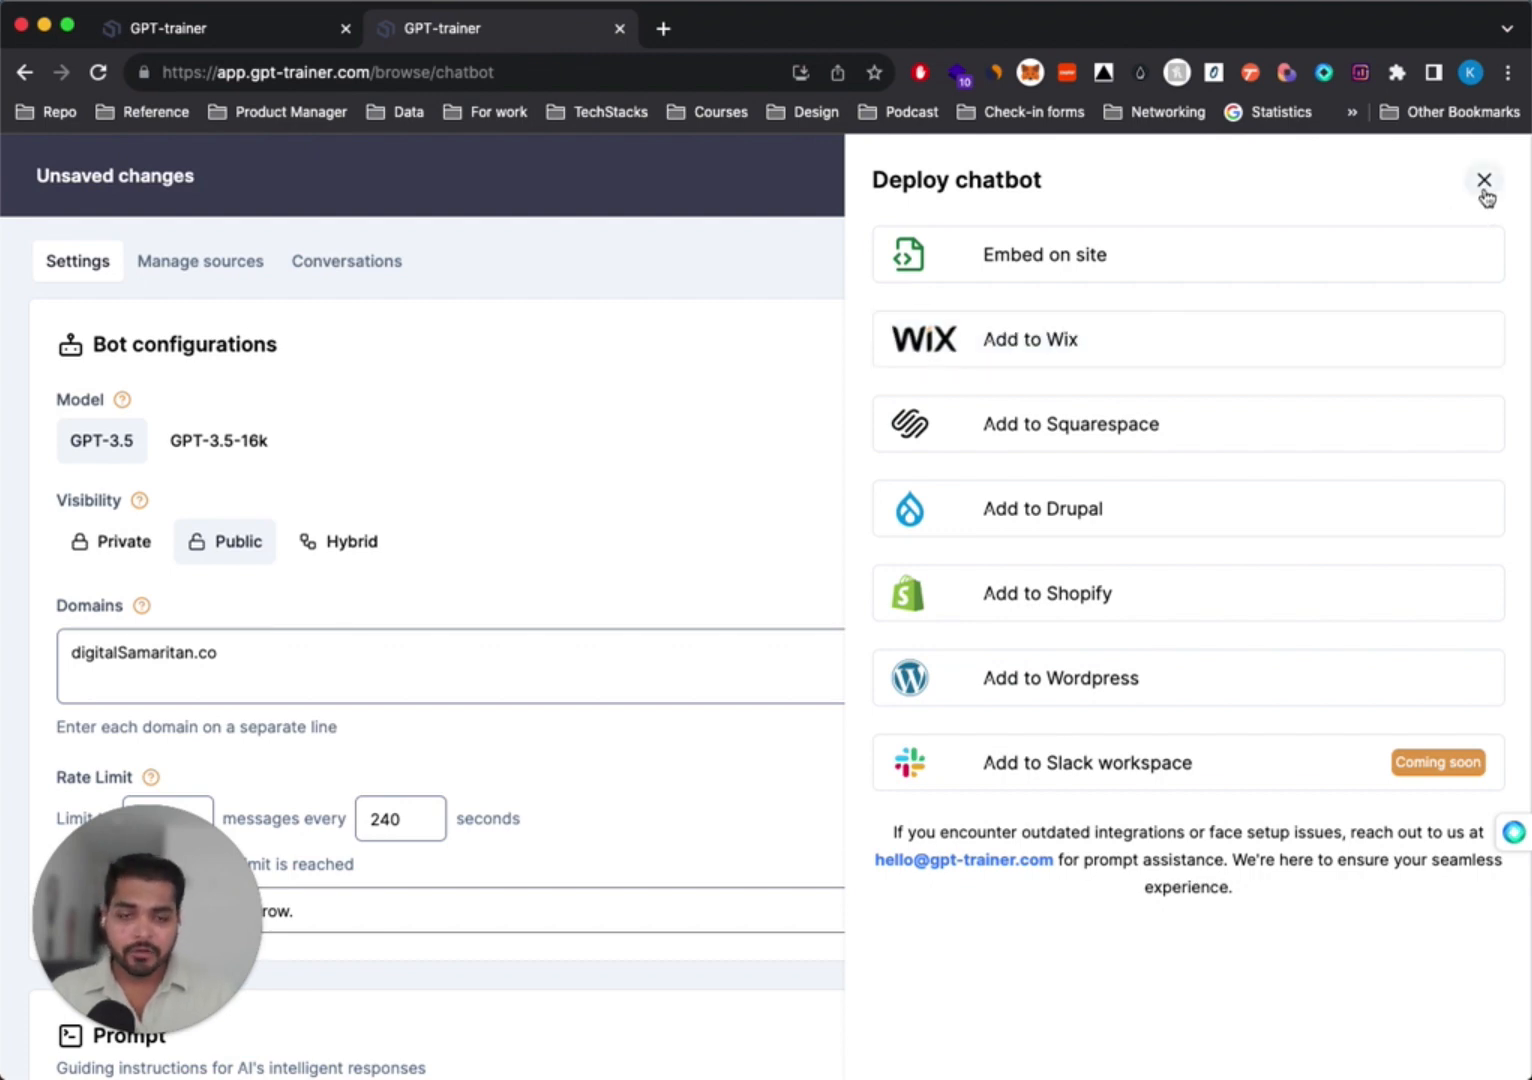
click(1484, 180)
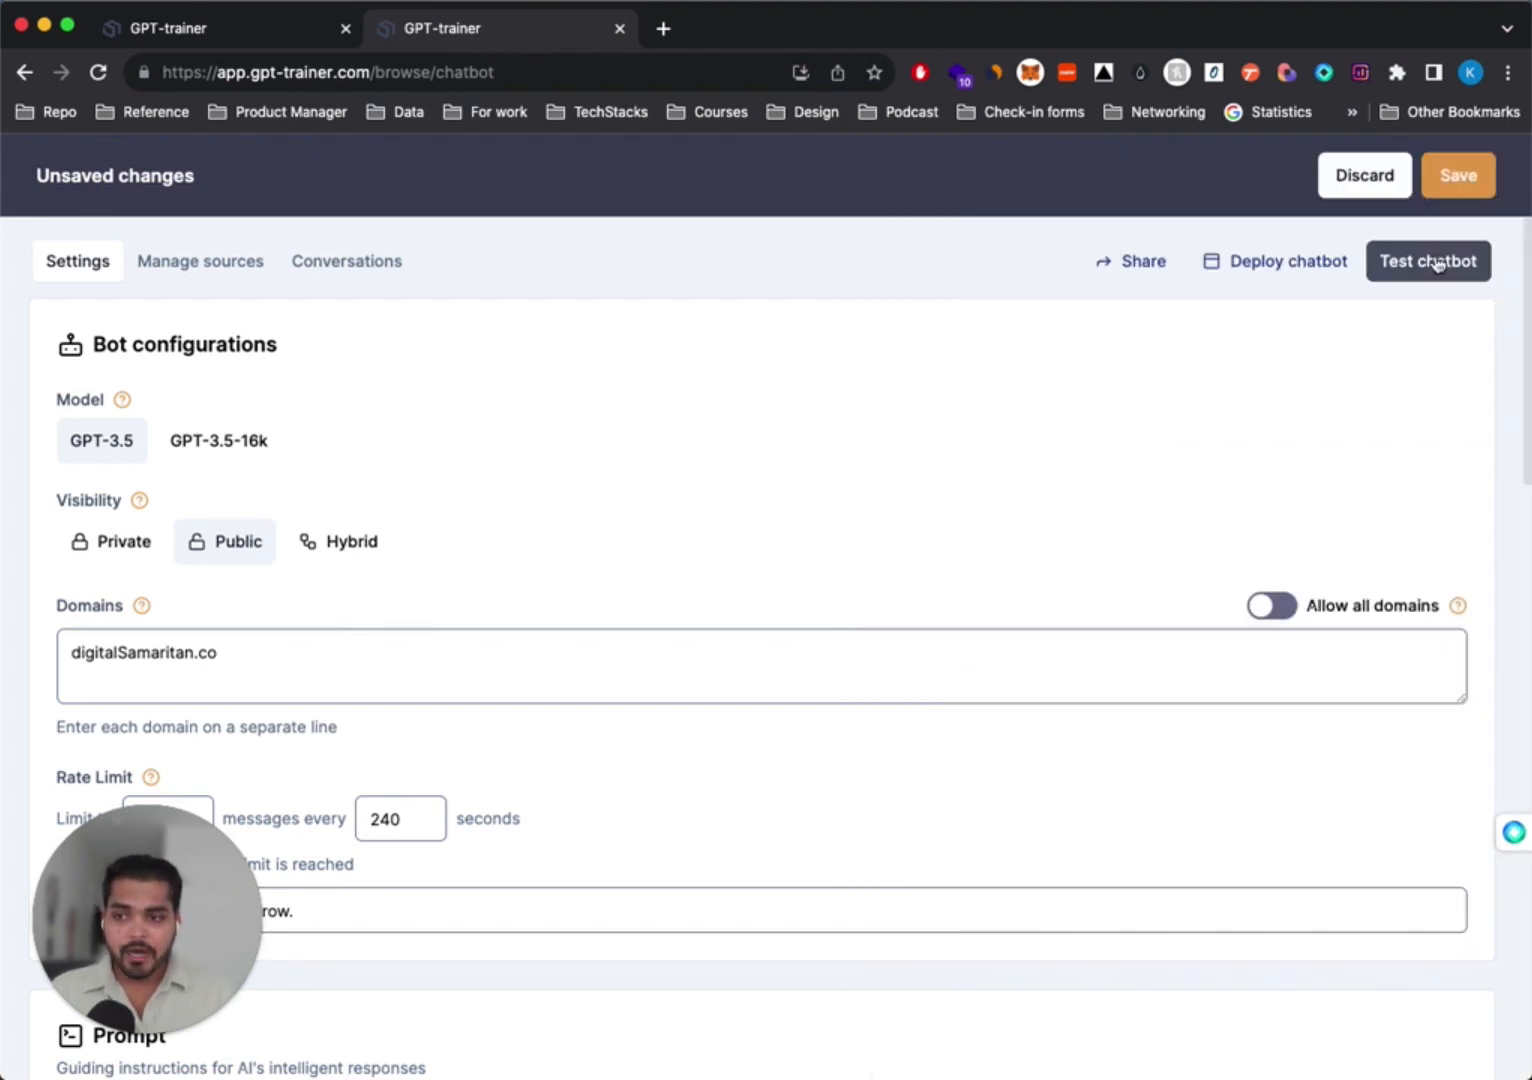
Launch Test chatbot to open Bot-96659's test conversation
click(1428, 261)
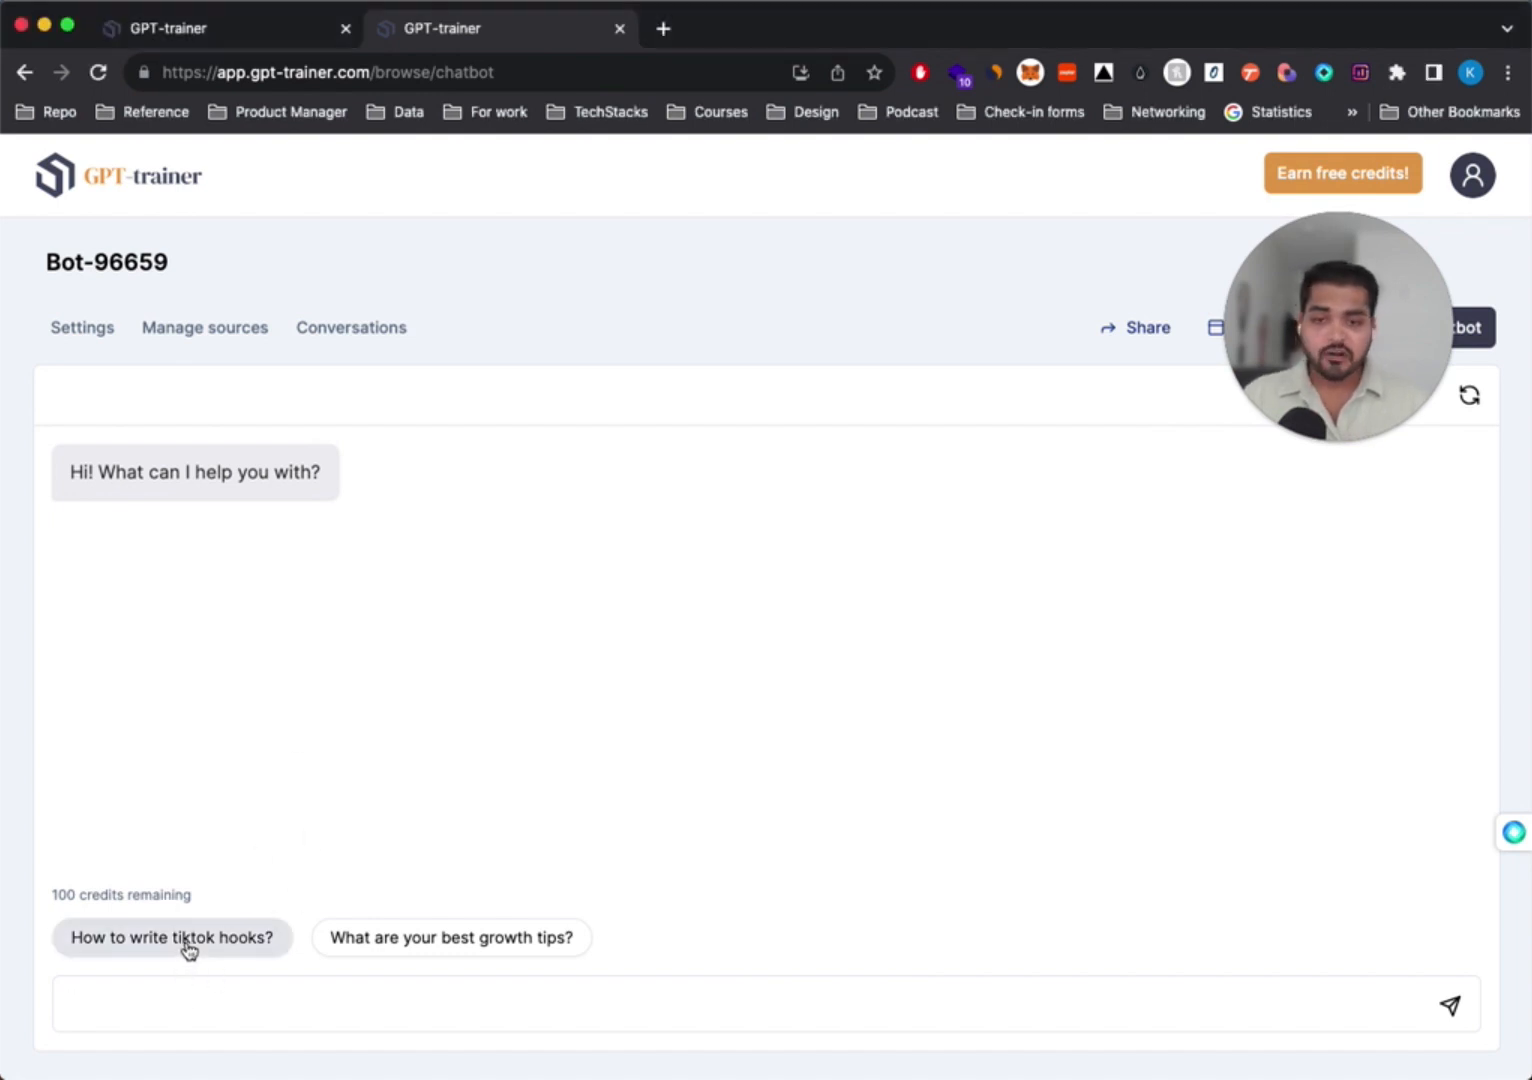
Ask the suggested 'How to write tiktok hooks?' question and scroll through the cited tips
click(172, 937)
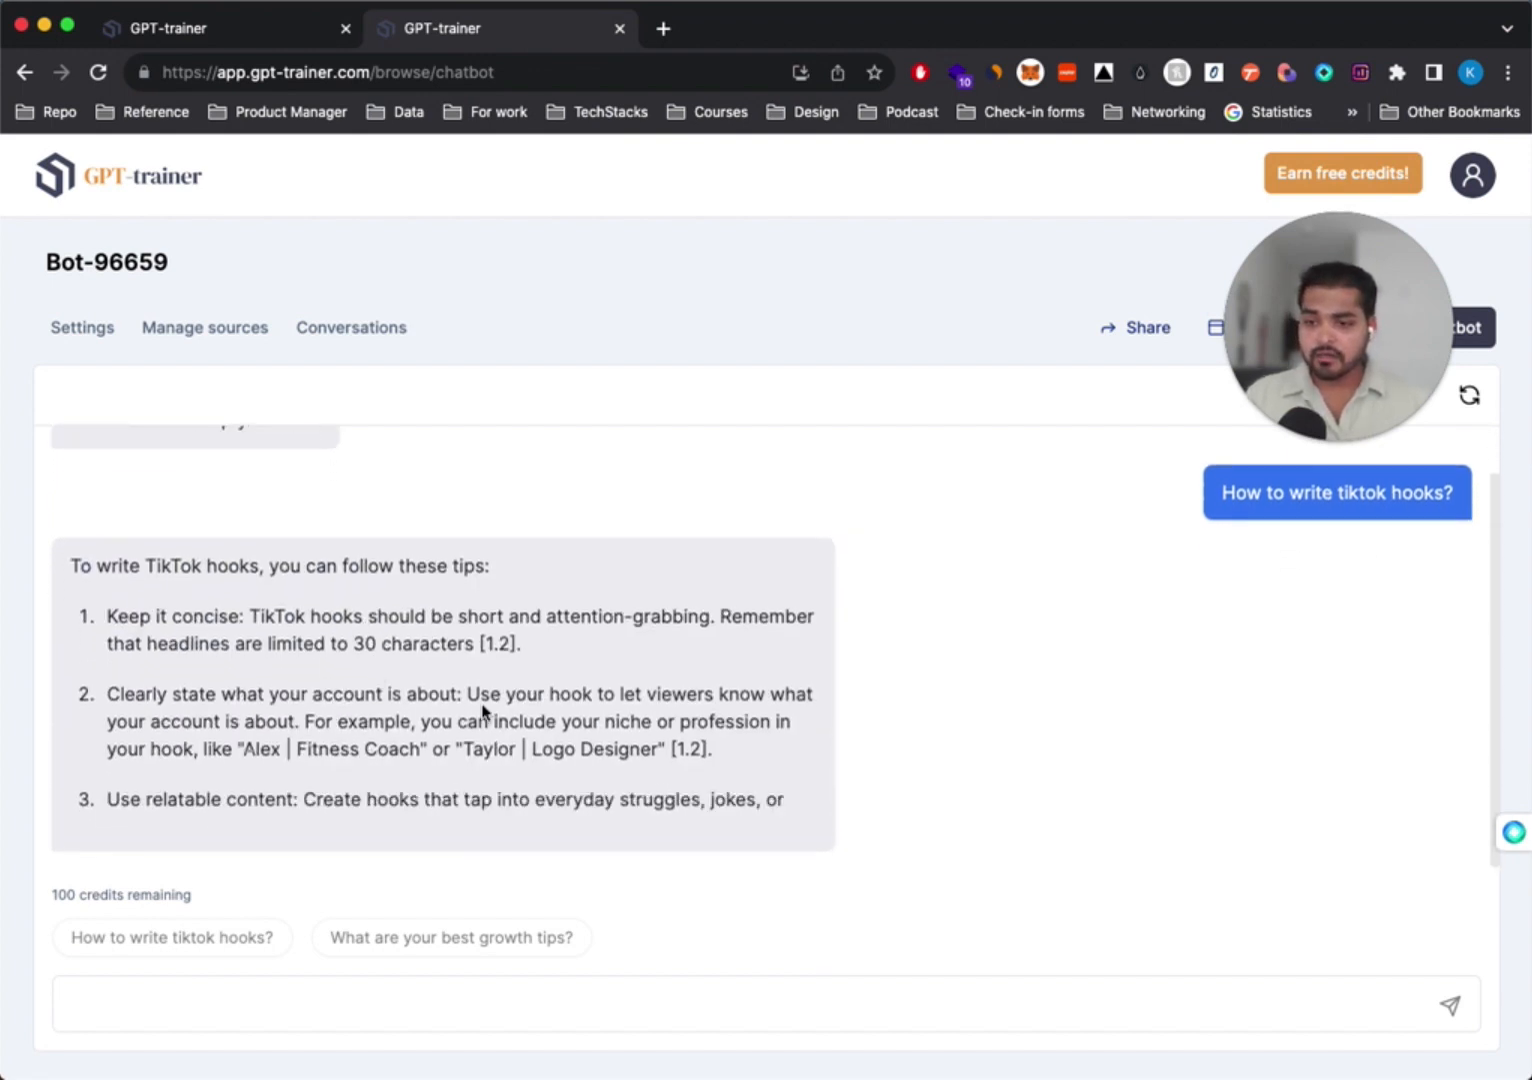
scroll(down, 3)
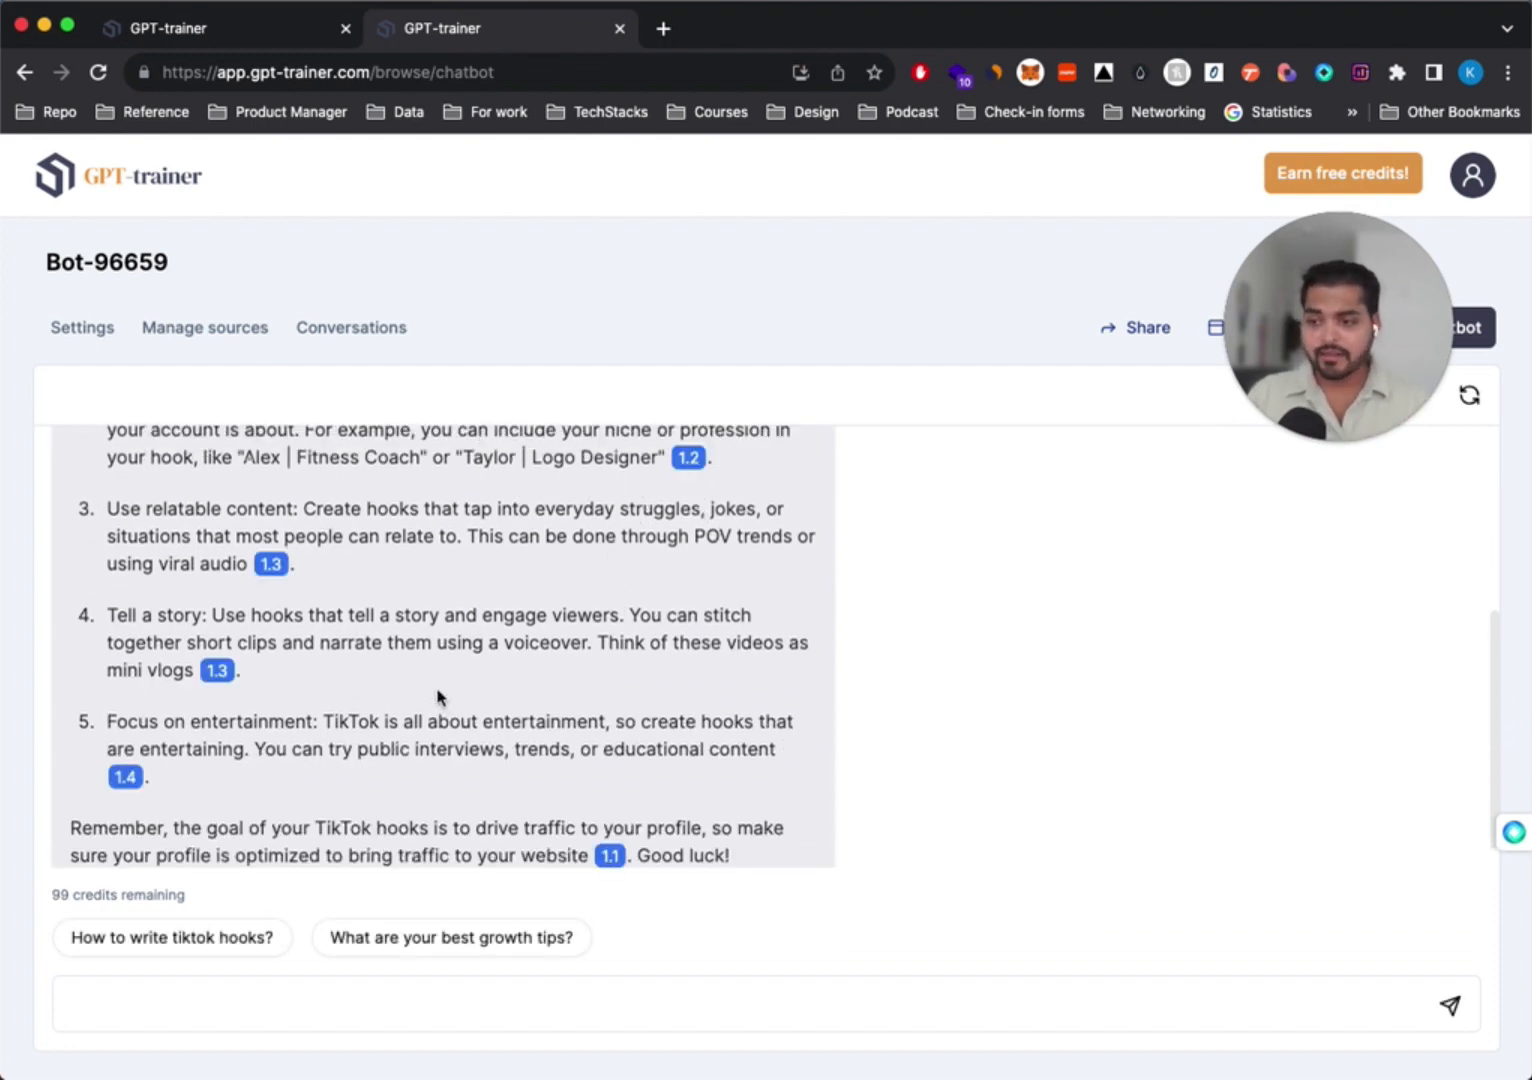
click(171, 937)
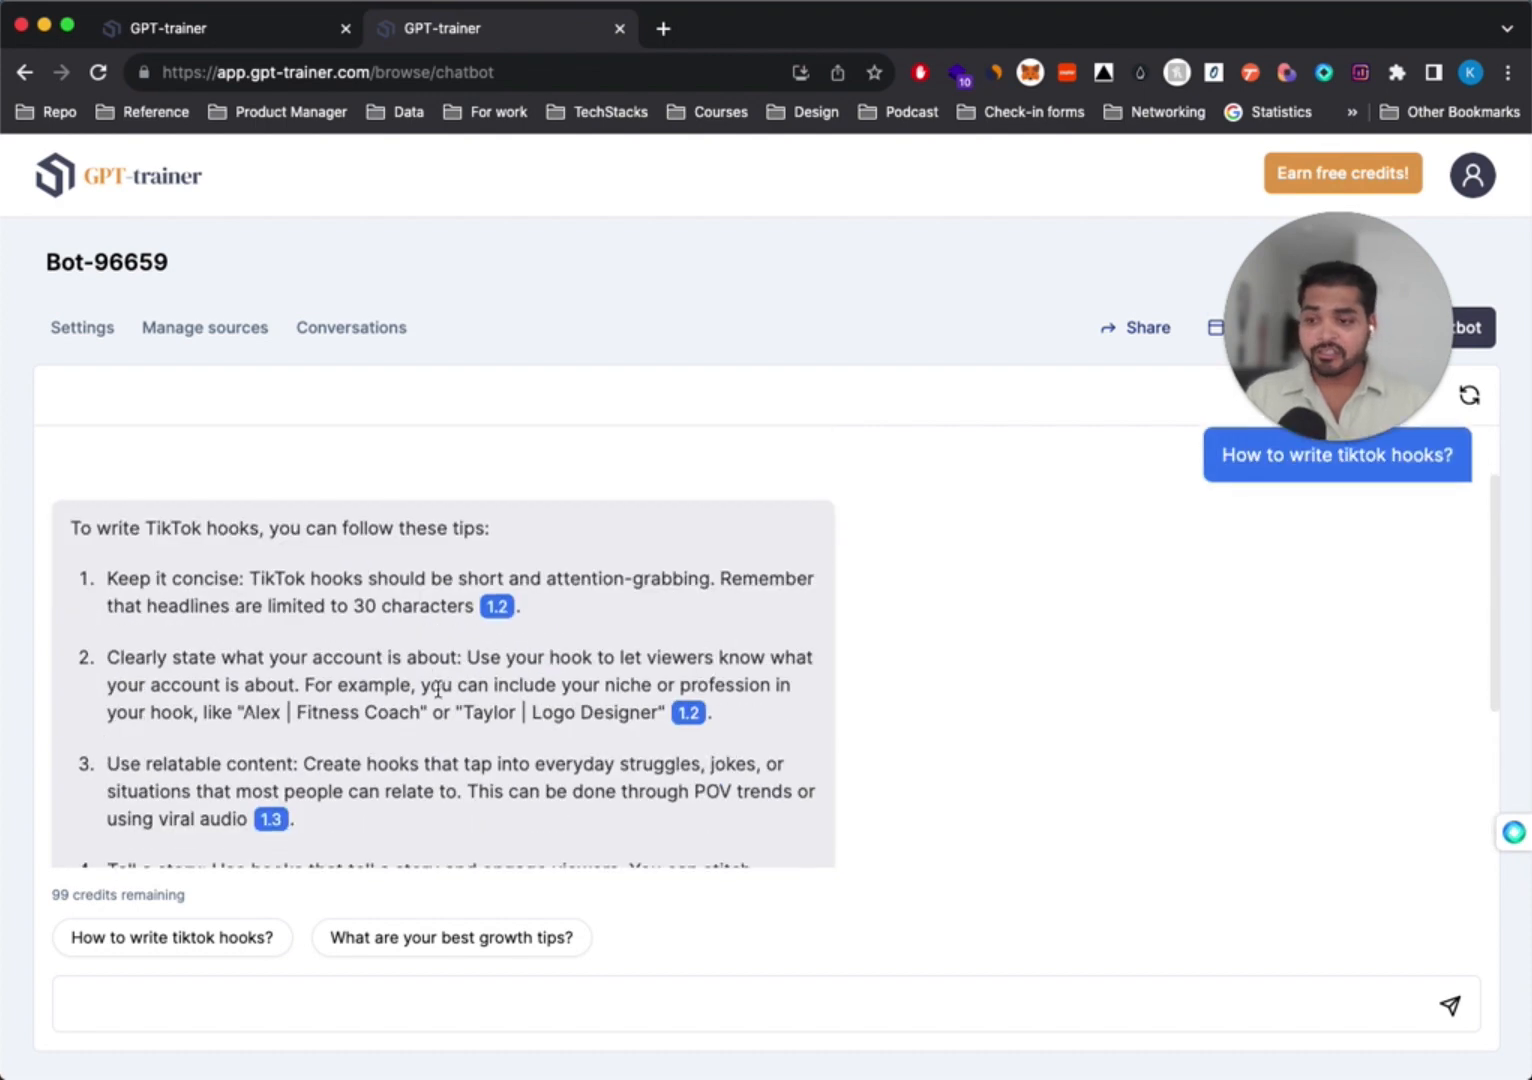
scroll(down, 3)
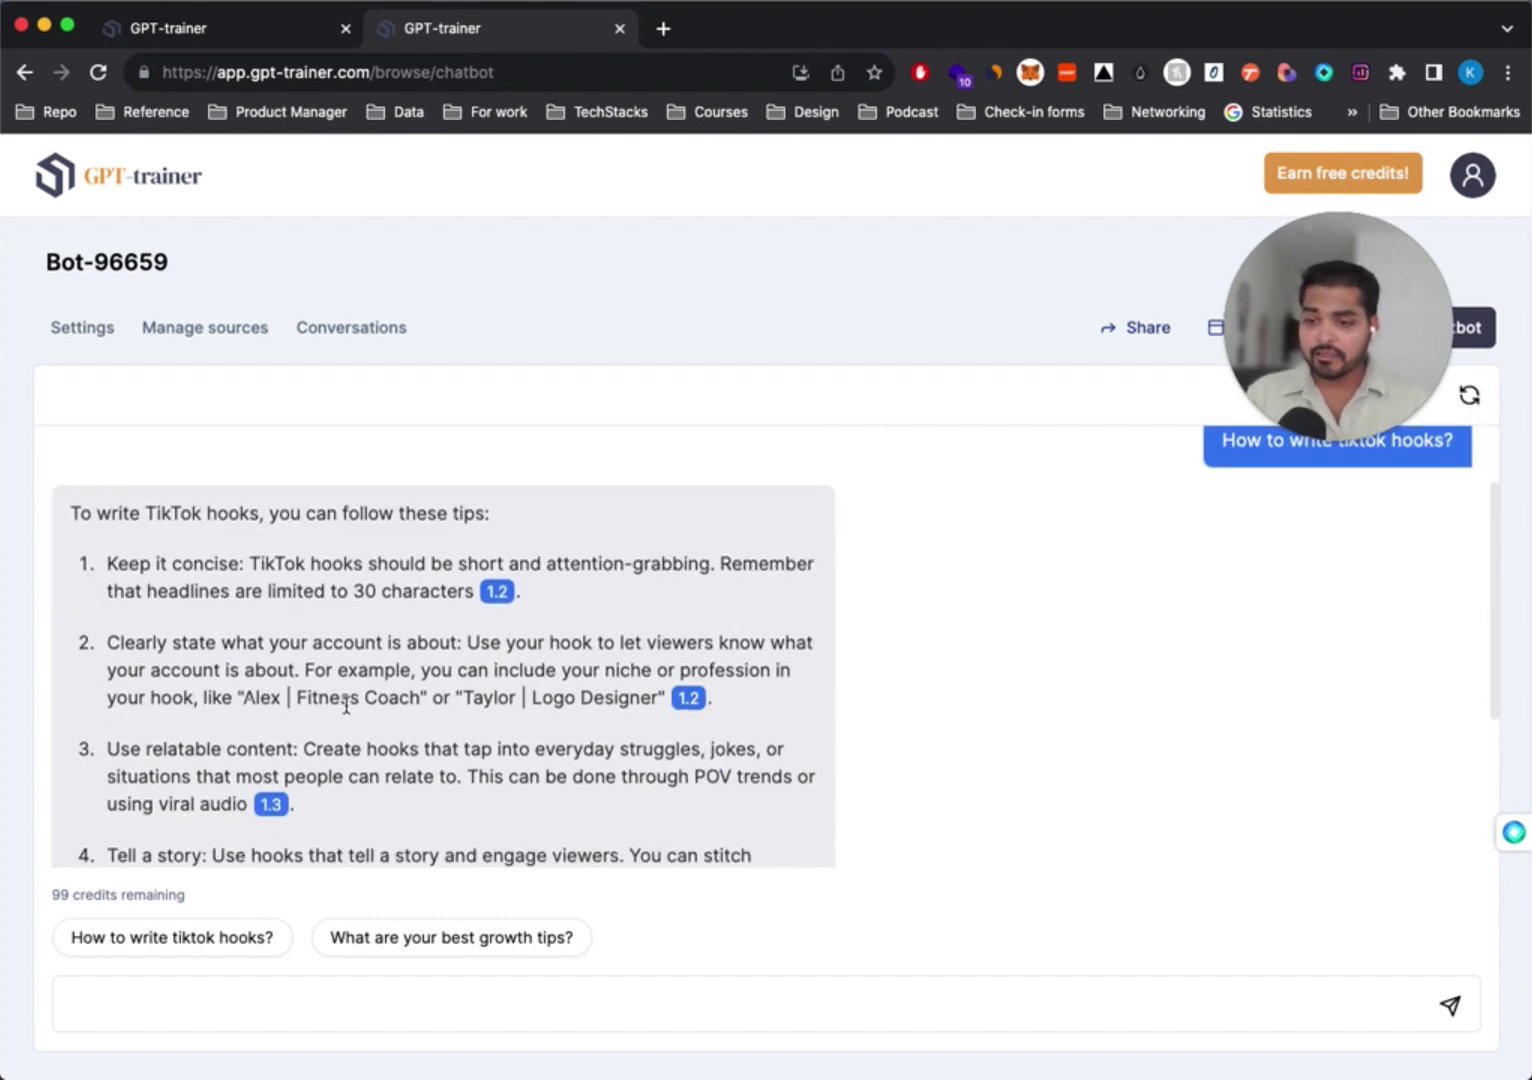
scroll(down, 3)
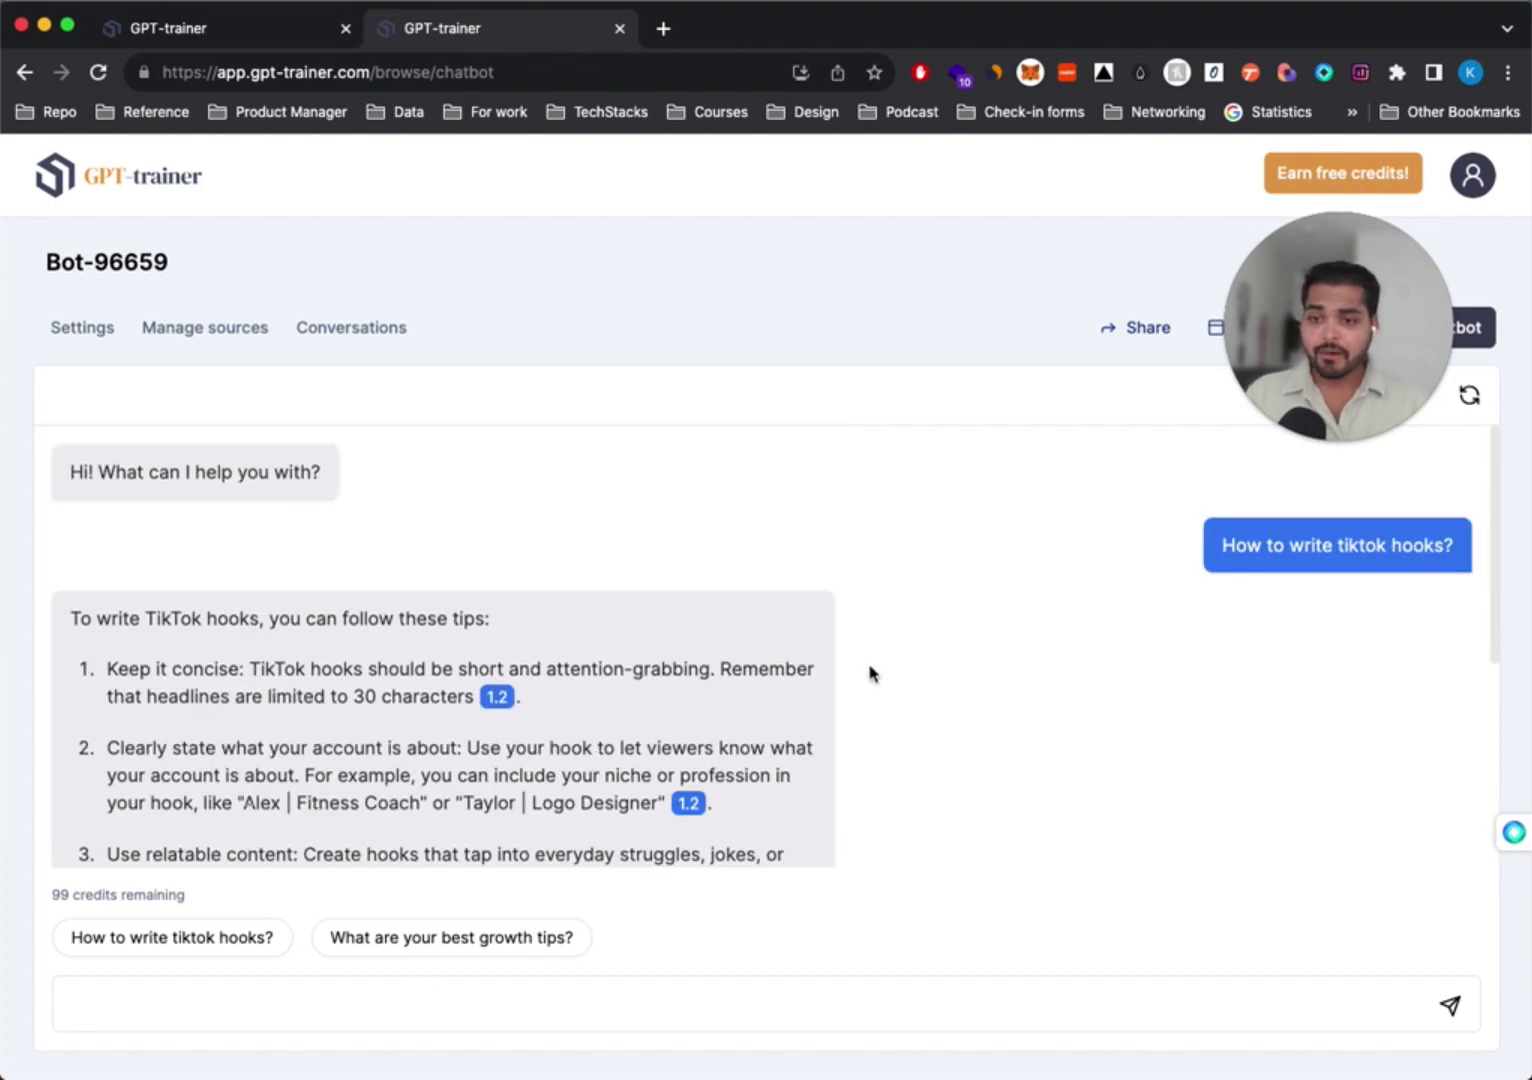
mouse_move(753, 527)
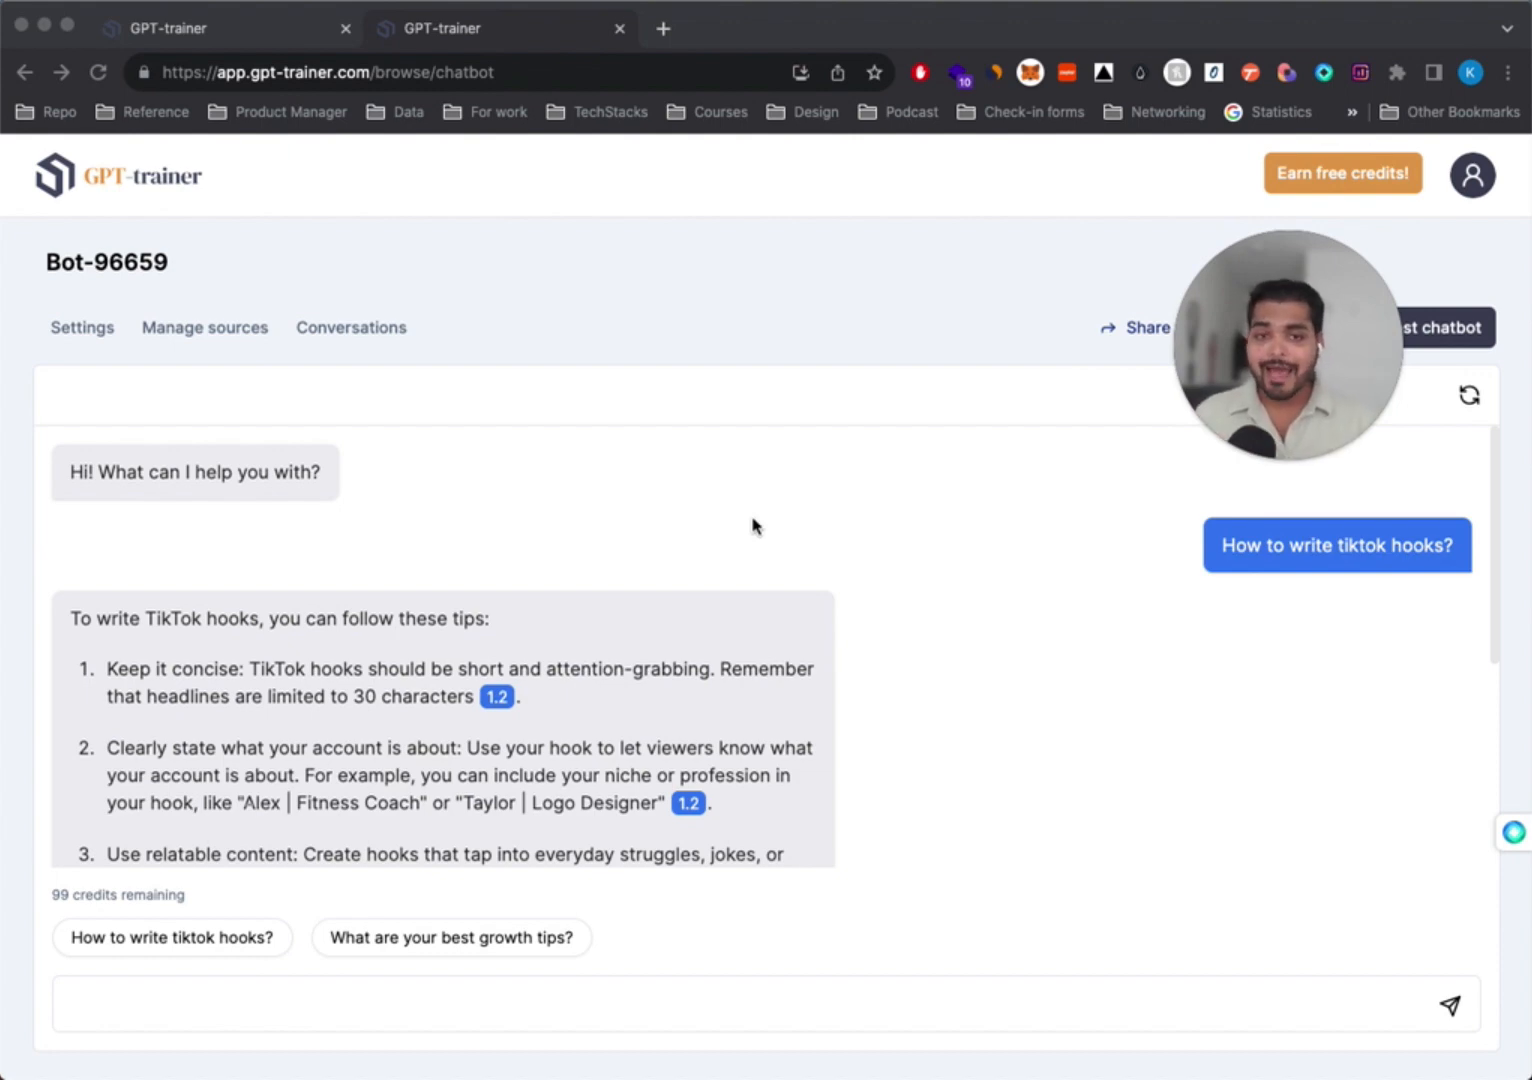
mouse_move(827, 514)
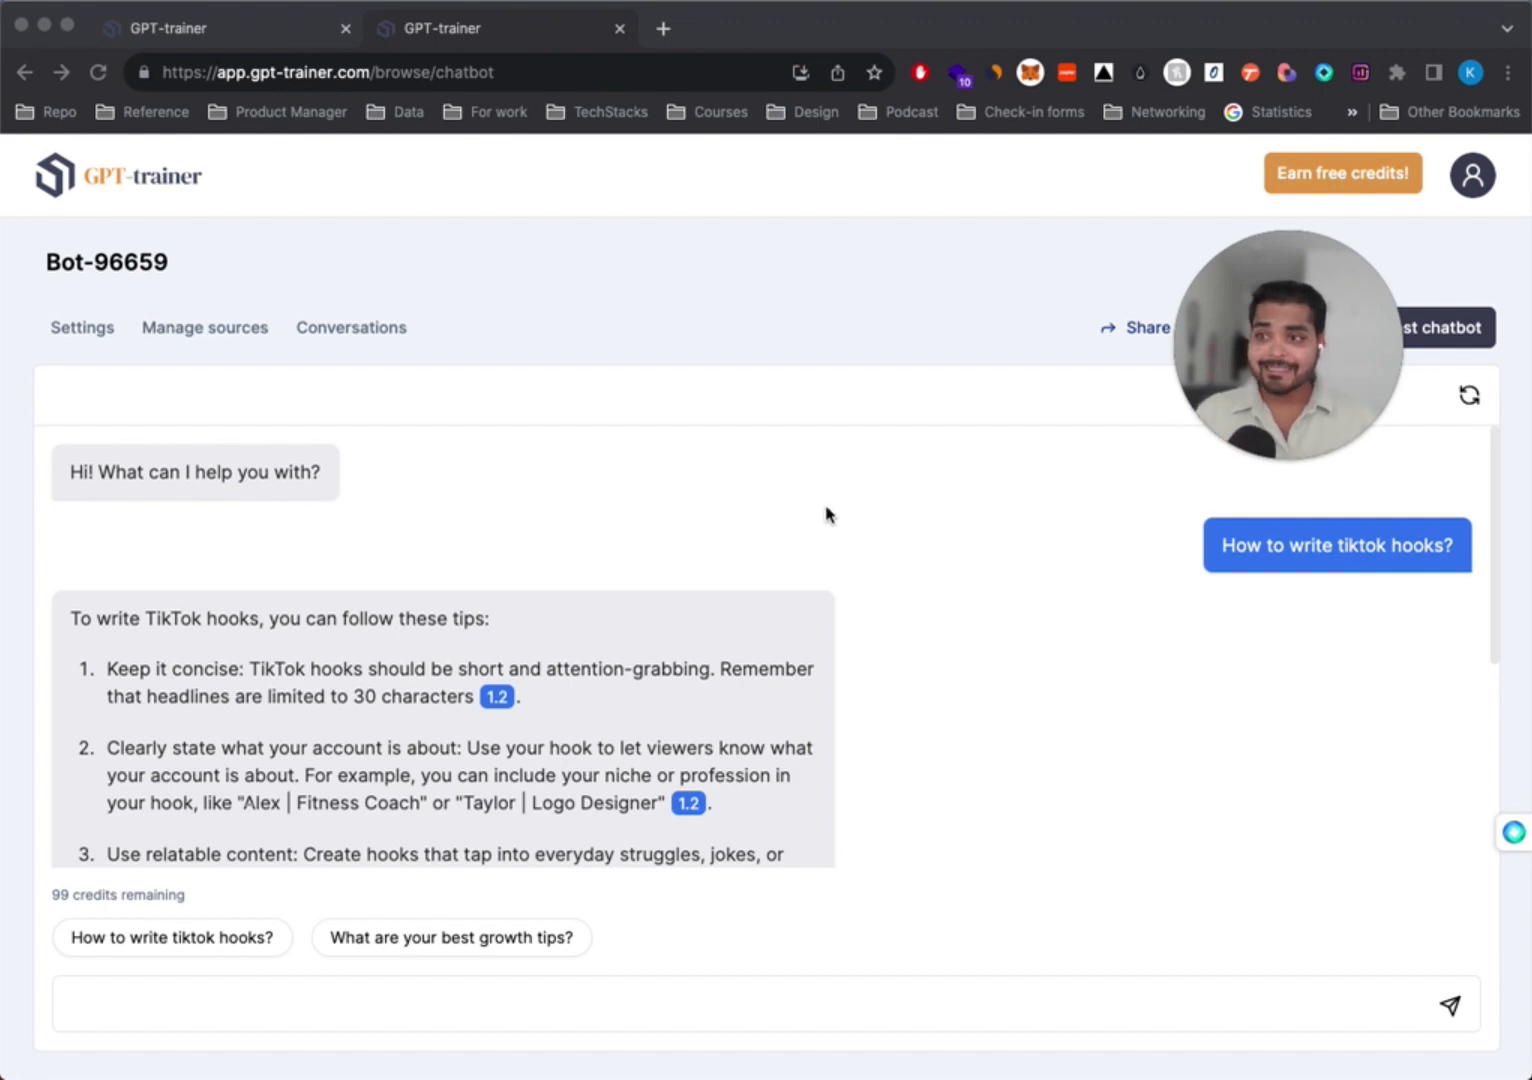